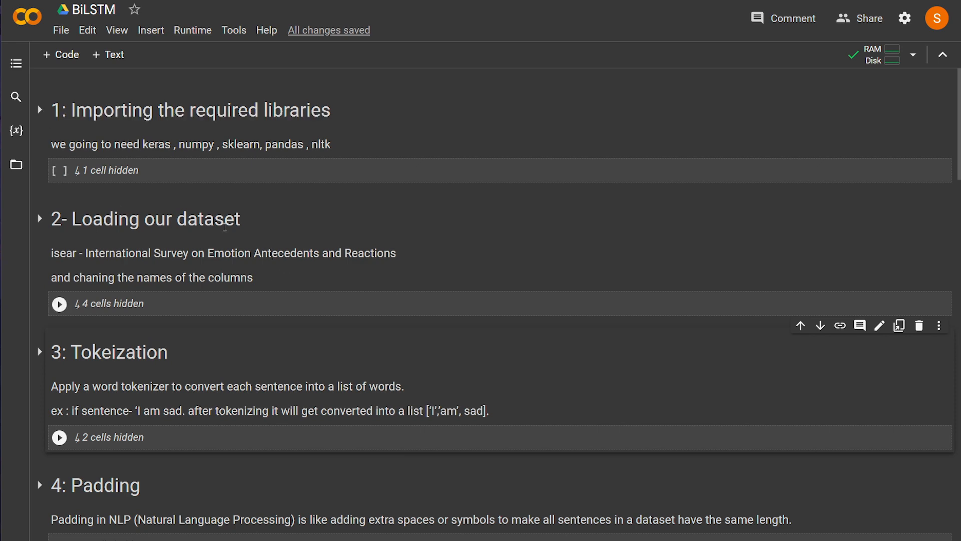
Skim the notebook outline from One Hot encoding down to saving the model, collapsing the prediction section.
scroll(down, 3)
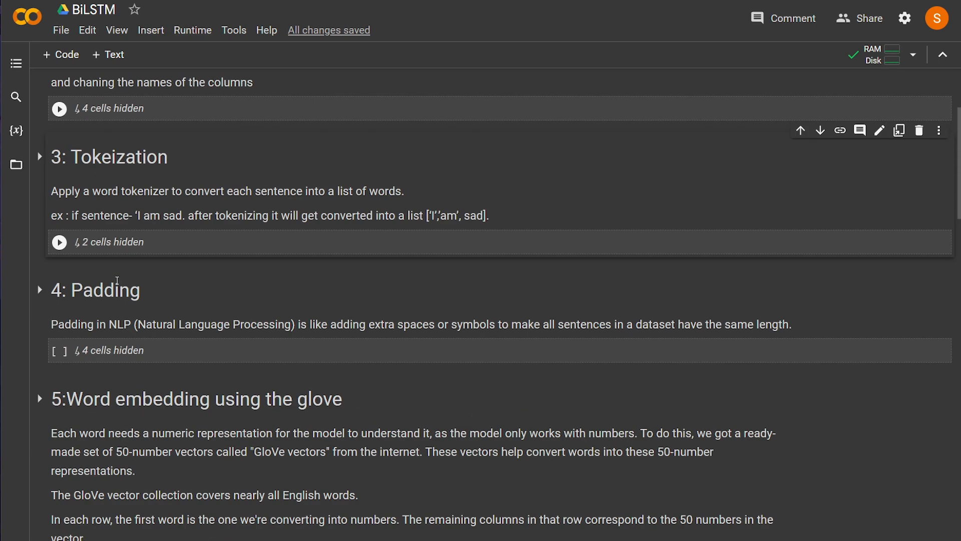
scroll(up, 3)
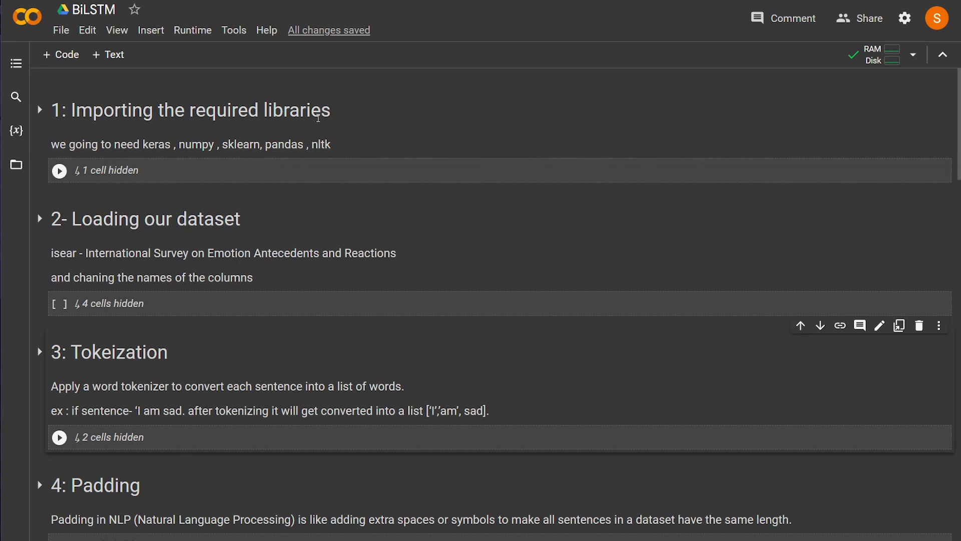
scroll(down, 3)
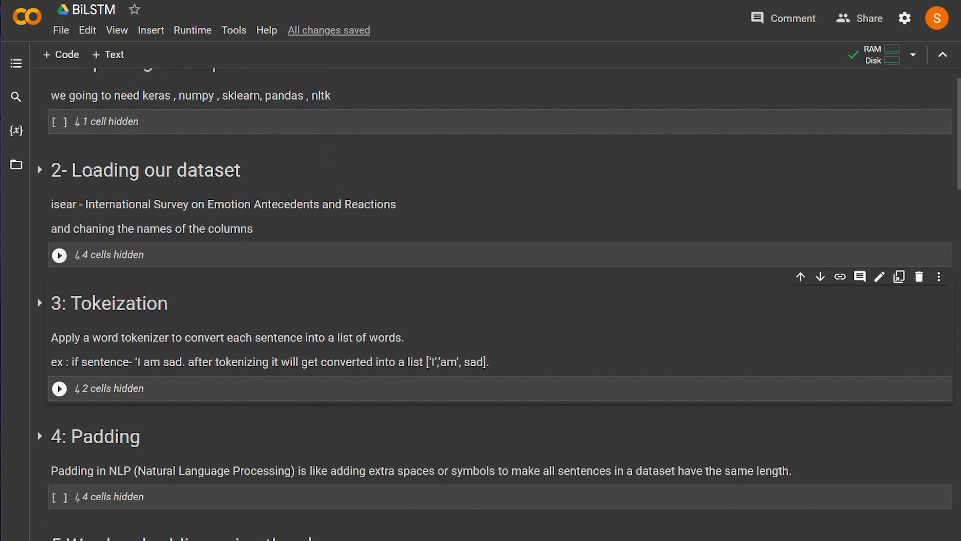
scroll(down, 3)
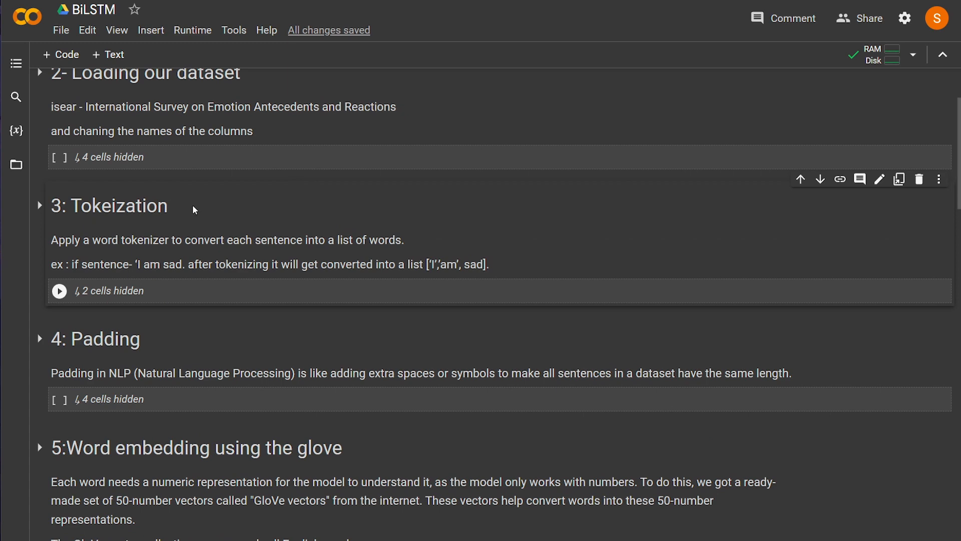
scroll(down, 3)
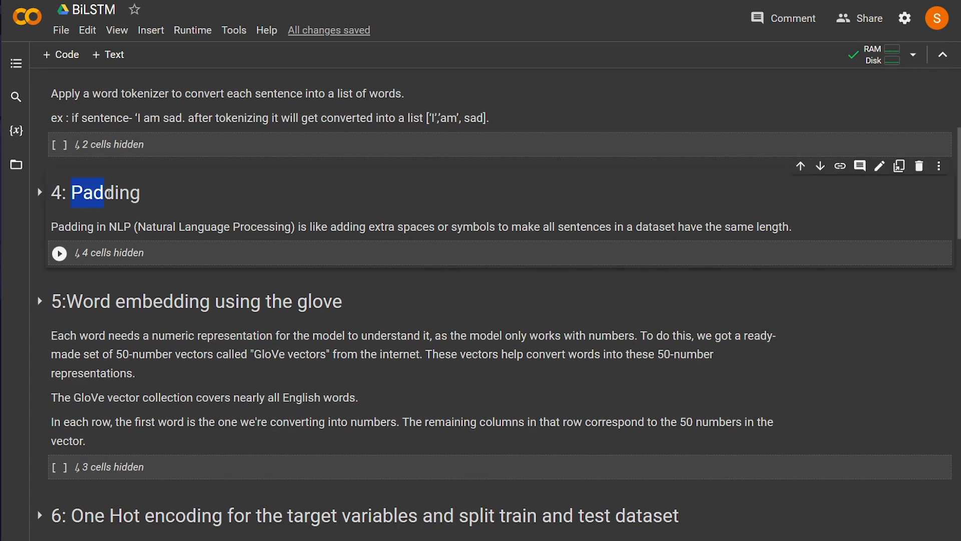
scroll(down, 3)
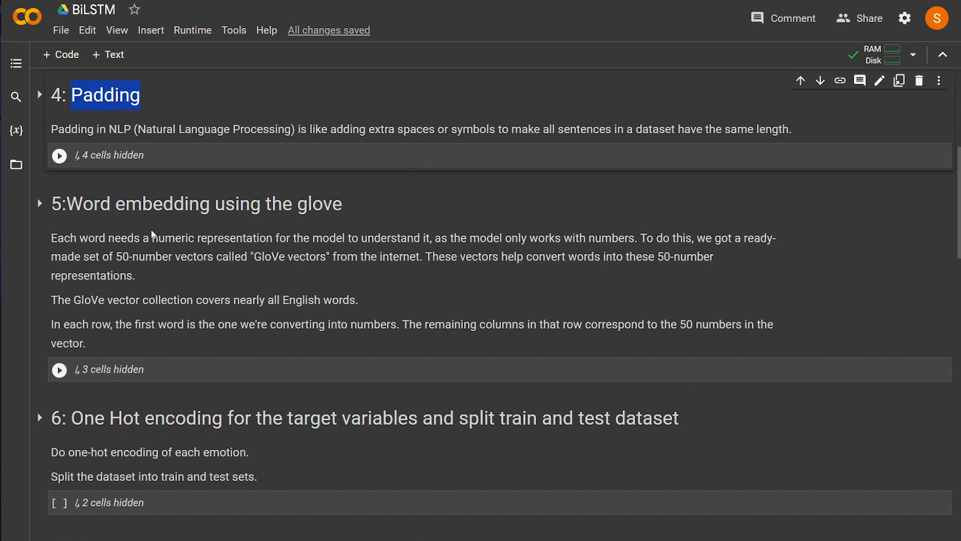
scroll(down, 3)
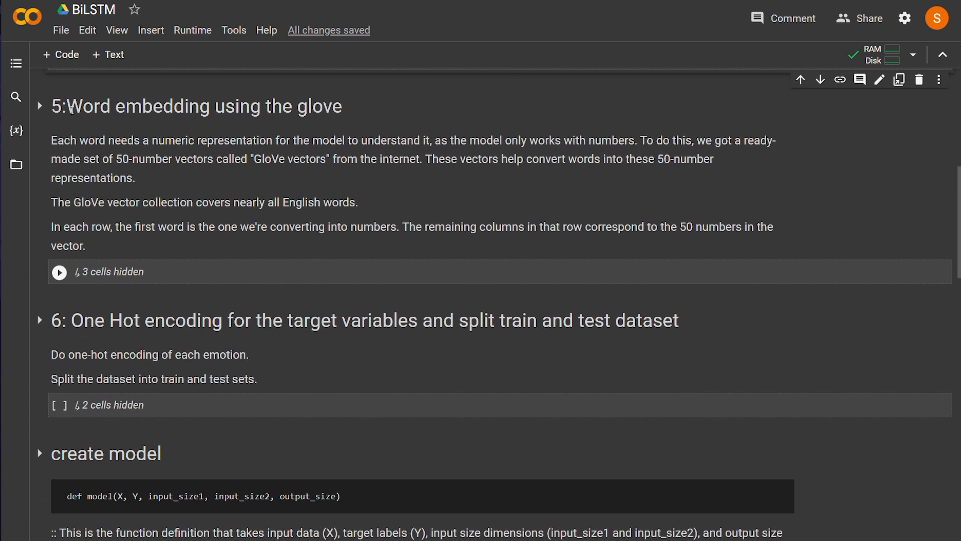
scroll(down, 3)
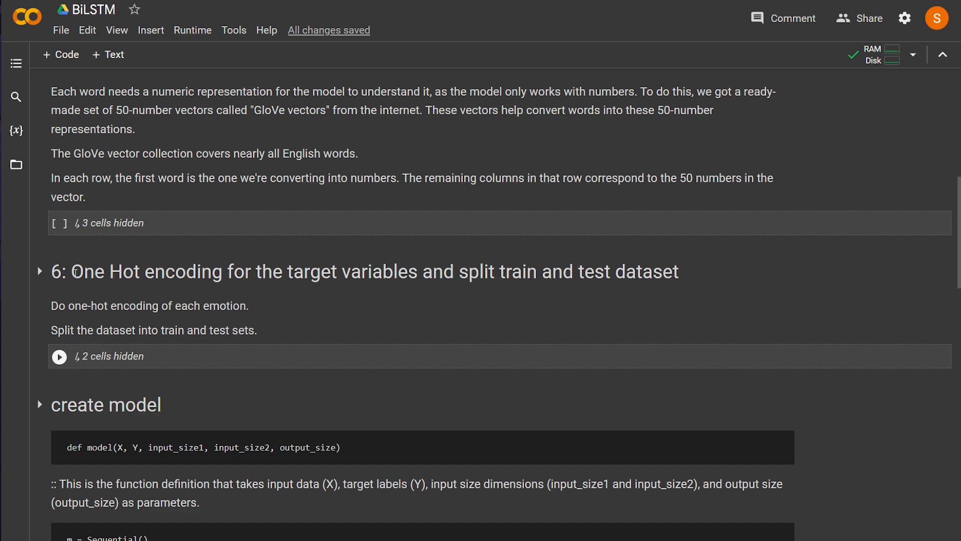
double_click(146, 271)
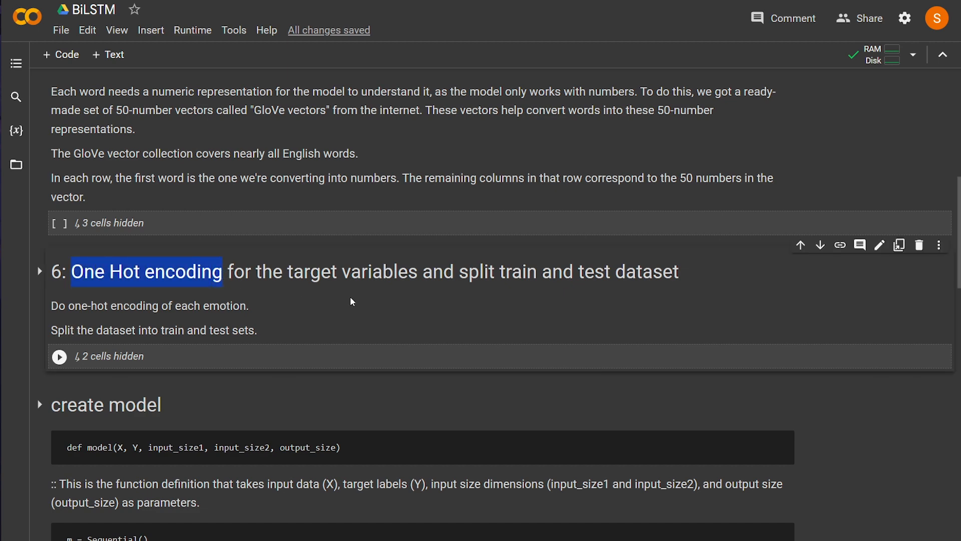
scroll(down, 3)
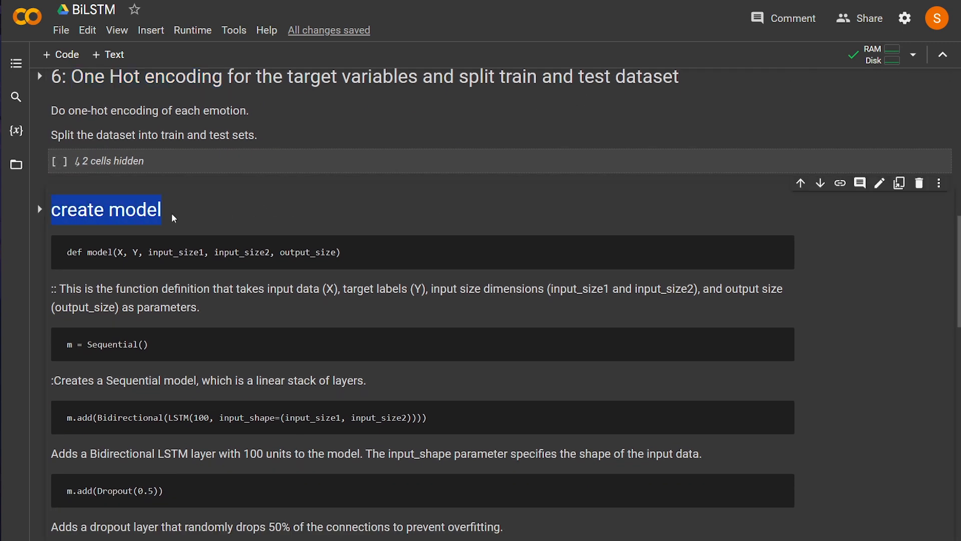
mouse_move(217, 222)
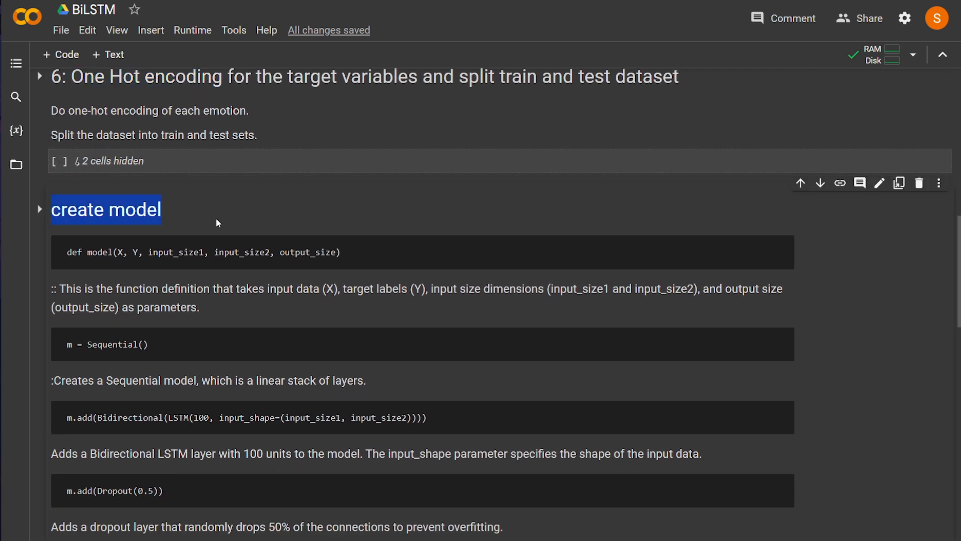
scroll(down, 3)
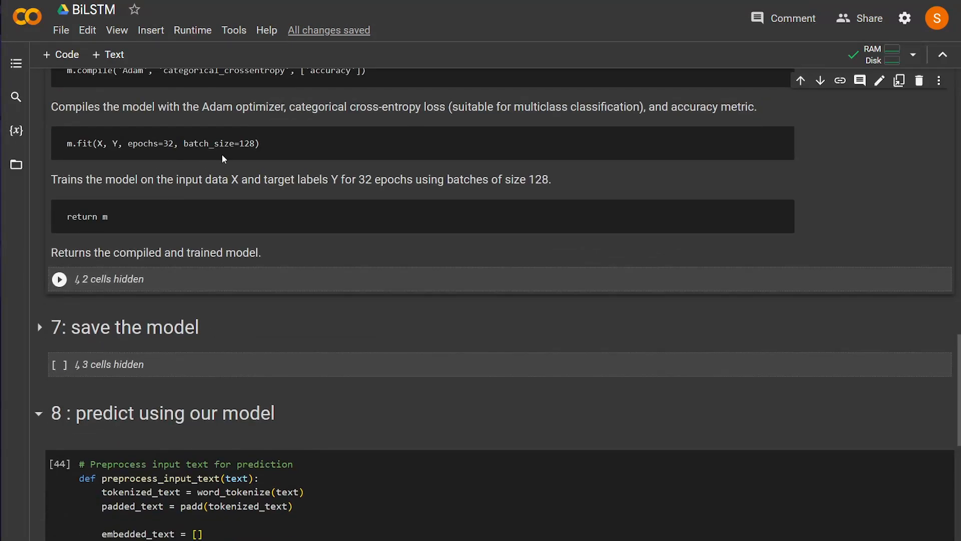
double_click(134, 326)
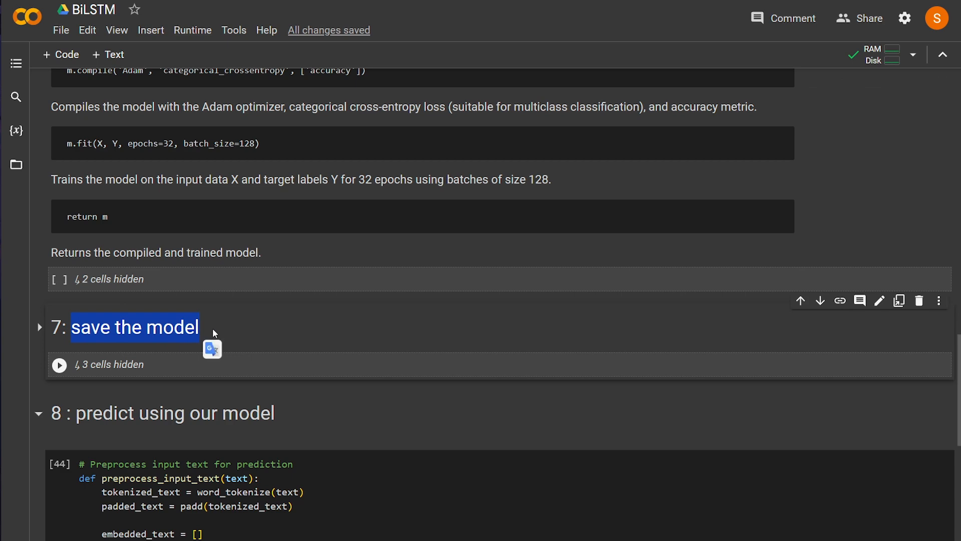
click(38, 413)
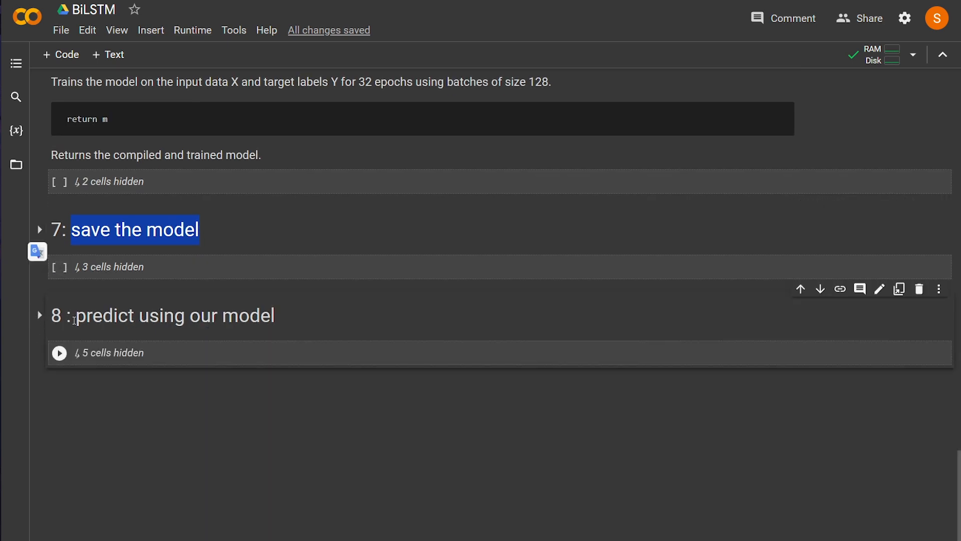
Expand the importing-libraries section and review the column renaming and preview code.
scroll(up, 3)
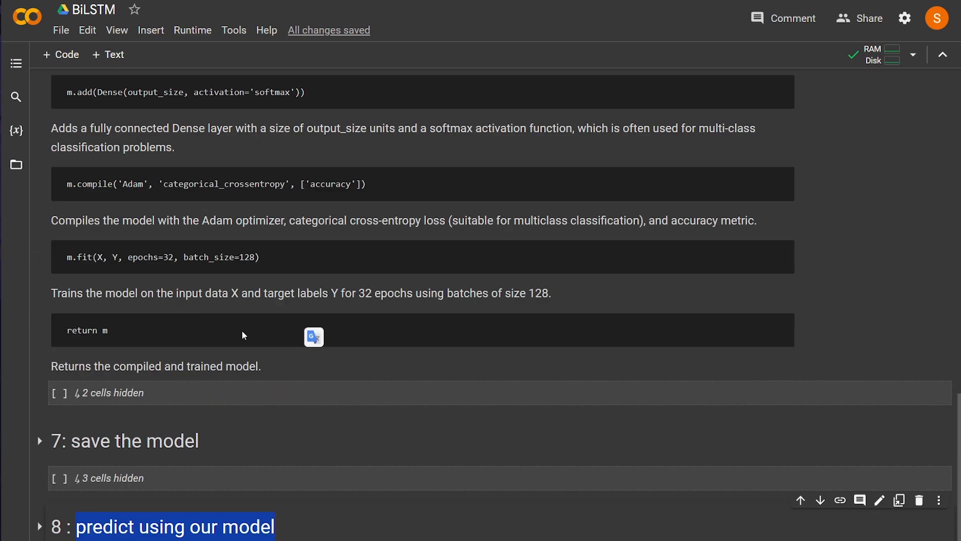
scroll(up, 3)
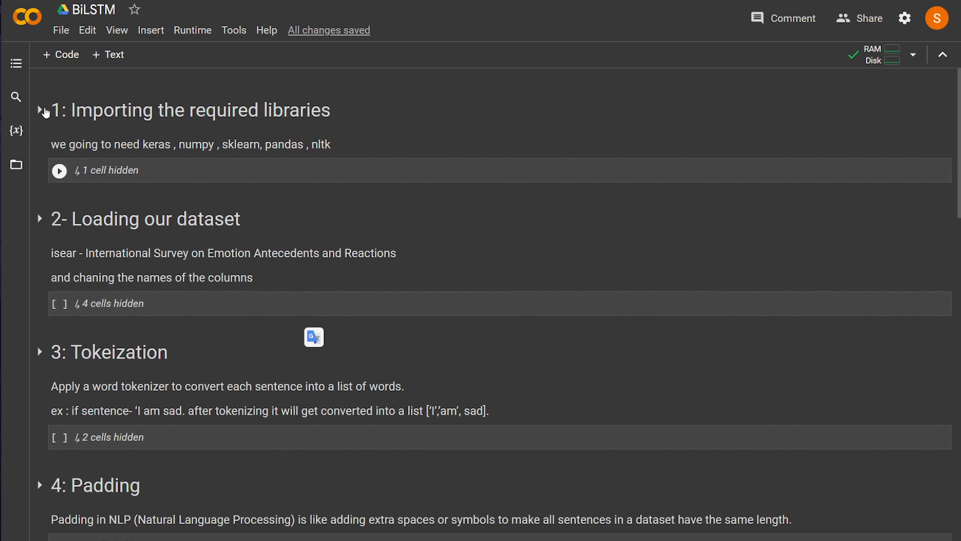
click(39, 110)
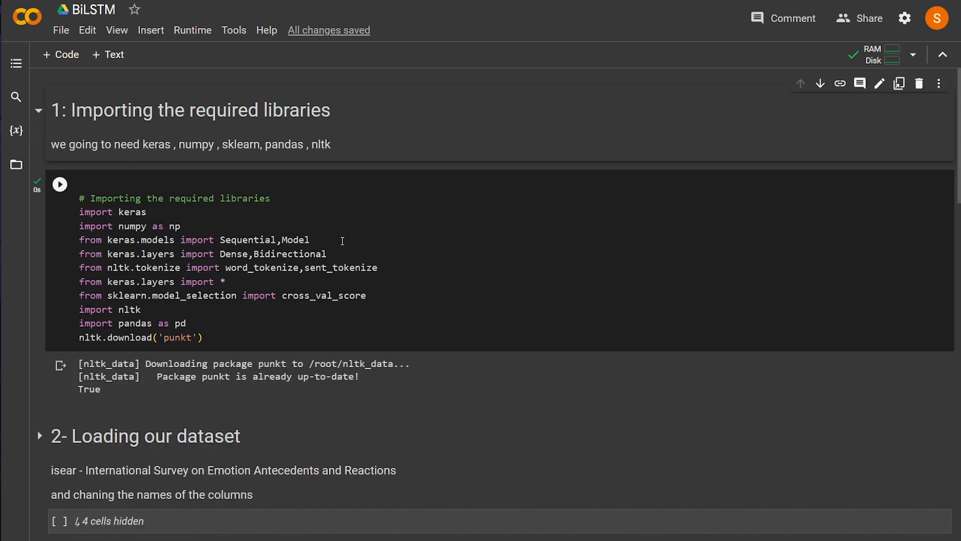
mouse_move(329, 228)
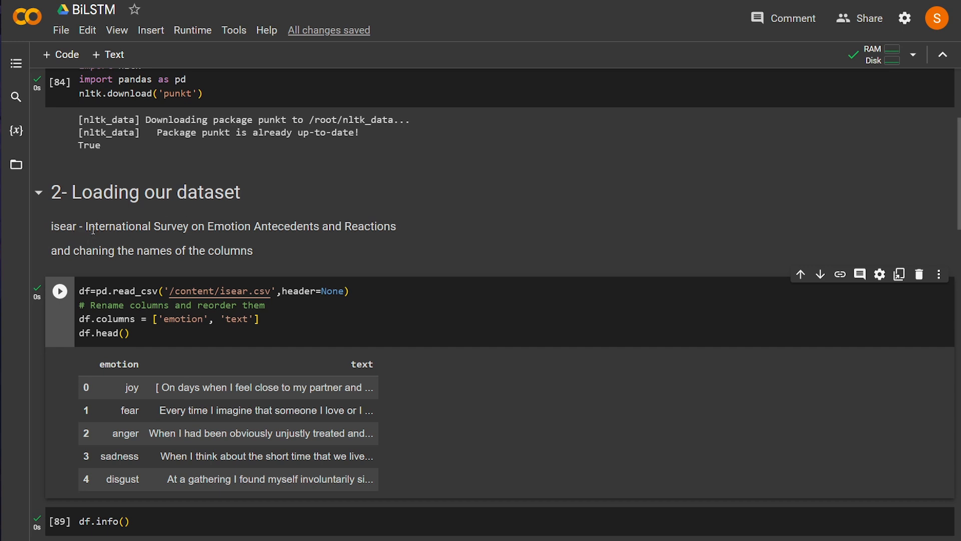
mouse_move(280, 239)
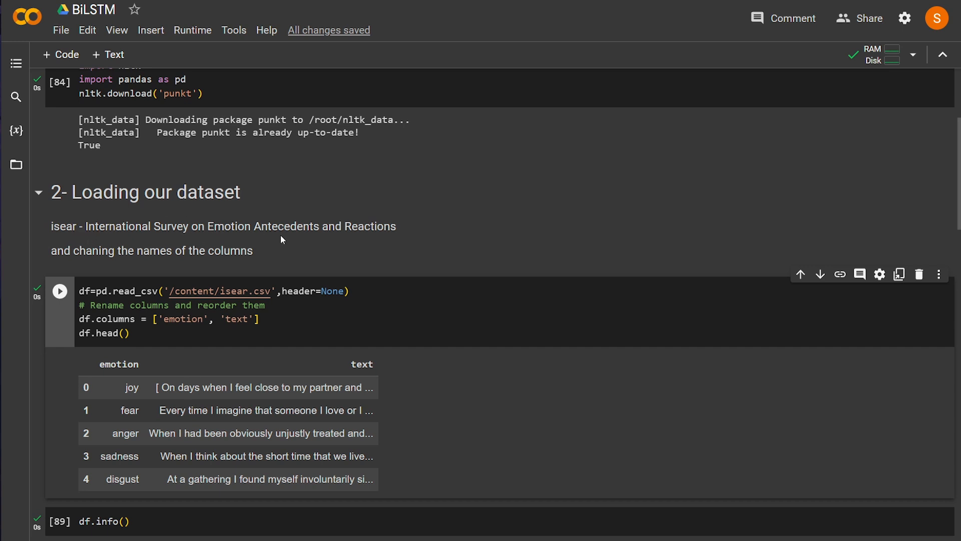
mouse_move(409, 231)
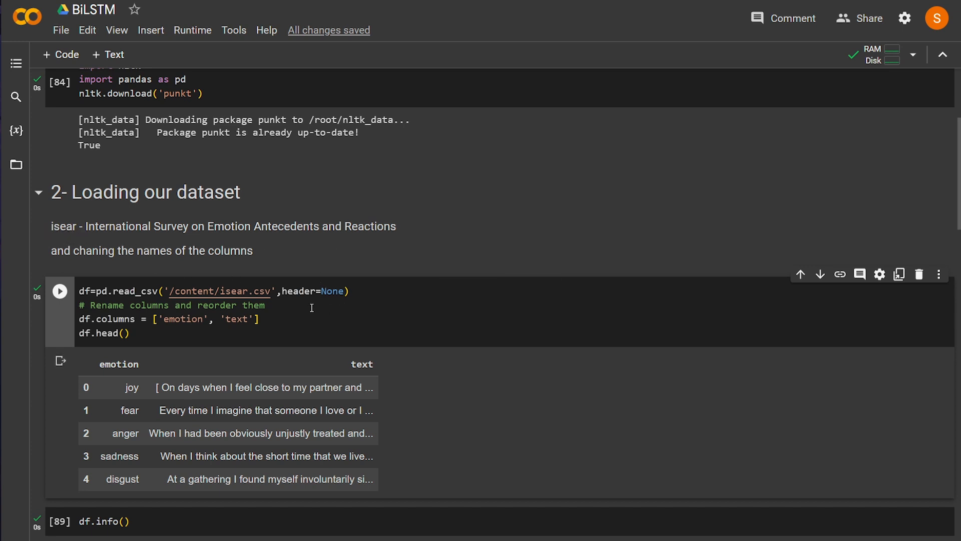
mouse_move(282, 323)
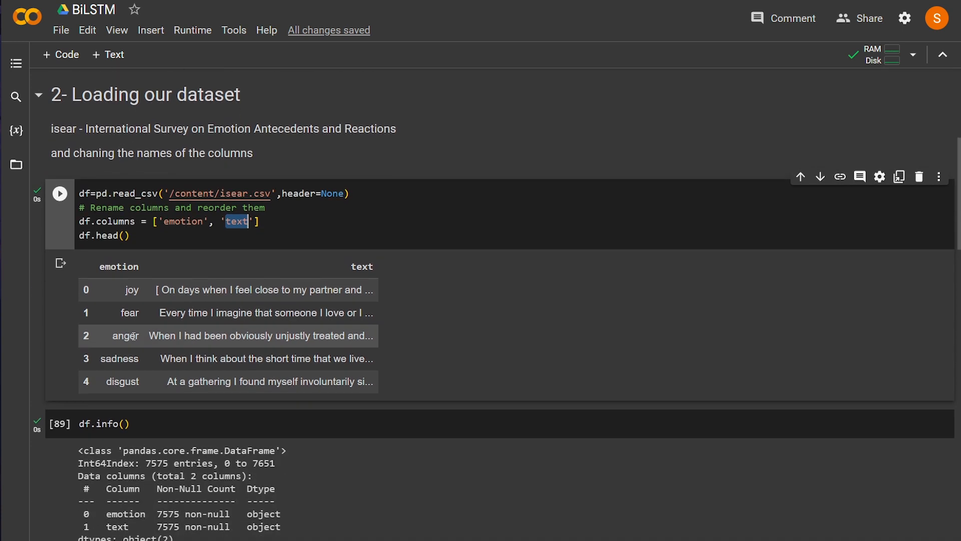
click(109, 235)
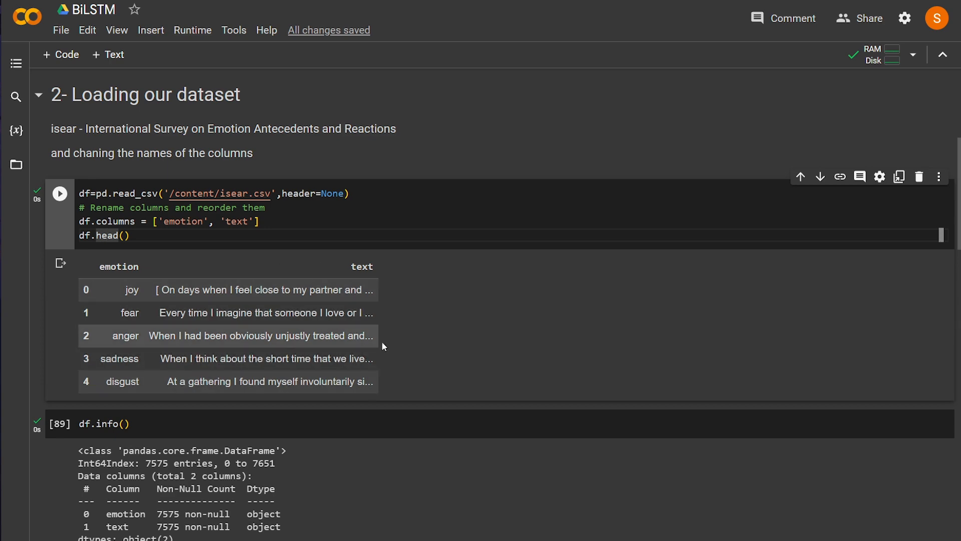
Walk through the ISEAR dataset-loading cells down to the line dropping 'No response' rows.
scroll(down, 3)
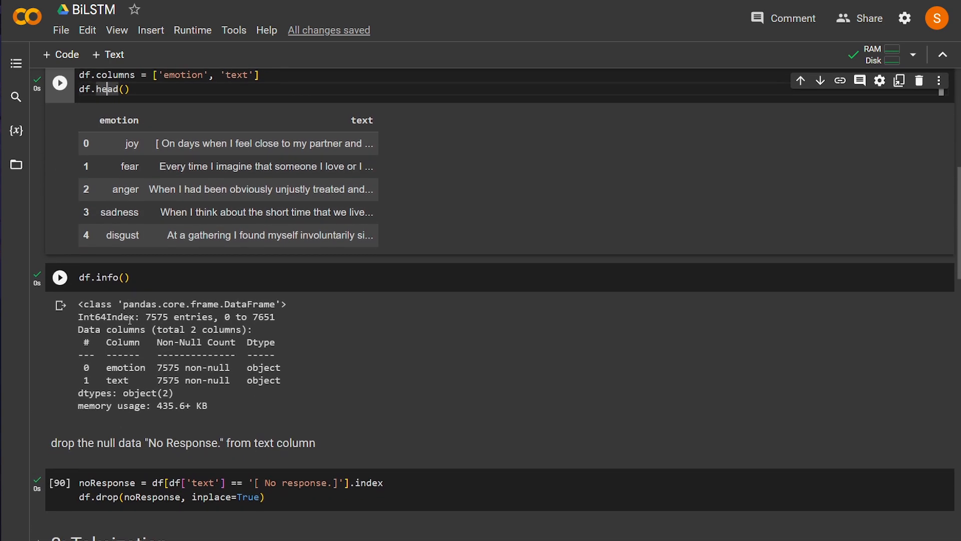
scroll(down, 3)
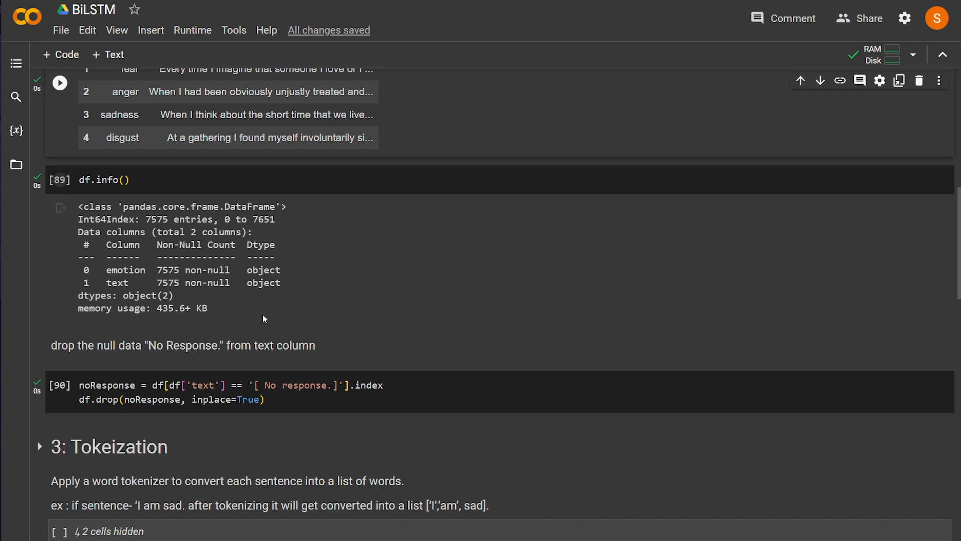
scroll(up, 3)
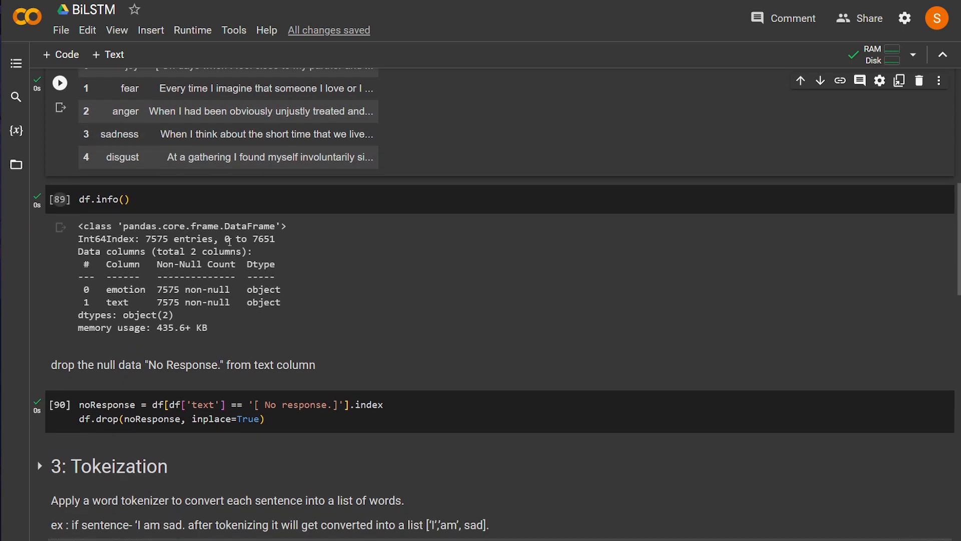
scroll(down, 3)
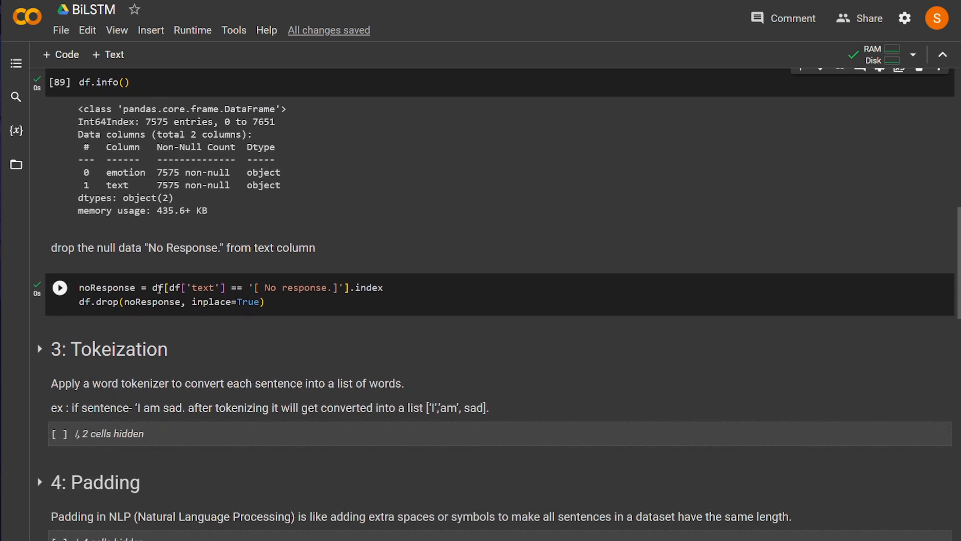
click(193, 301)
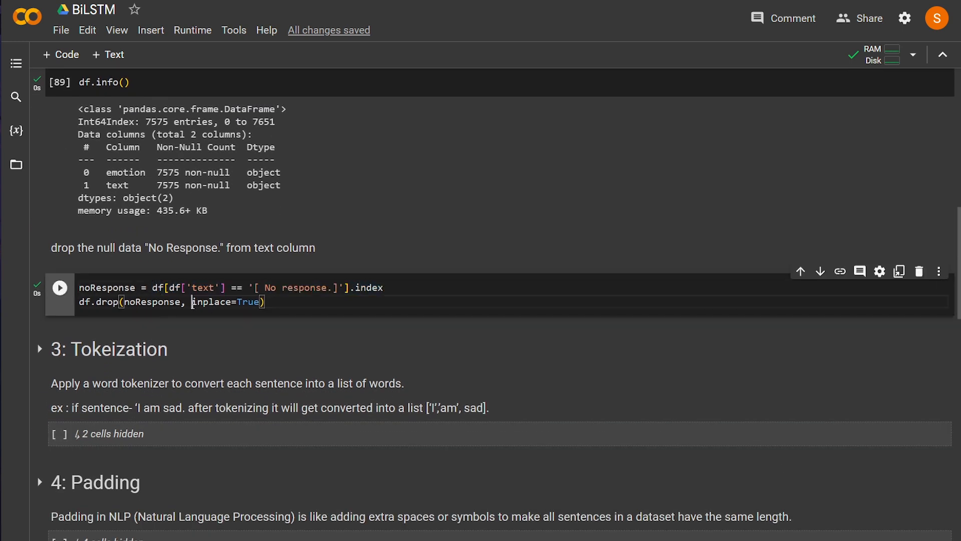
scroll(down, 3)
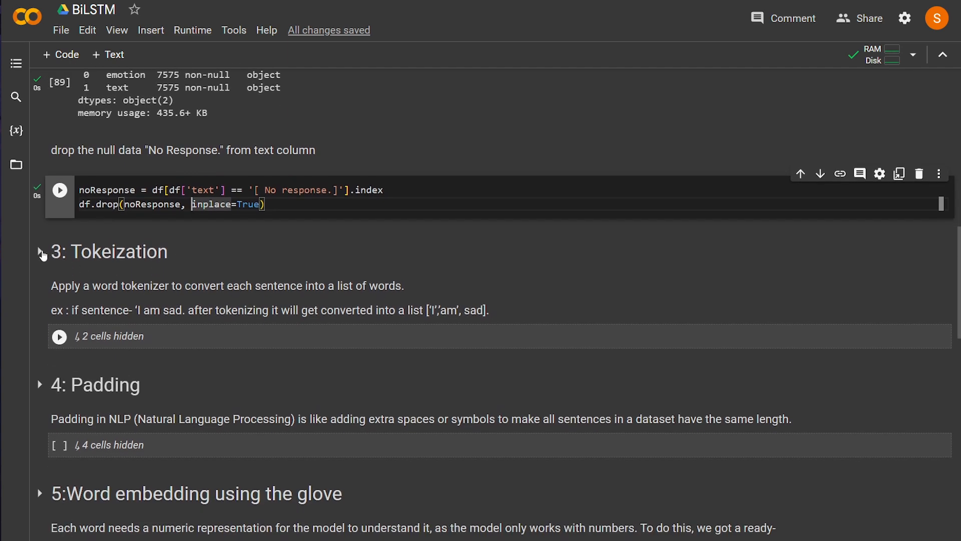
Expand the Tokenization section and review its explanation with the 'am sad' example.
click(40, 256)
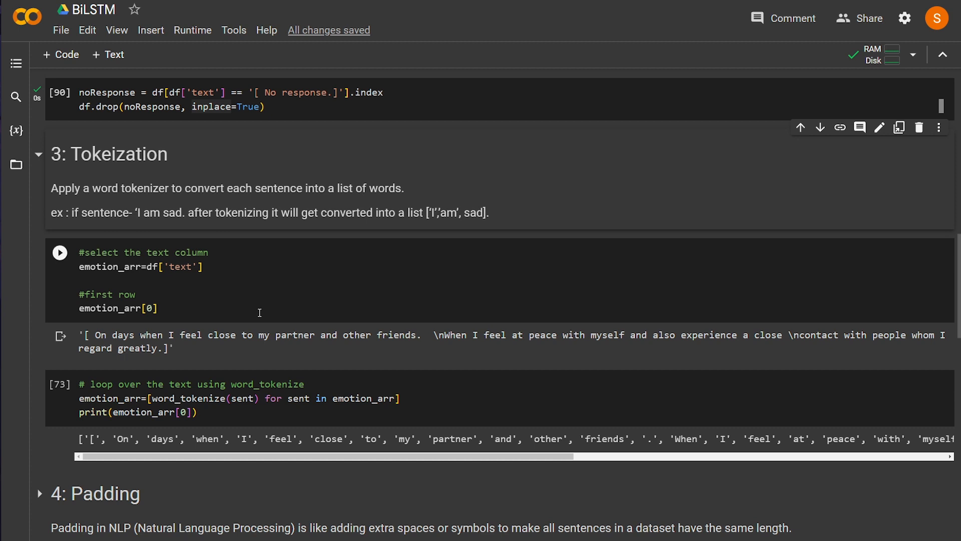
click(60, 252)
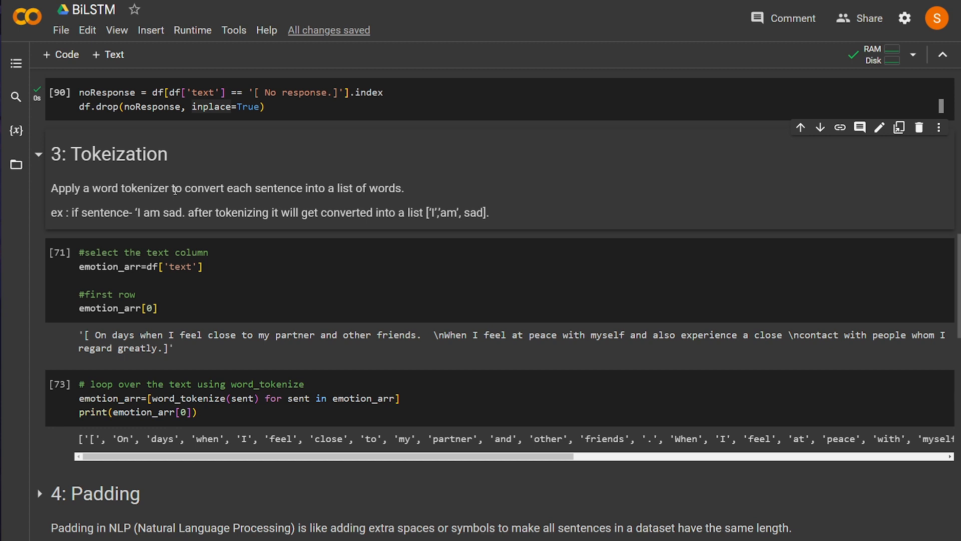
mouse_move(439, 193)
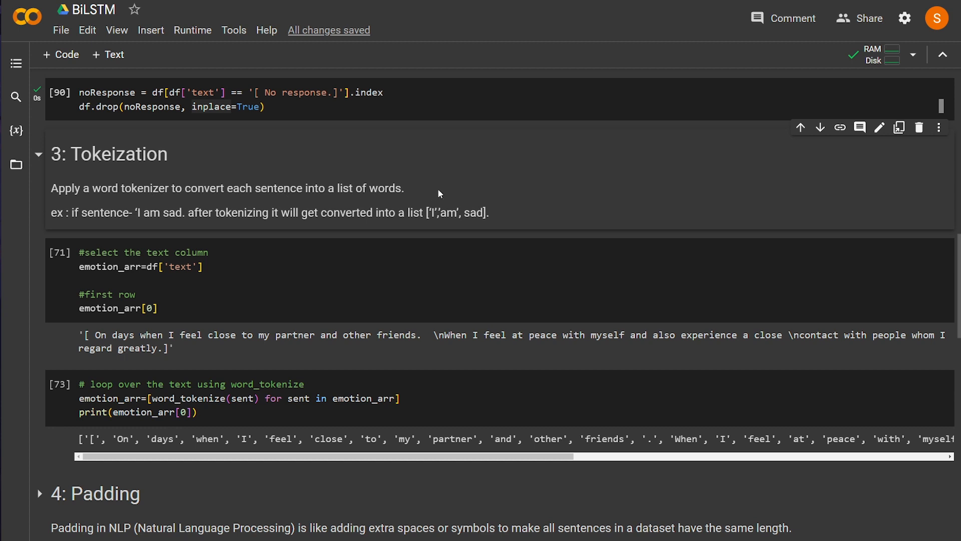
mouse_move(96, 228)
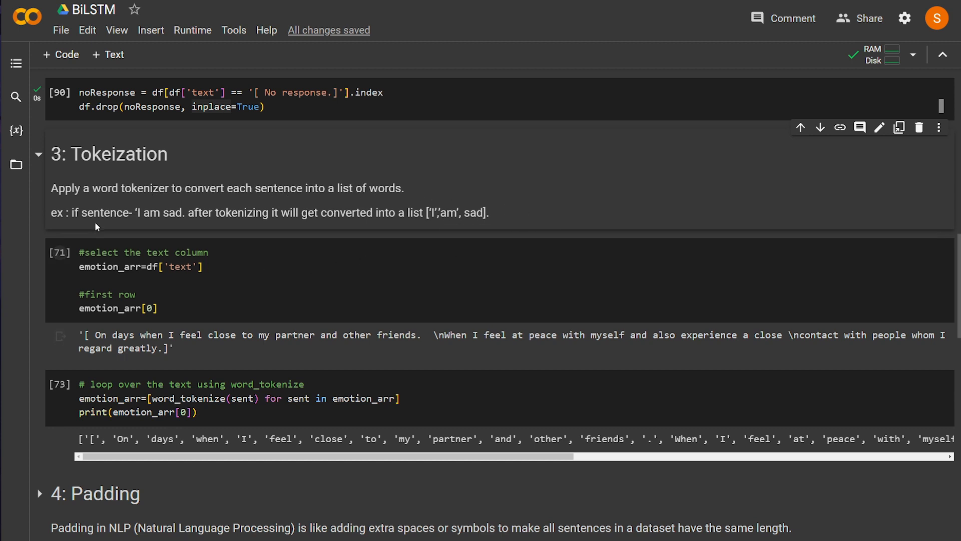
click(182, 213)
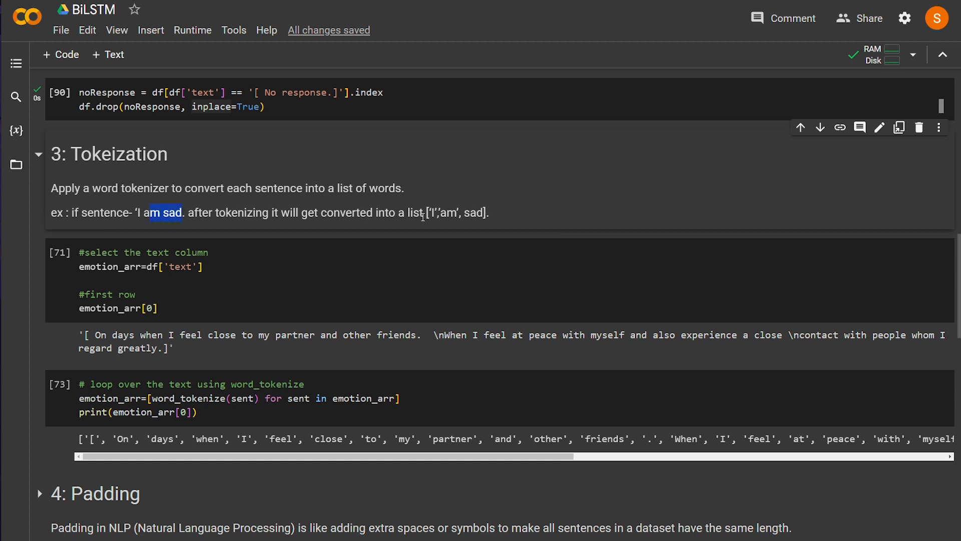
mouse_move(435, 214)
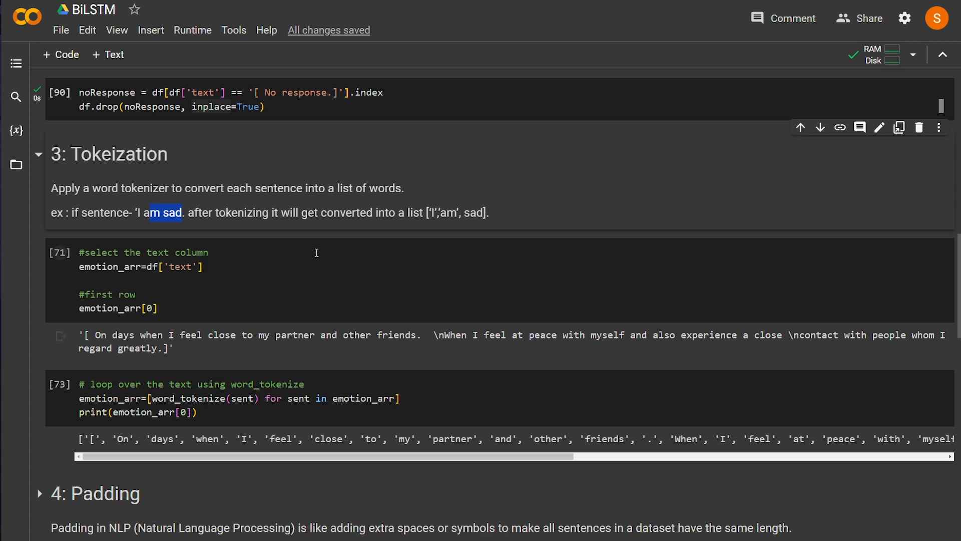
scroll(down, 3)
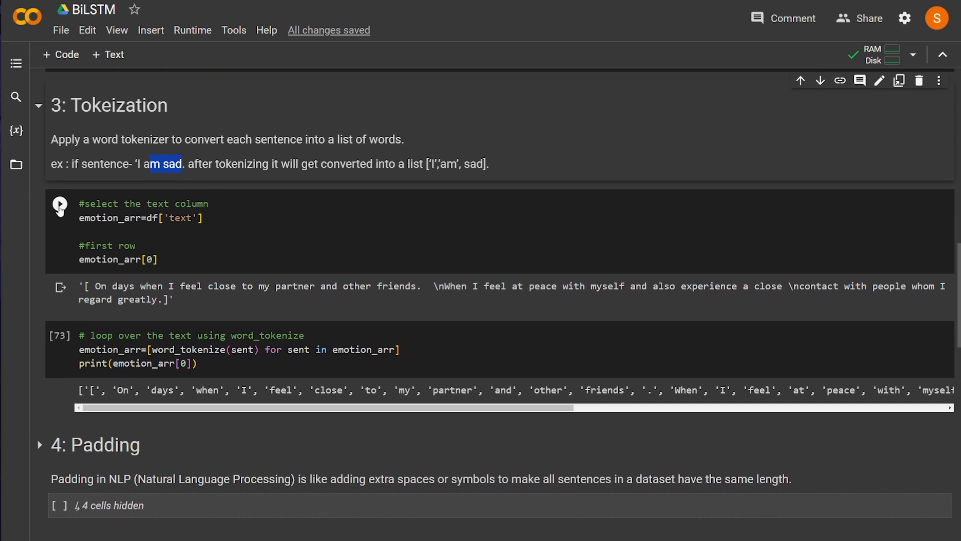
Rerun the cell selecting the 'text' column, then run the word_tokenize loop on the first sentence.
click(59, 204)
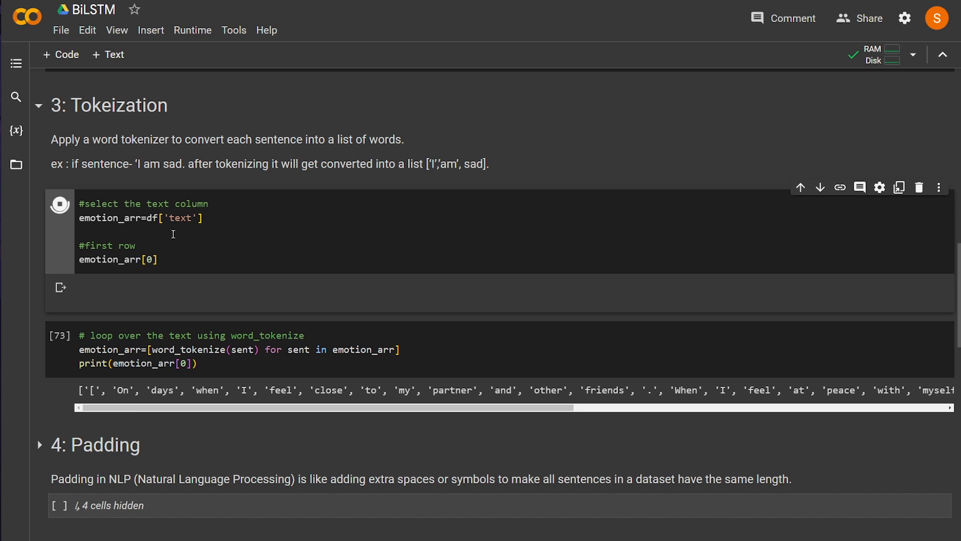
click(59, 205)
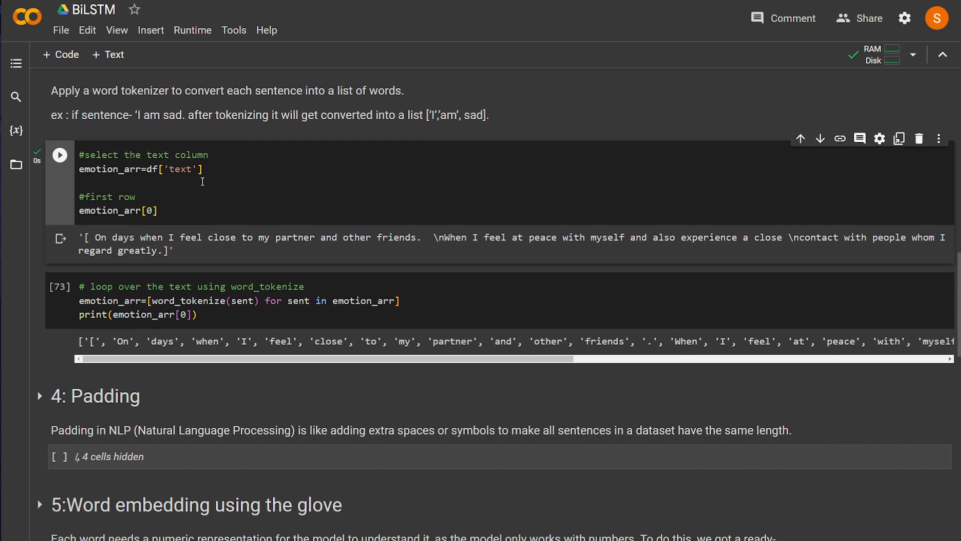
double_click(180, 169)
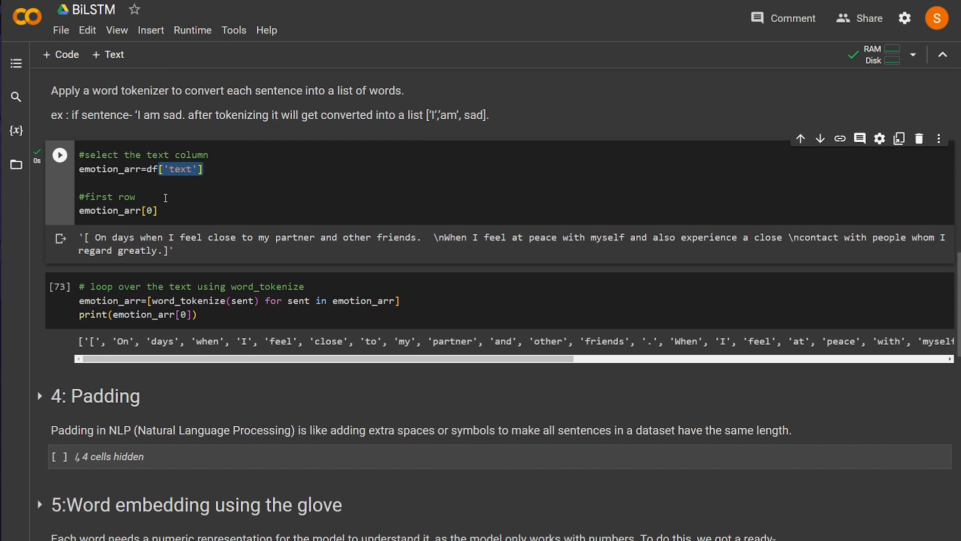
scroll(down, 3)
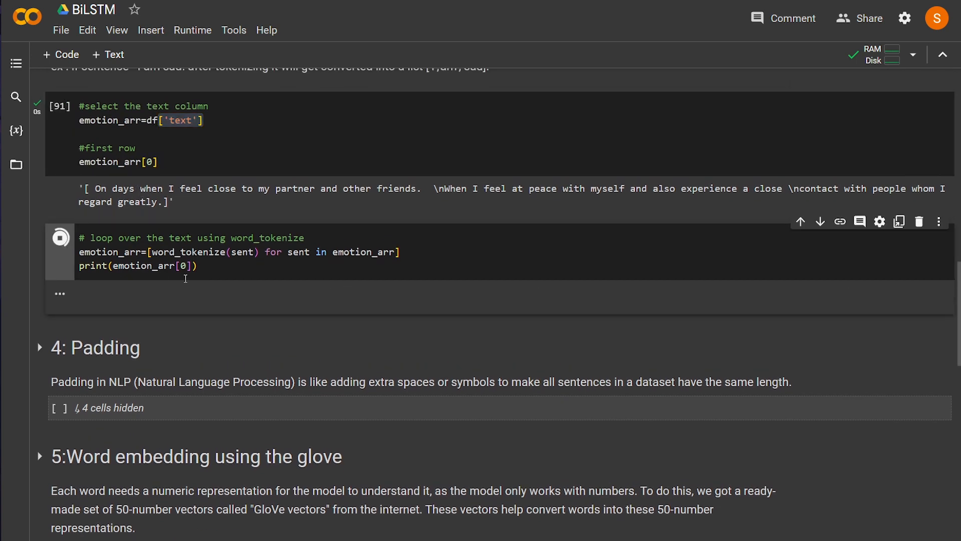
click(60, 238)
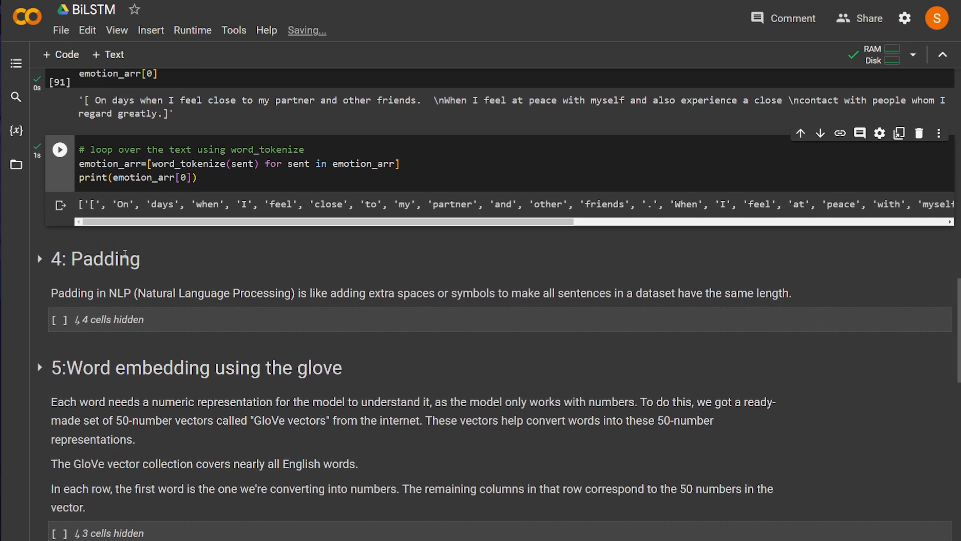
Expand the Padding section and run the padd function that pads sentences to 100 tokens.
click(39, 298)
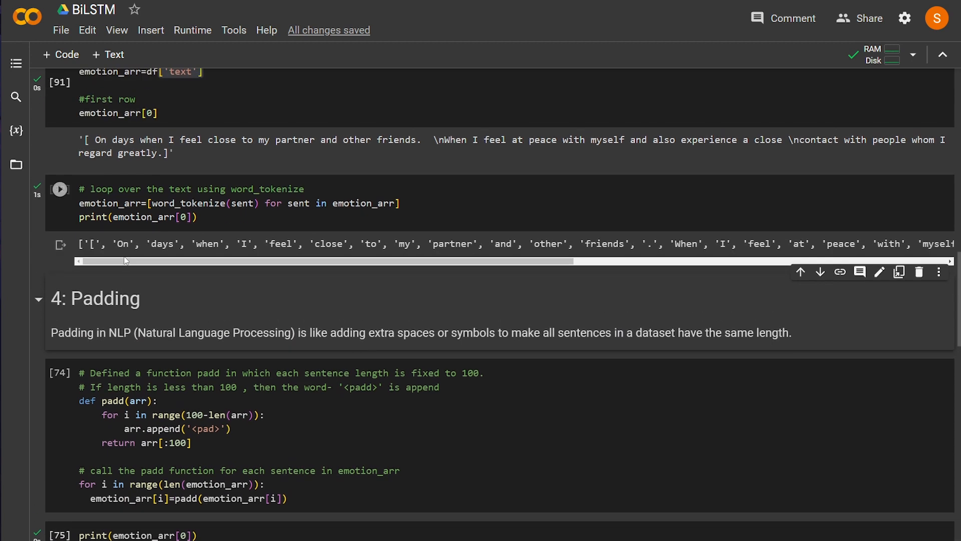
mouse_move(181, 228)
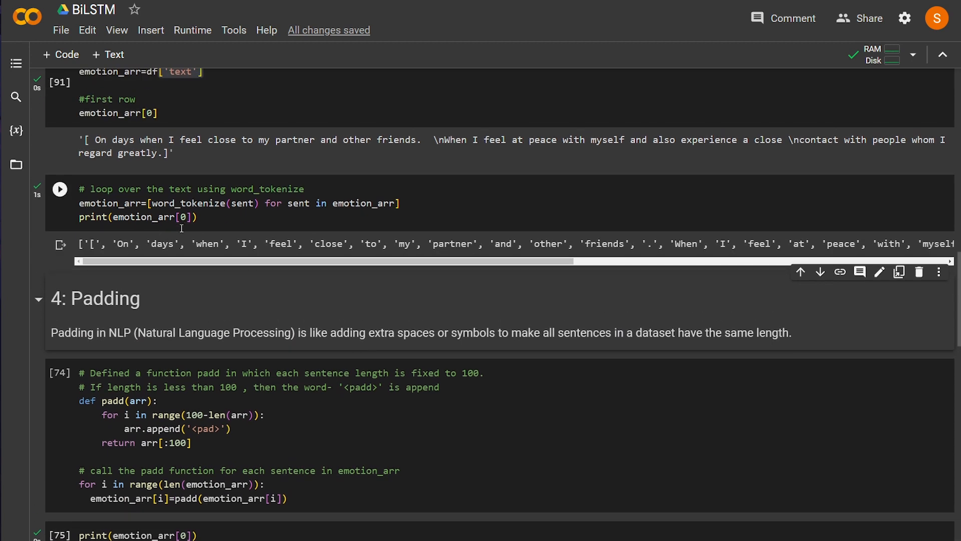
click(60, 190)
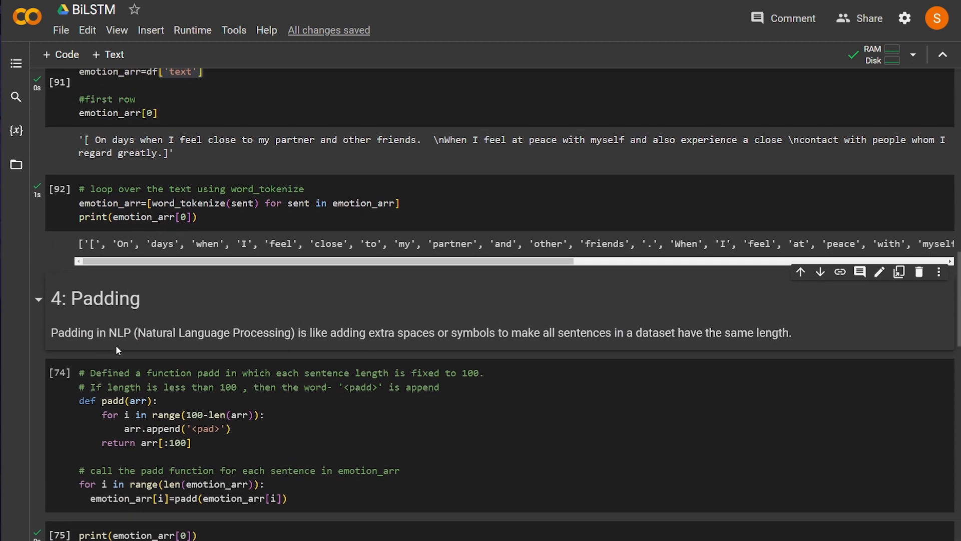
mouse_move(400, 348)
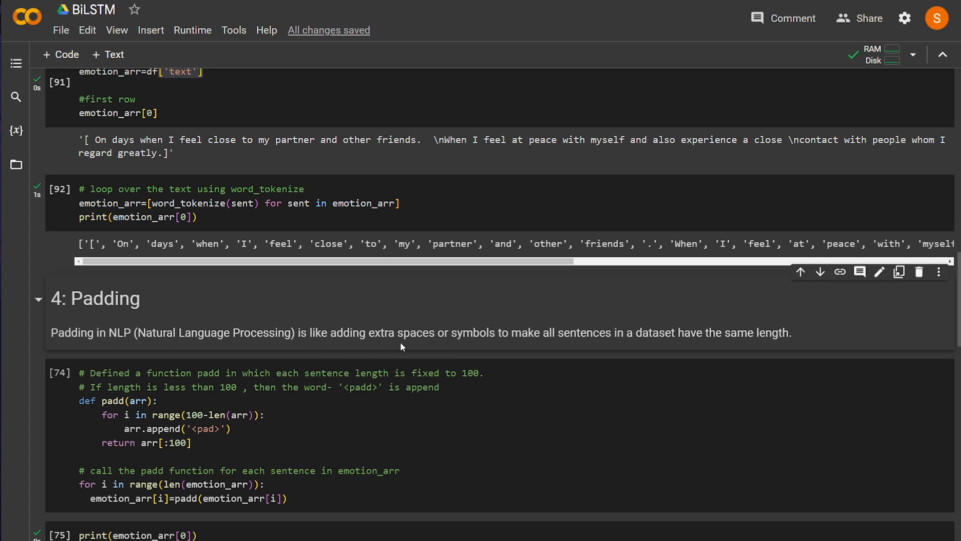
mouse_move(446, 347)
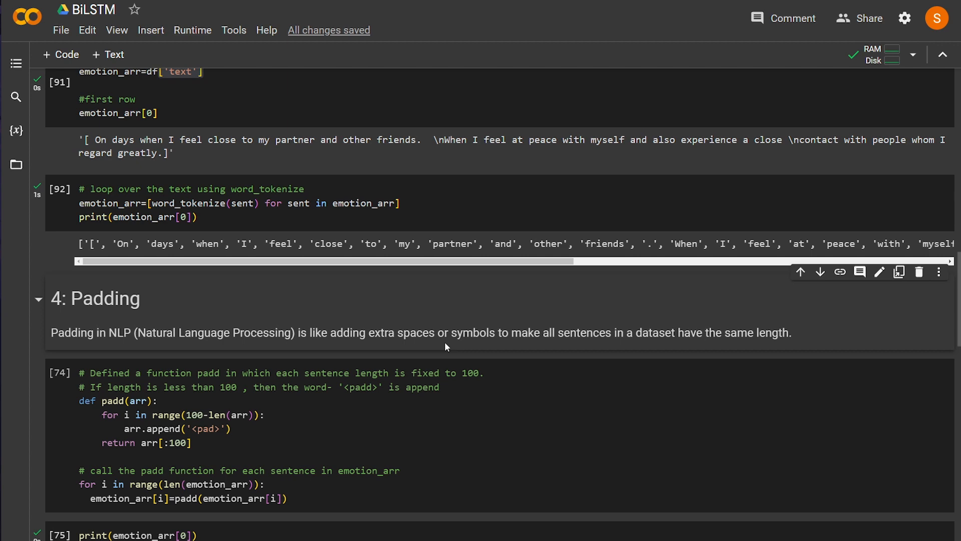
scroll(down, 3)
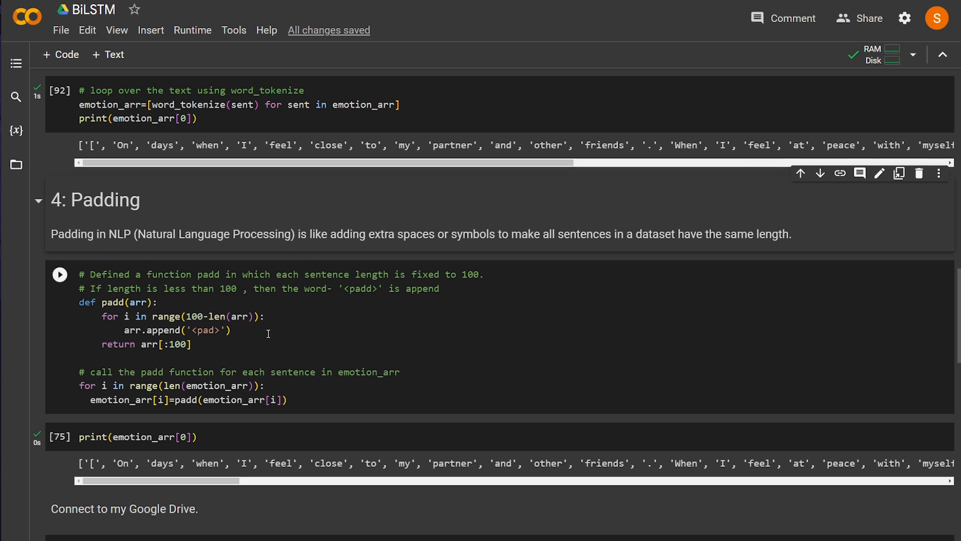
scroll(down, 3)
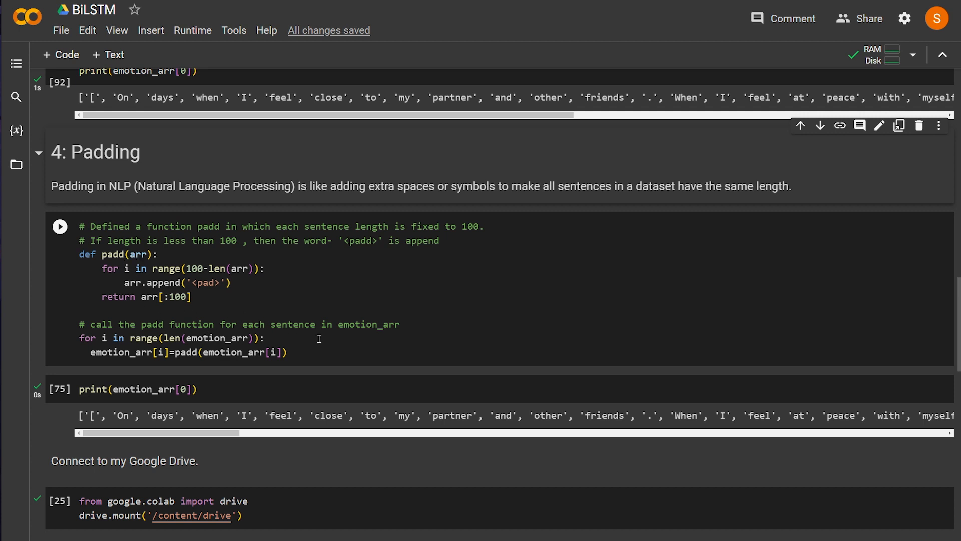
mouse_move(187, 288)
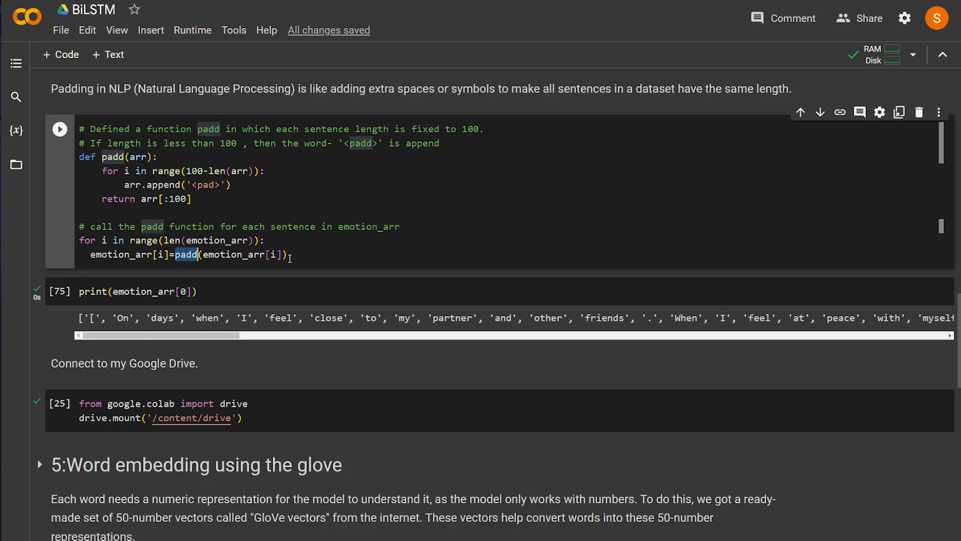
click(207, 292)
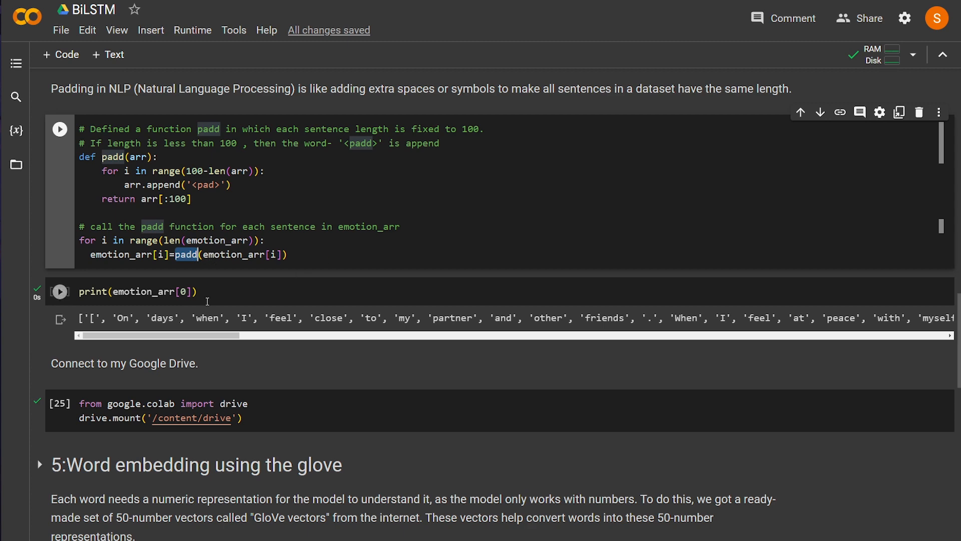
Print emotion_arr[0] to show the first sentence filled with '<pad>' tokens.
scroll(down, 3)
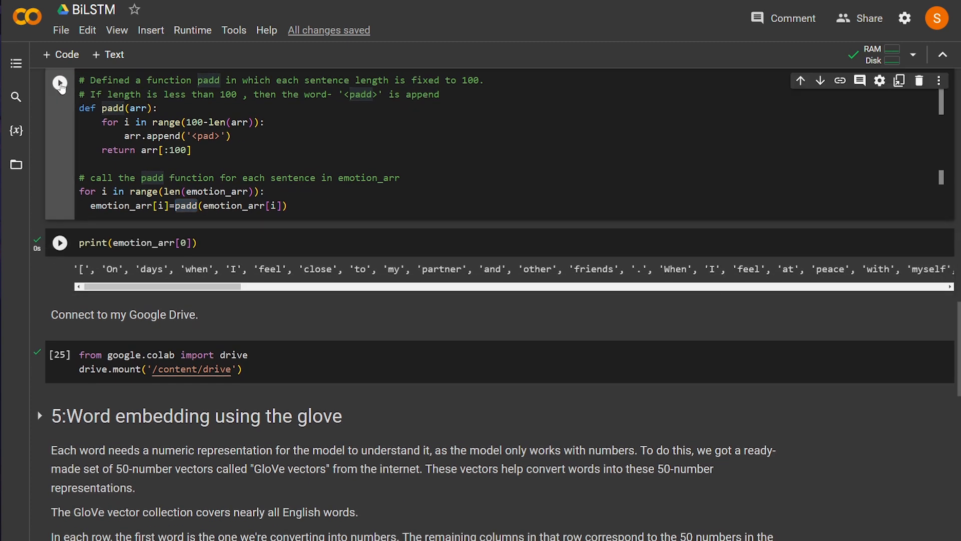
click(60, 243)
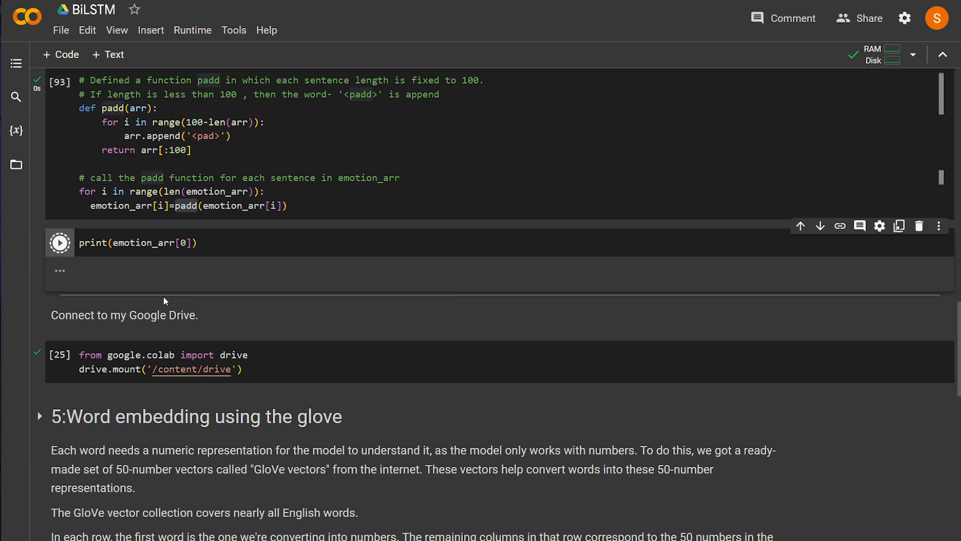
click(59, 242)
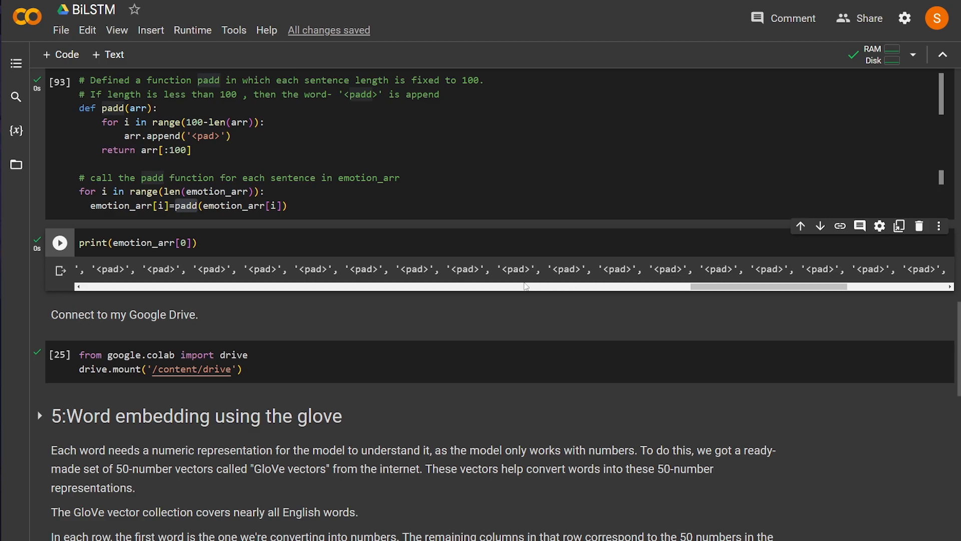
scroll(down, 3)
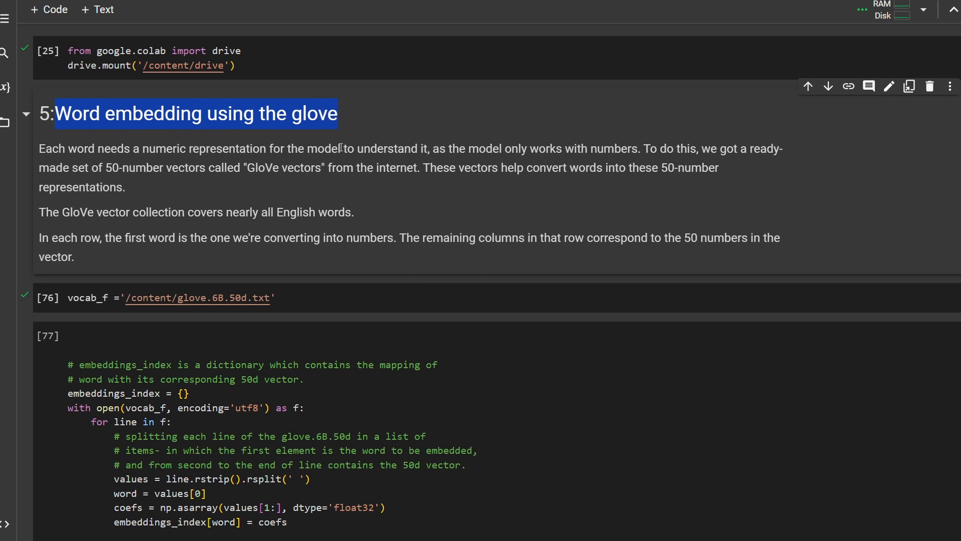
Expand the '5:Word embedding using the glove' section to show its GloVe code and the 'happy' vector.
click(230, 190)
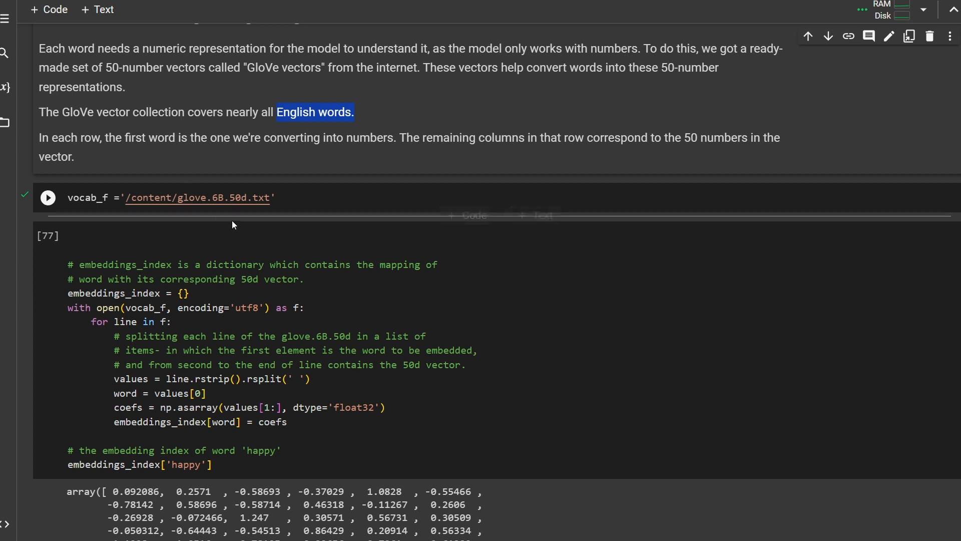
click(47, 197)
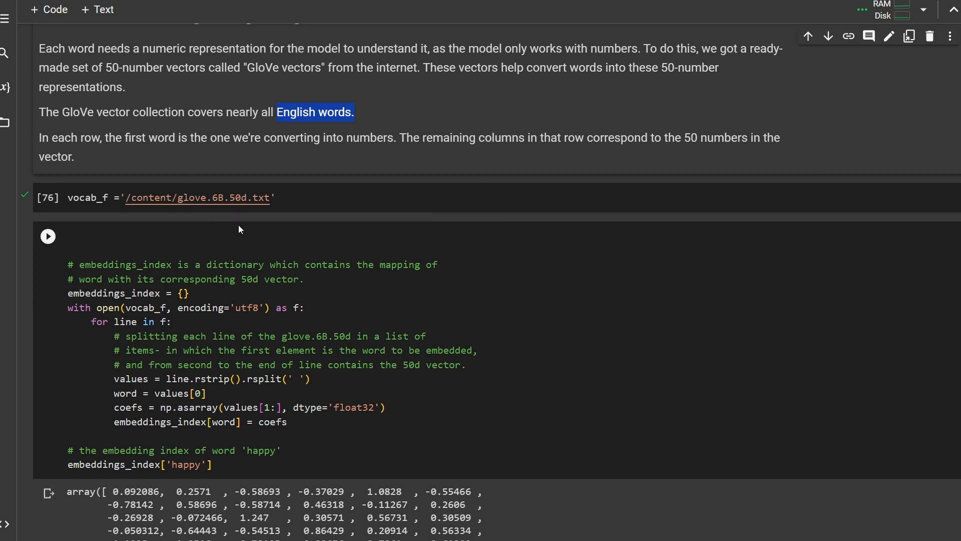
scroll(down, 3)
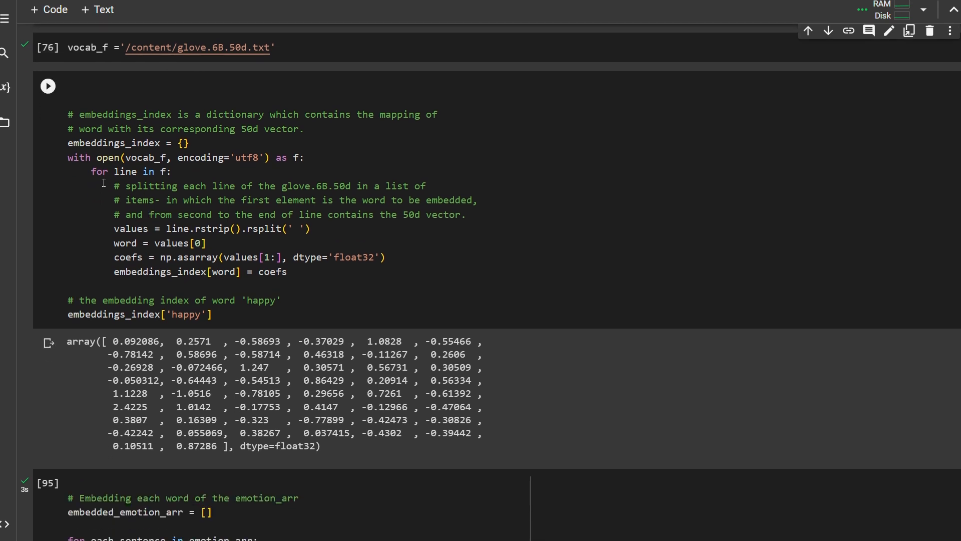
mouse_move(294, 239)
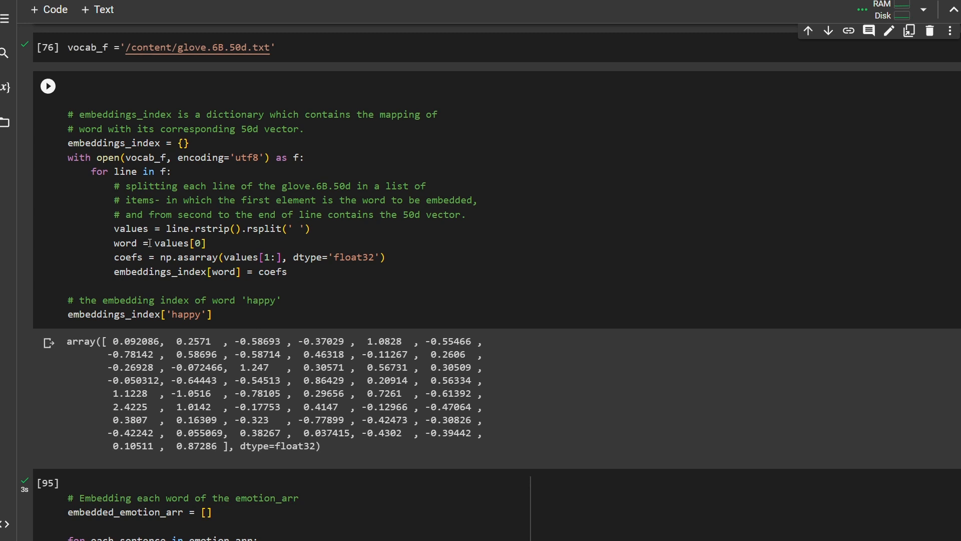
mouse_move(401, 263)
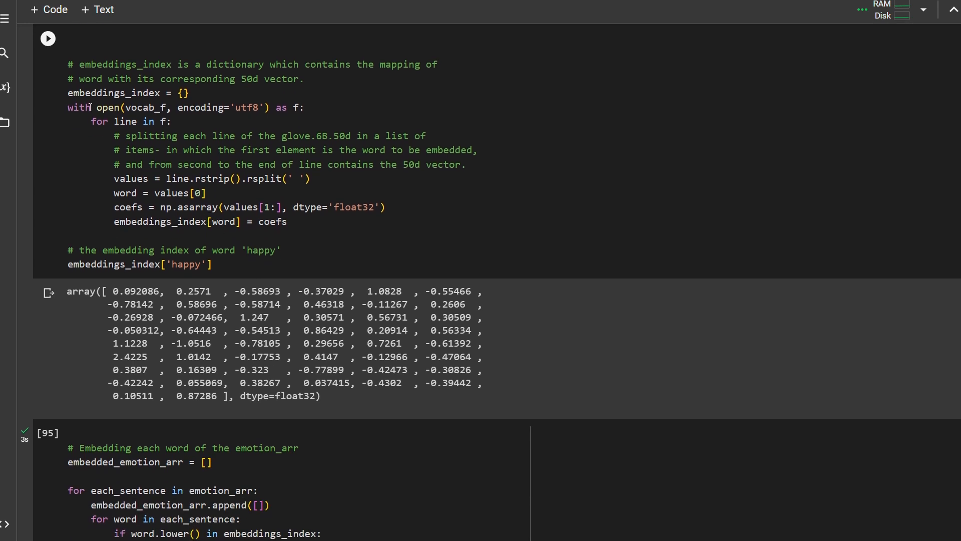
double_click(113, 92)
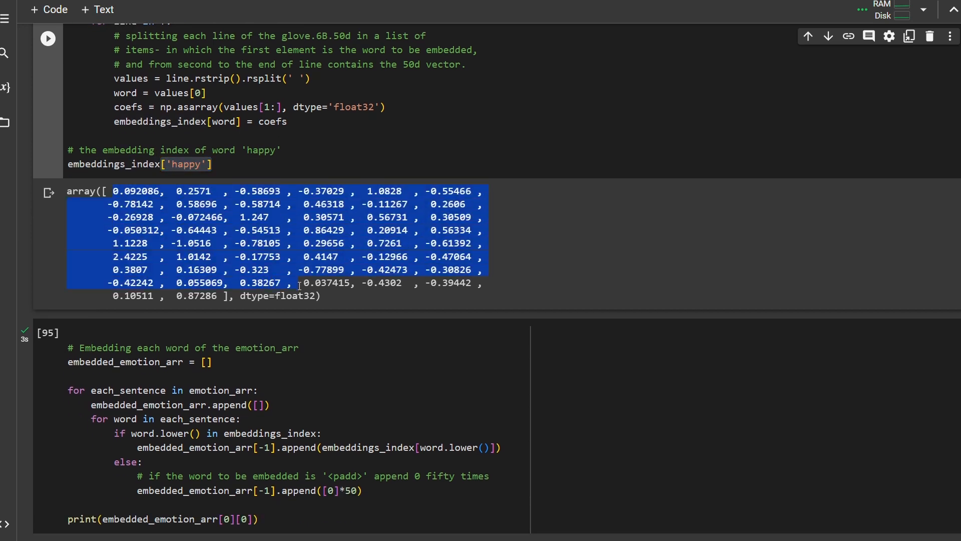
scroll(down, 3)
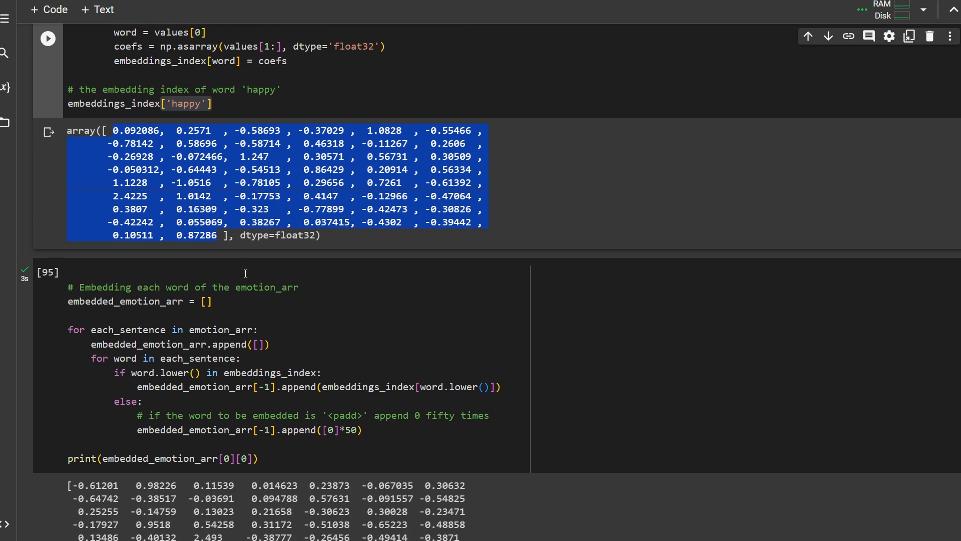
scroll(down, 3)
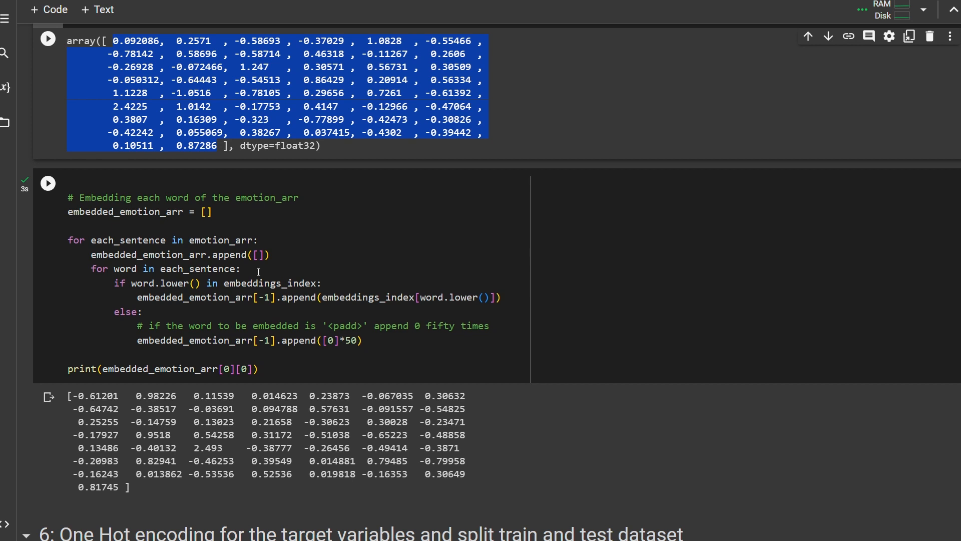
scroll(up, 3)
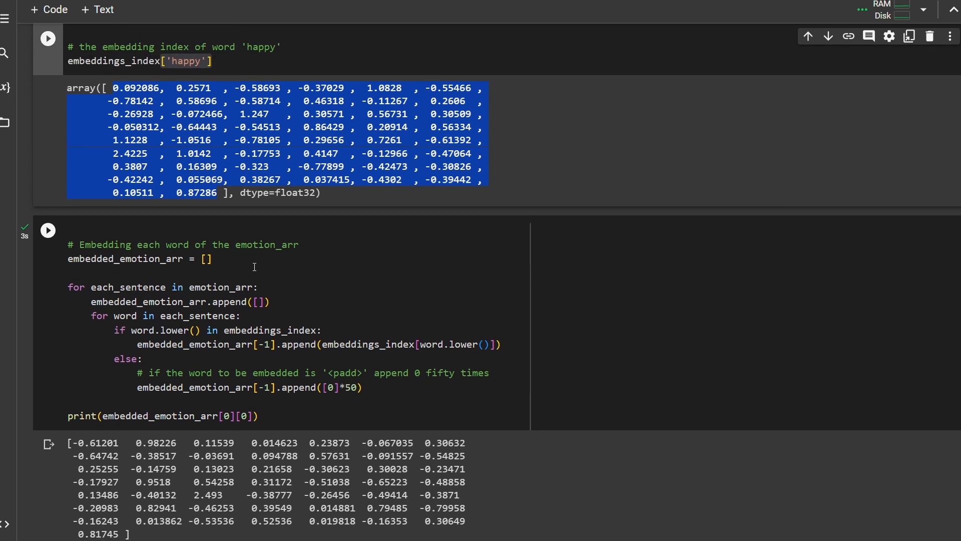
scroll(down, 3)
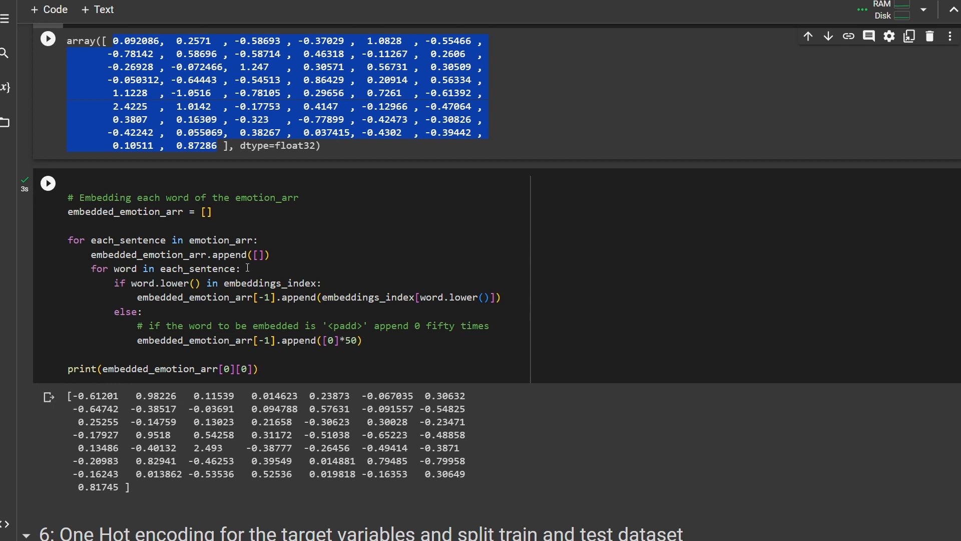
scroll(up, 3)
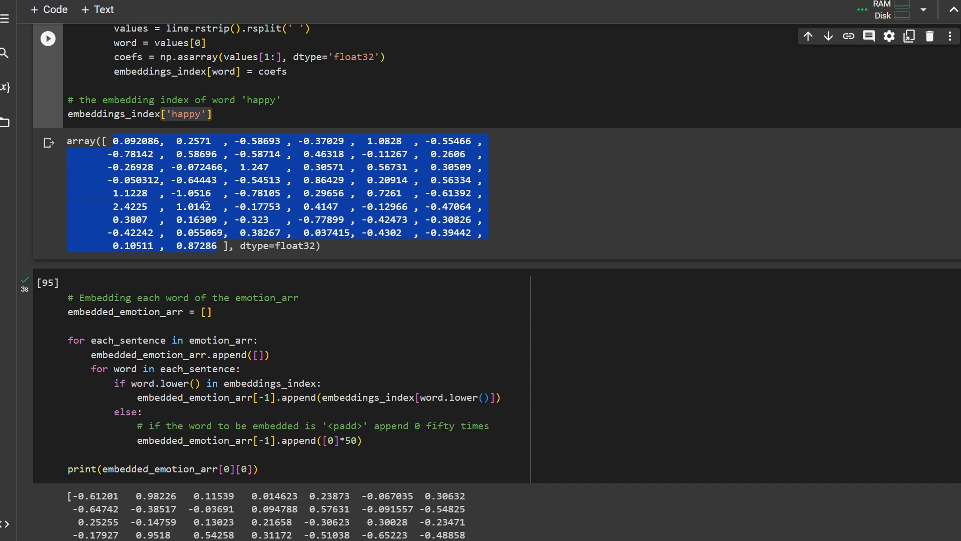
scroll(down, 3)
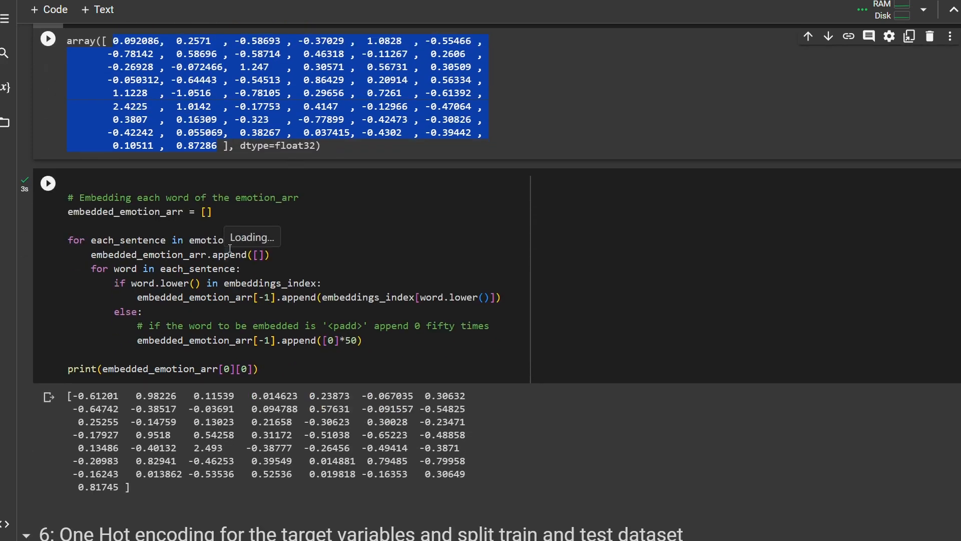
scroll(down, 3)
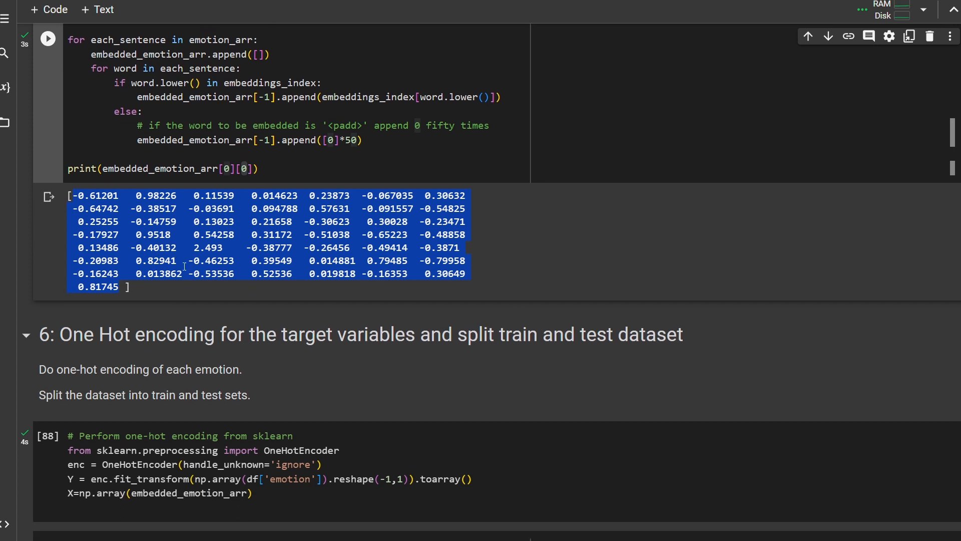
mouse_move(214, 276)
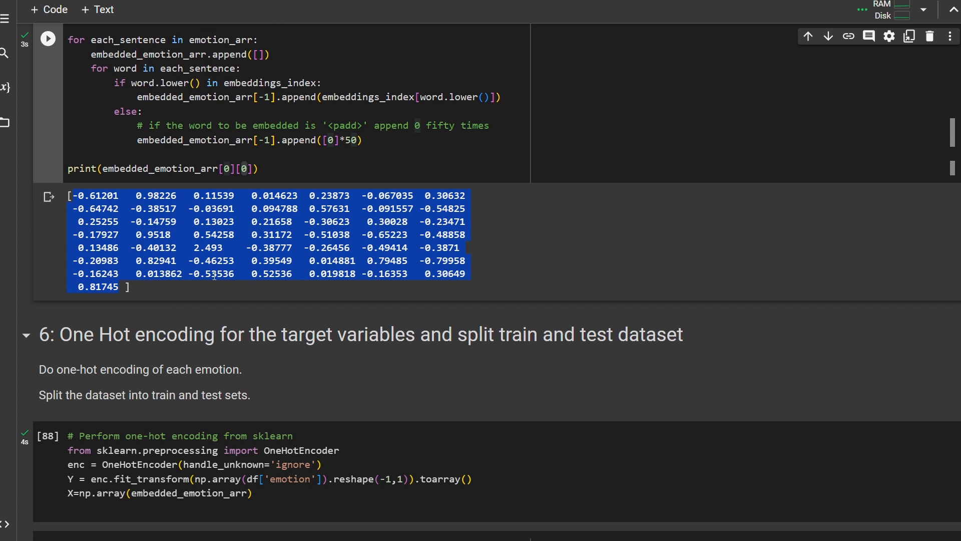
scroll(down, 3)
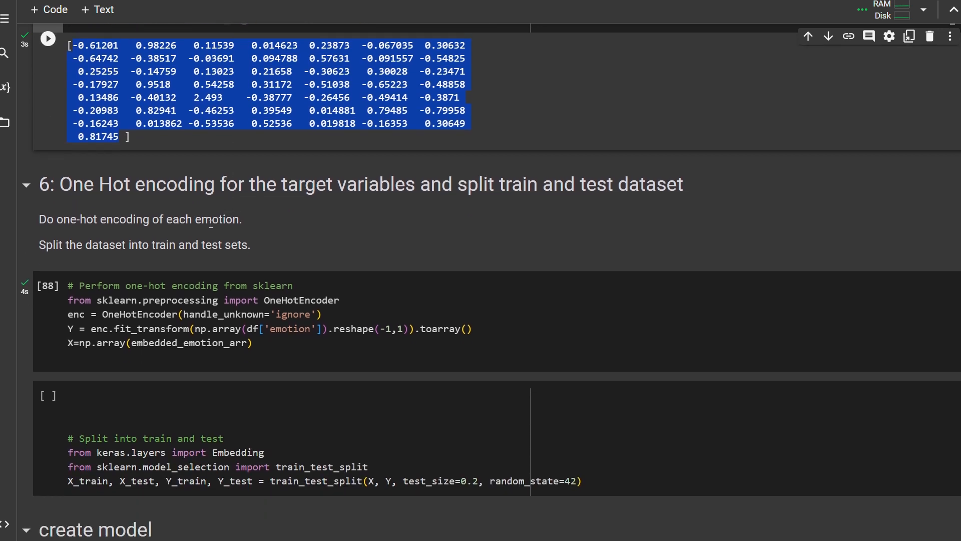
mouse_move(457, 192)
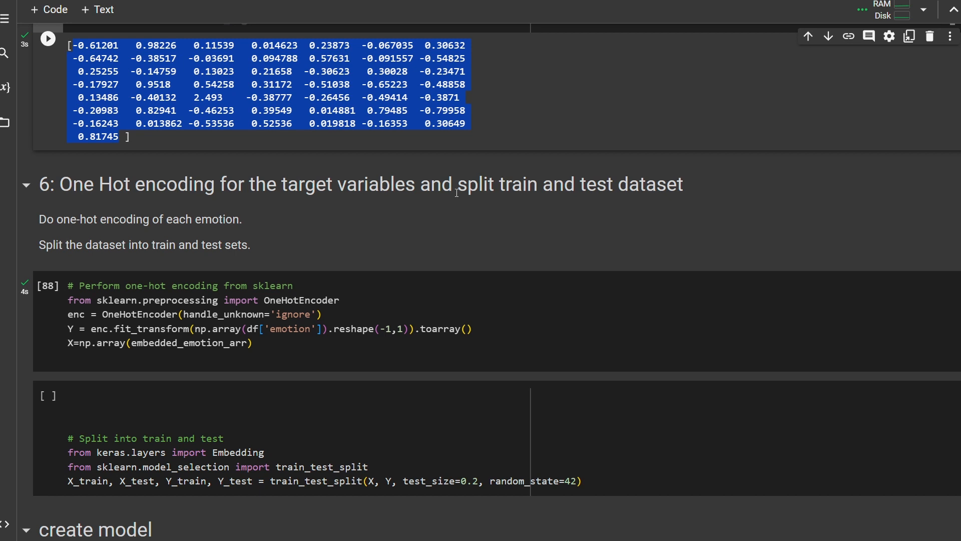
scroll(down, 3)
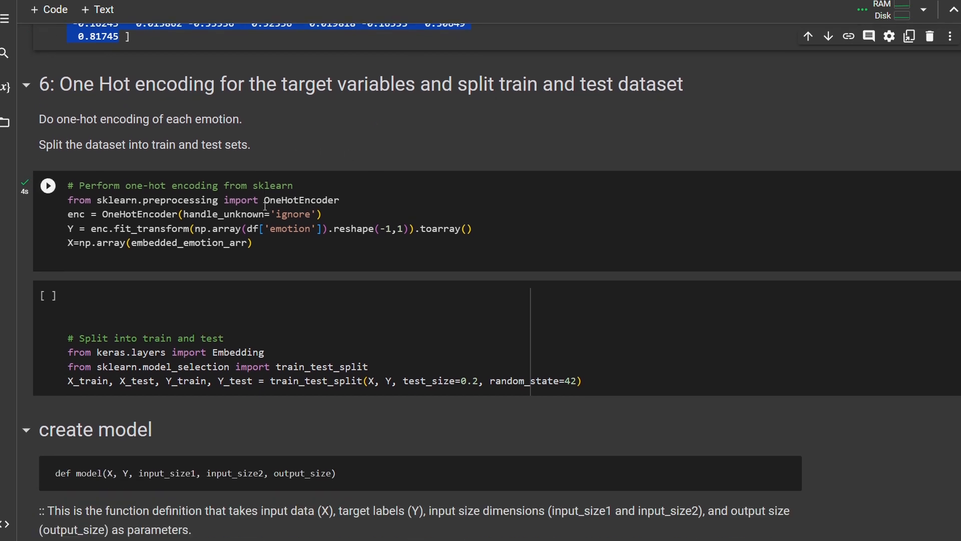
mouse_move(436, 178)
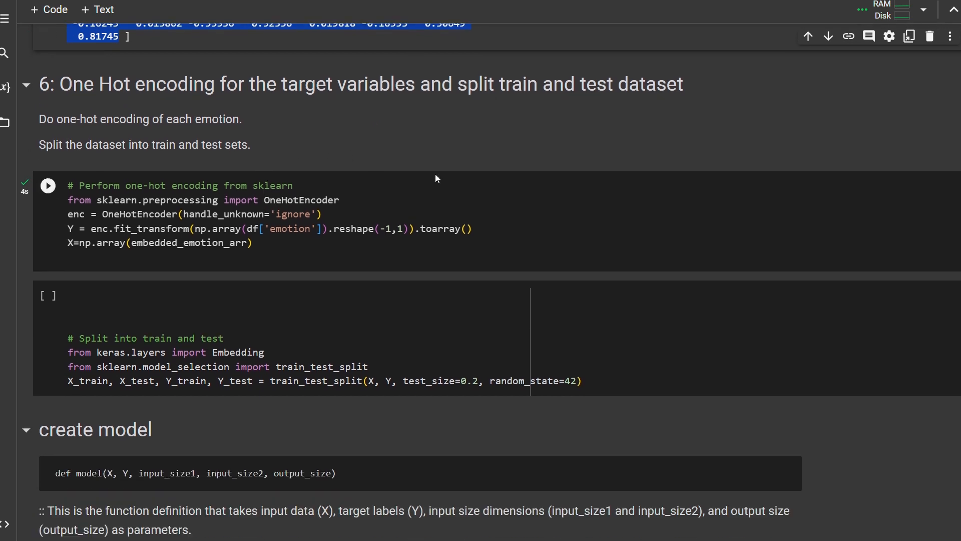
click(47, 185)
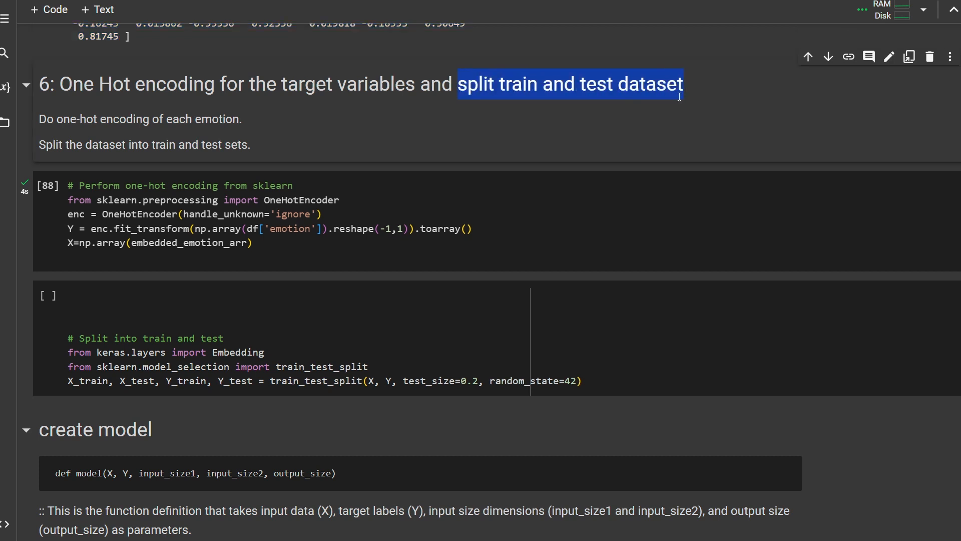
mouse_move(521, 121)
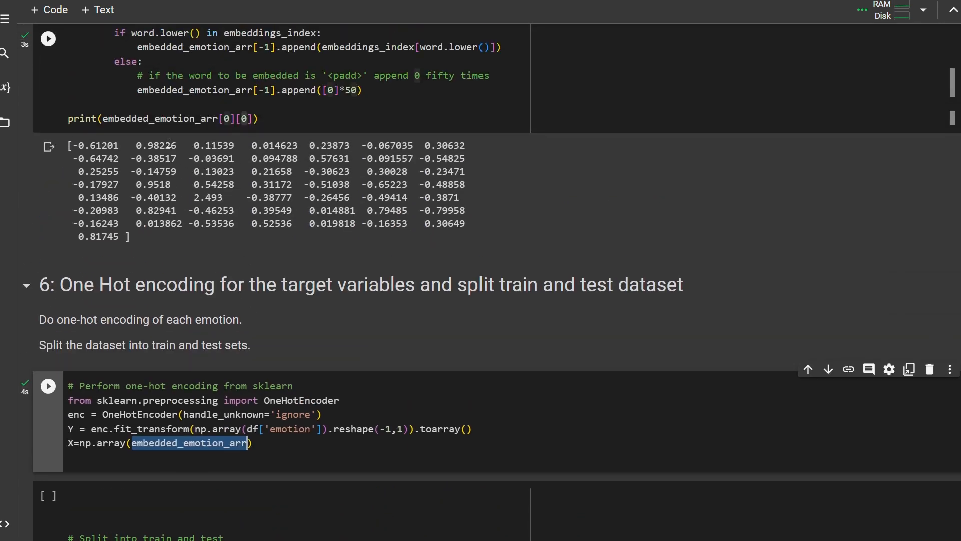
scroll(down, 3)
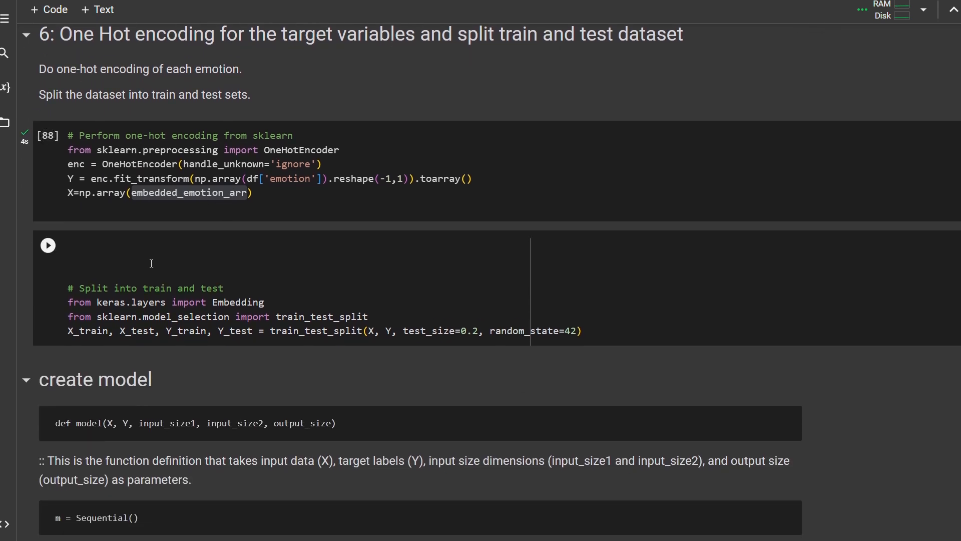
scroll(down, 3)
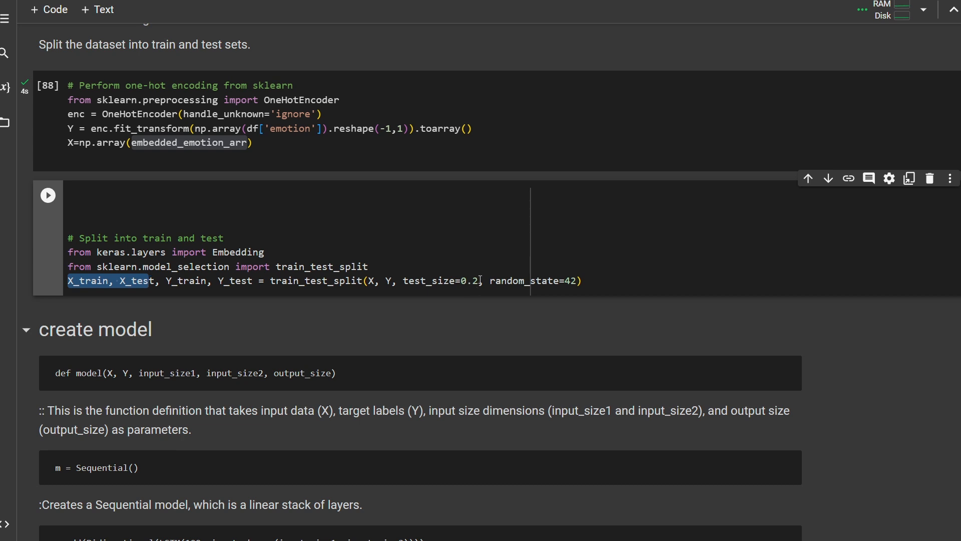
scroll(down, 3)
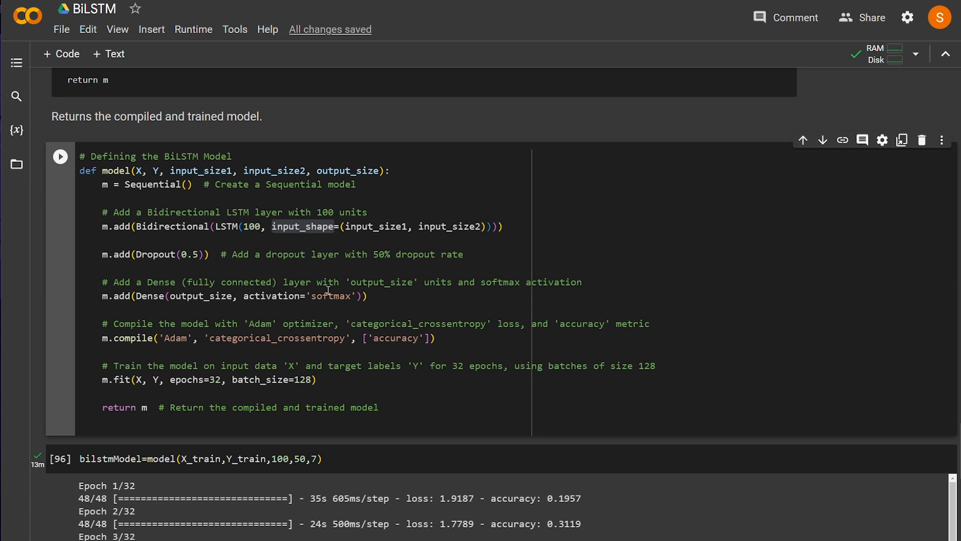
click(392, 171)
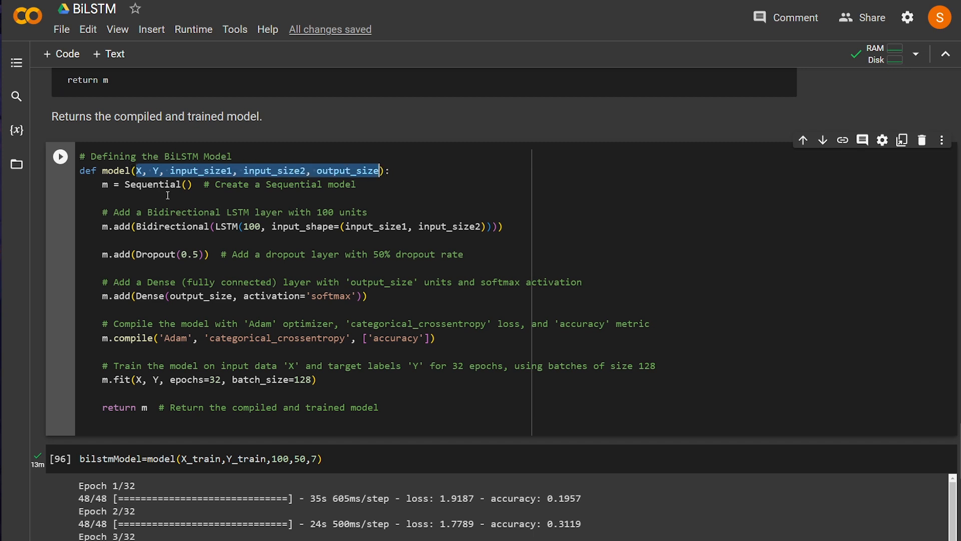
mouse_move(169, 235)
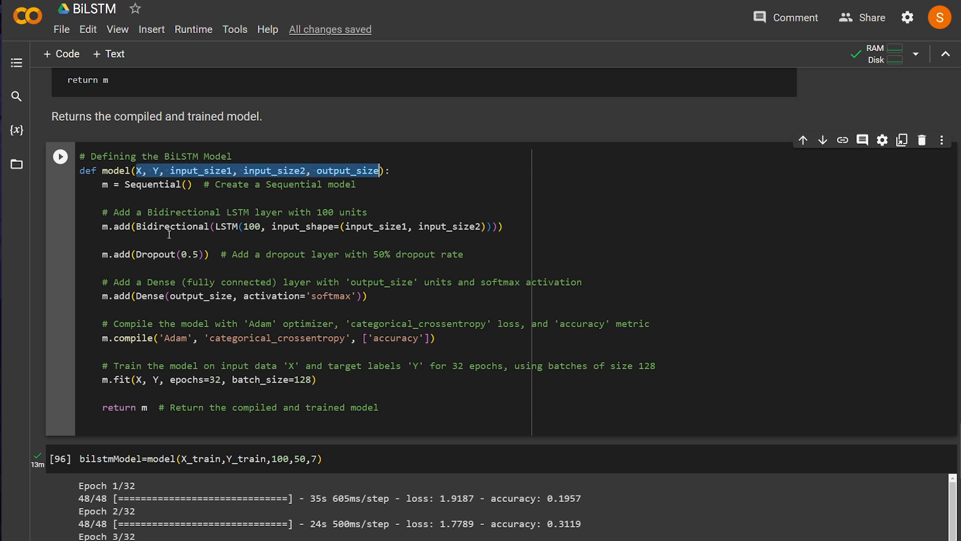
click(141, 197)
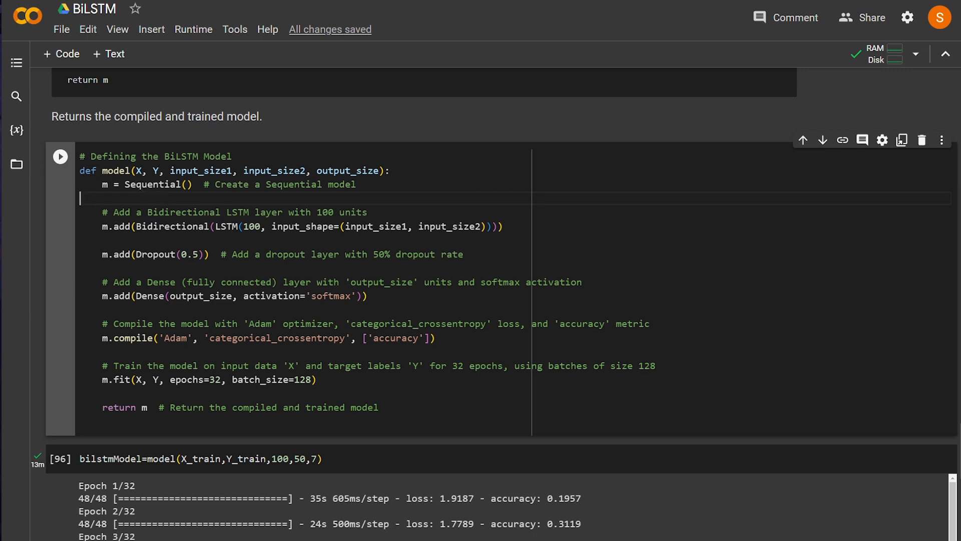
double_click(153, 184)
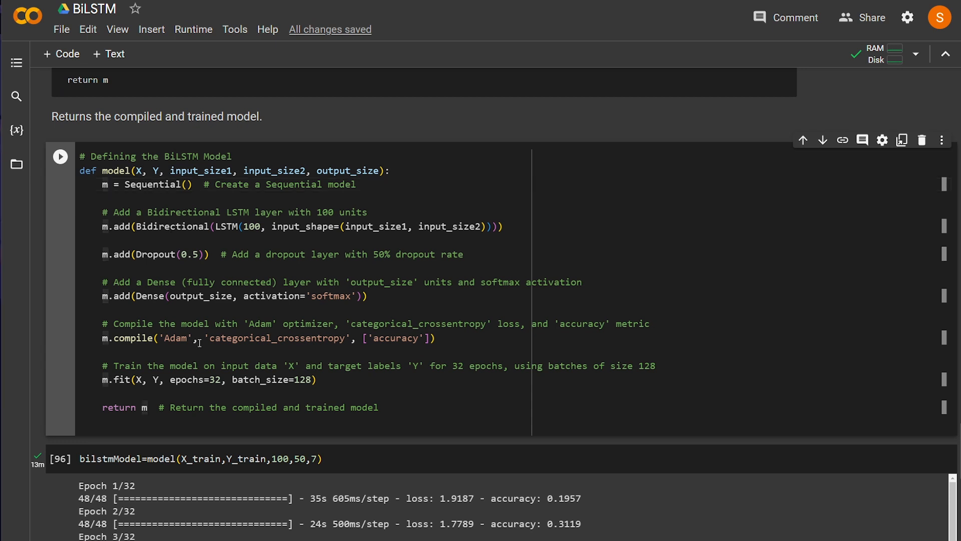
double_click(249, 226)
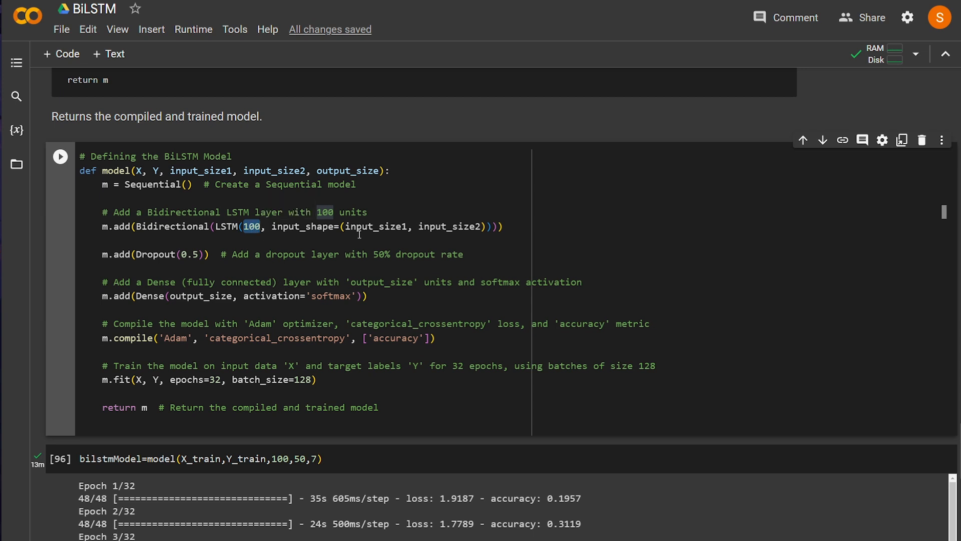
mouse_move(375, 227)
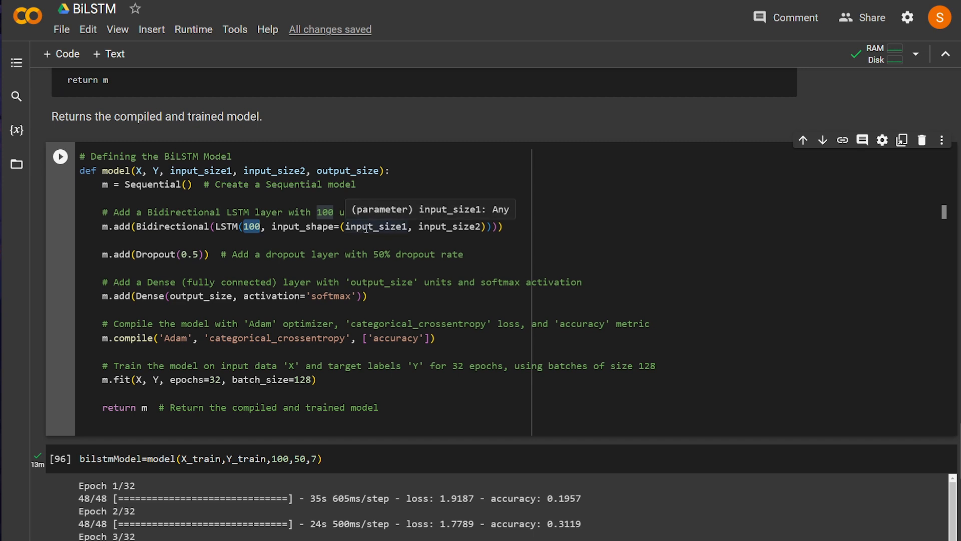
mouse_move(405, 223)
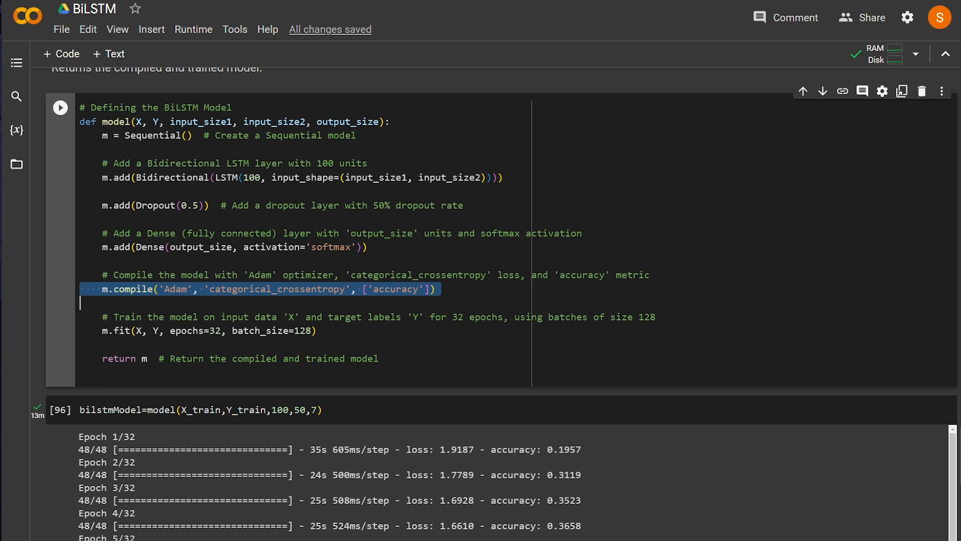
click(80, 288)
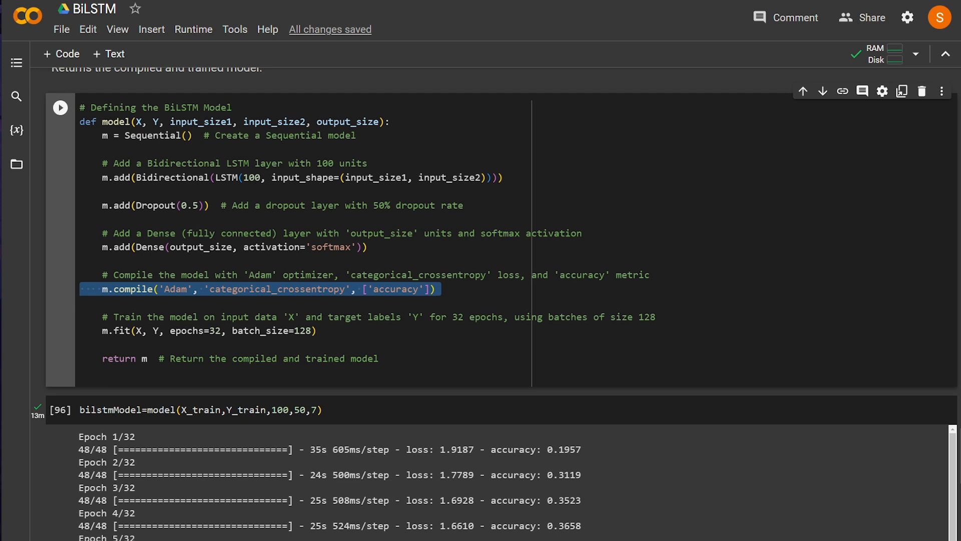
click(81, 303)
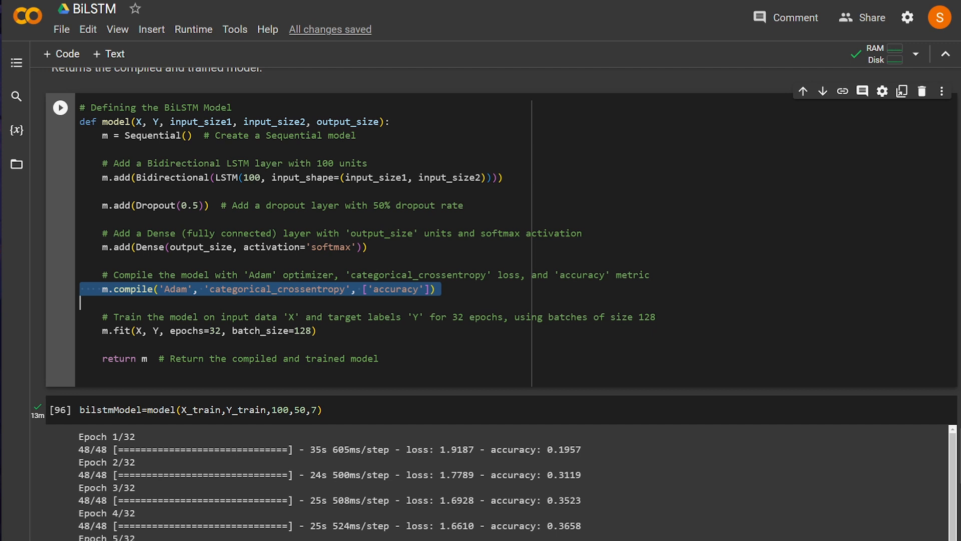
double_click(394, 288)
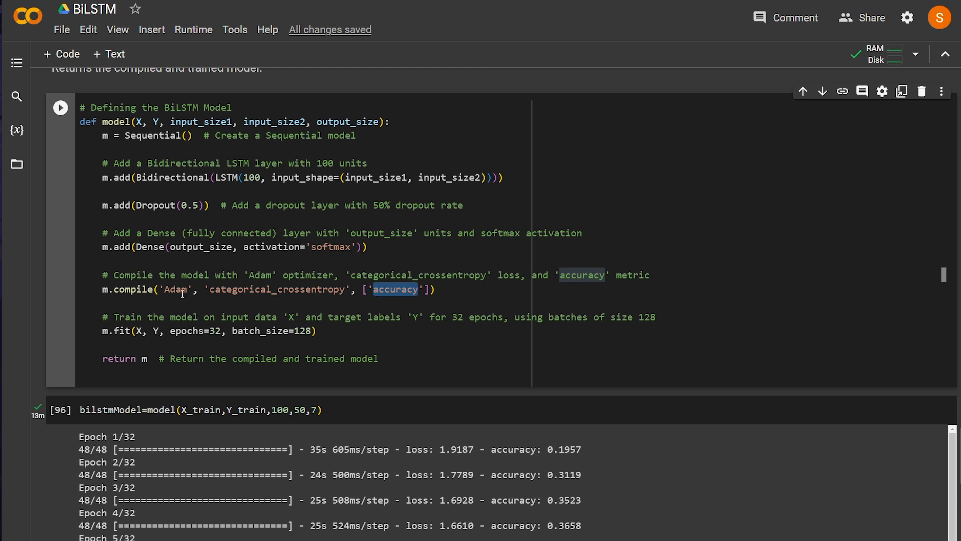
double_click(178, 288)
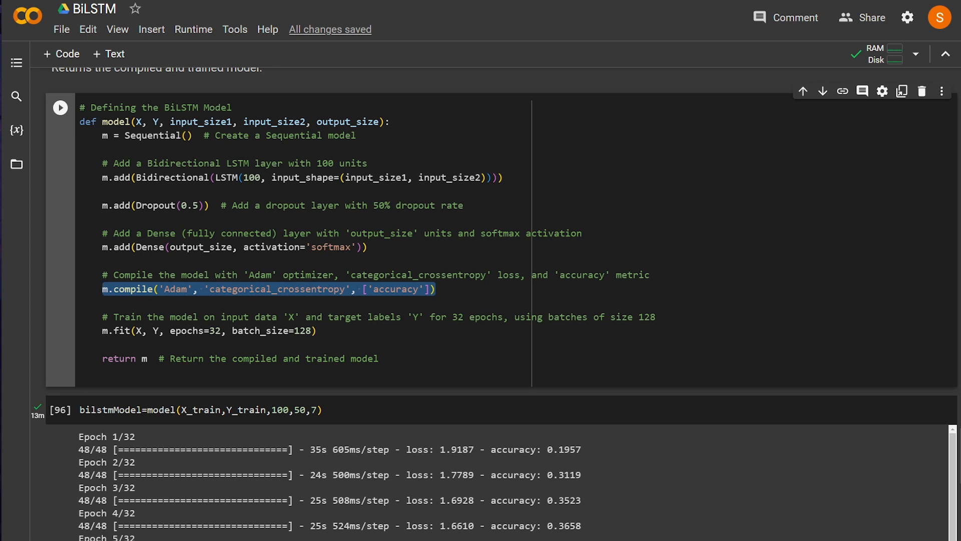
click(197, 330)
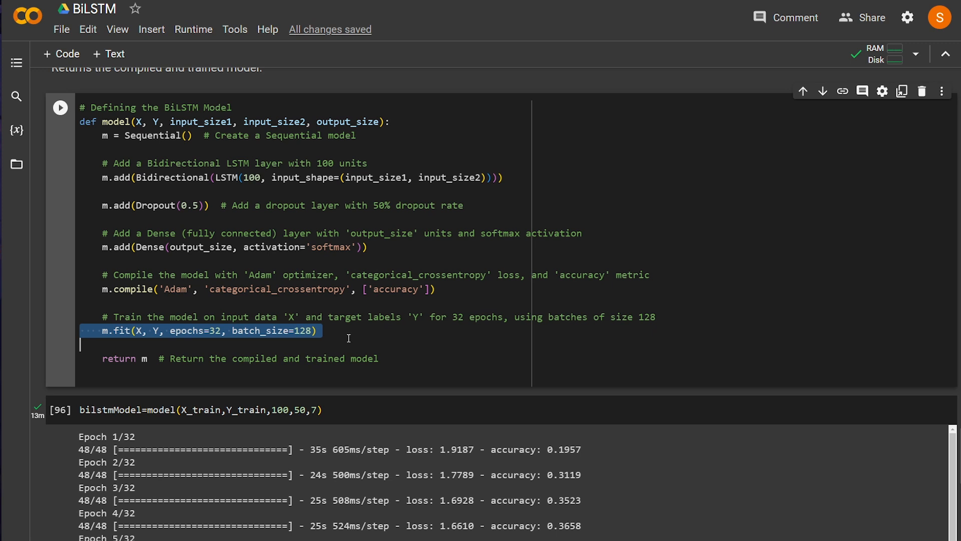
double_click(187, 331)
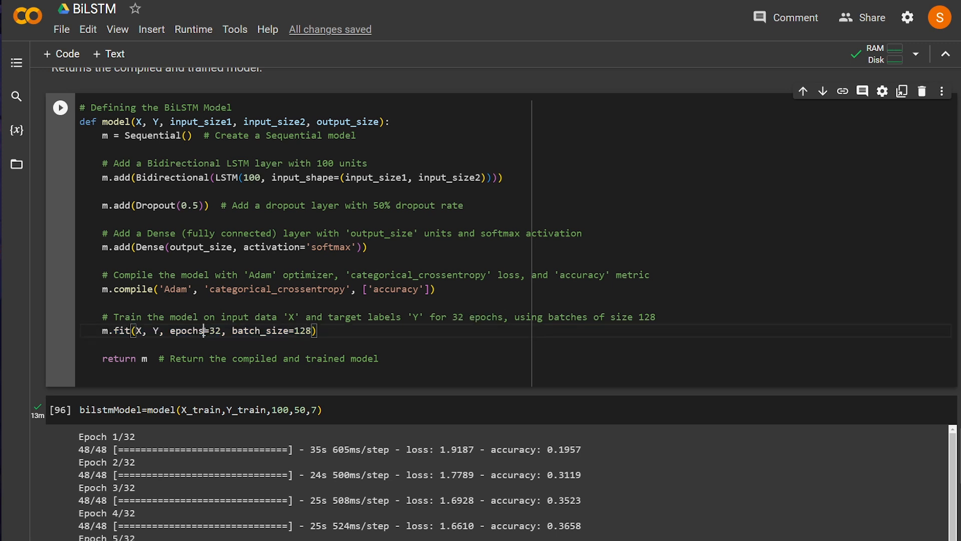
double_click(212, 330)
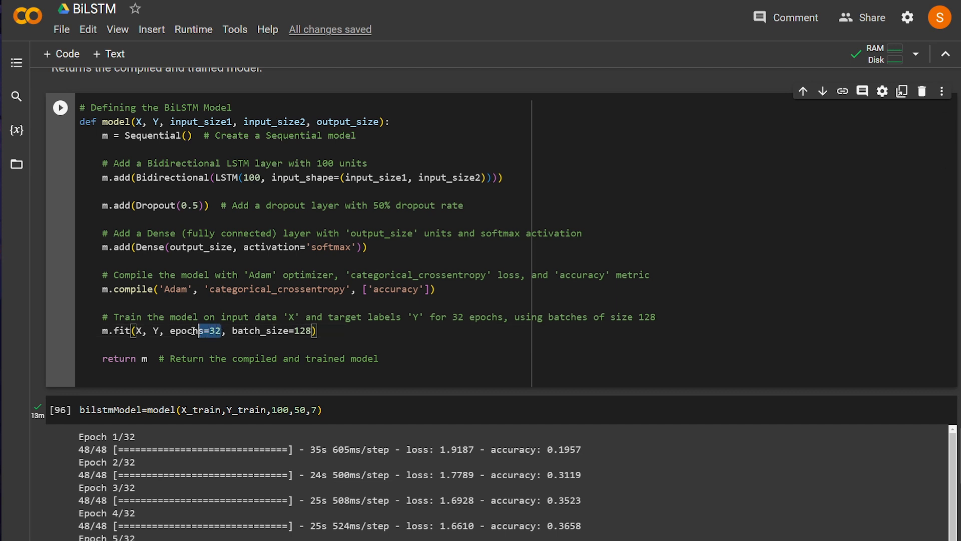
double_click(185, 330)
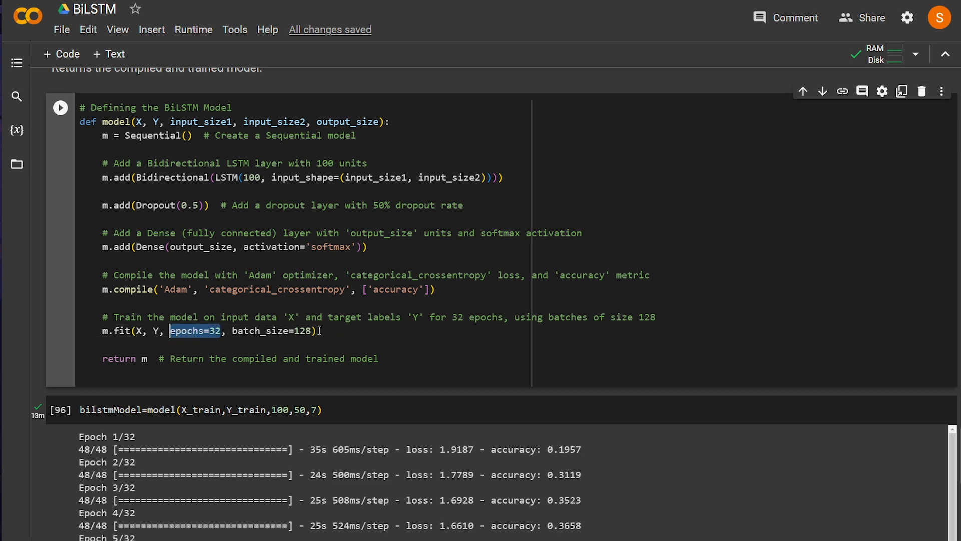
double_click(302, 330)
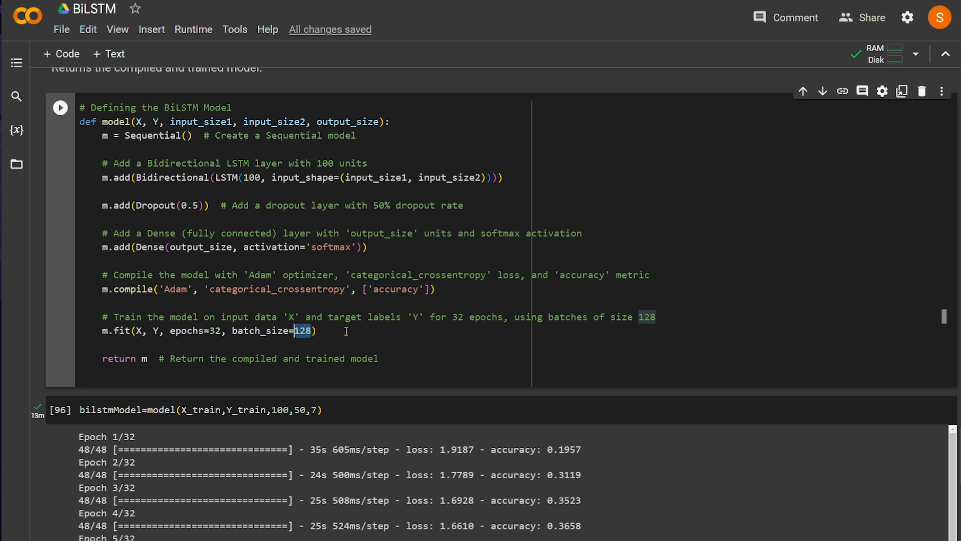
scroll(down, 3)
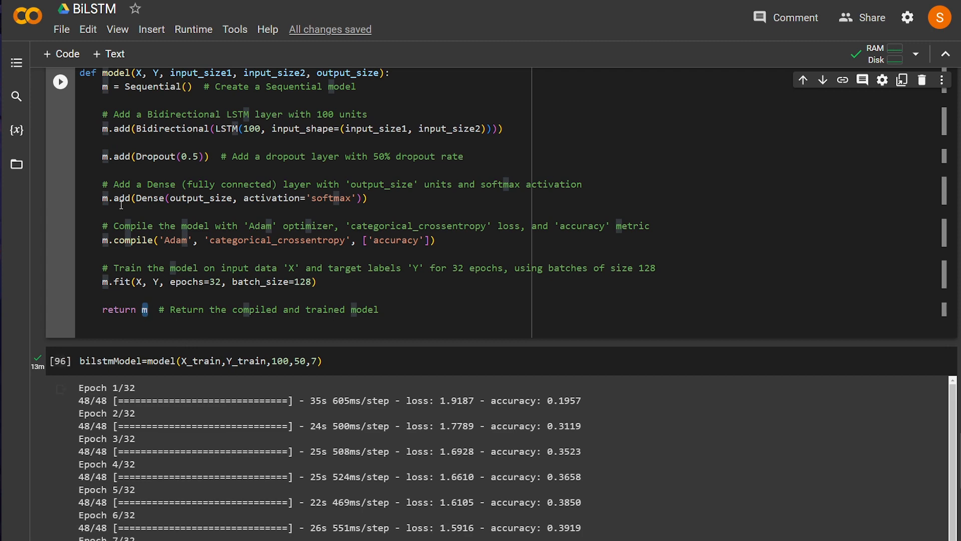
scroll(up, 3)
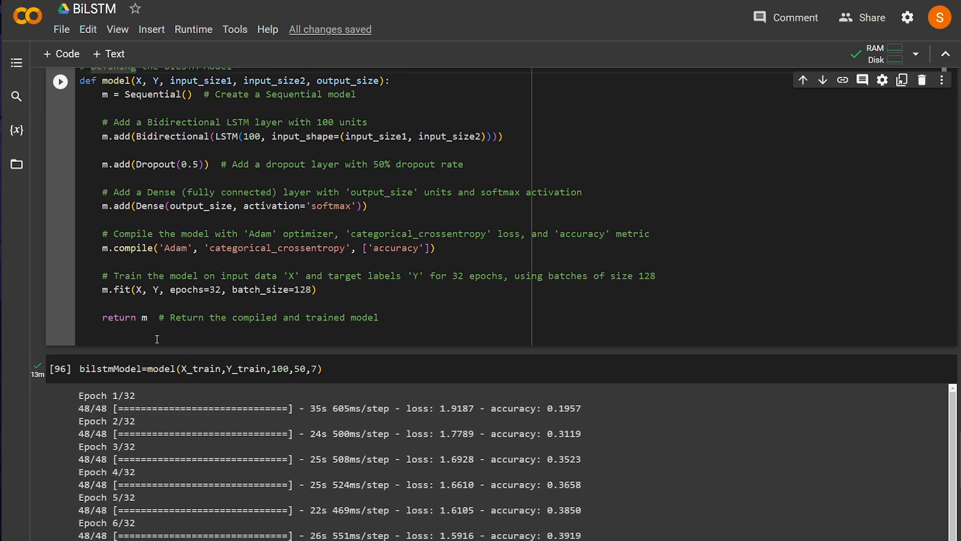
scroll(down, 3)
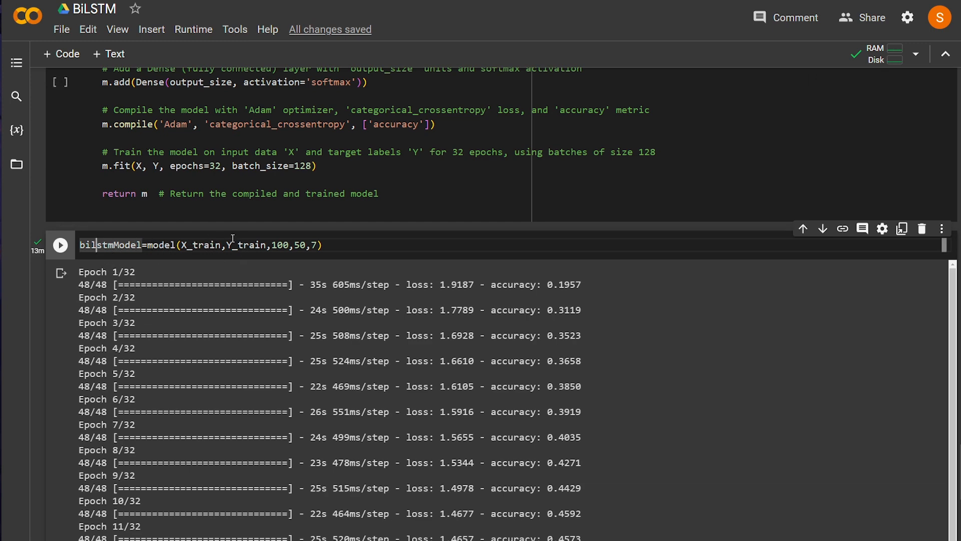
scroll(up, 3)
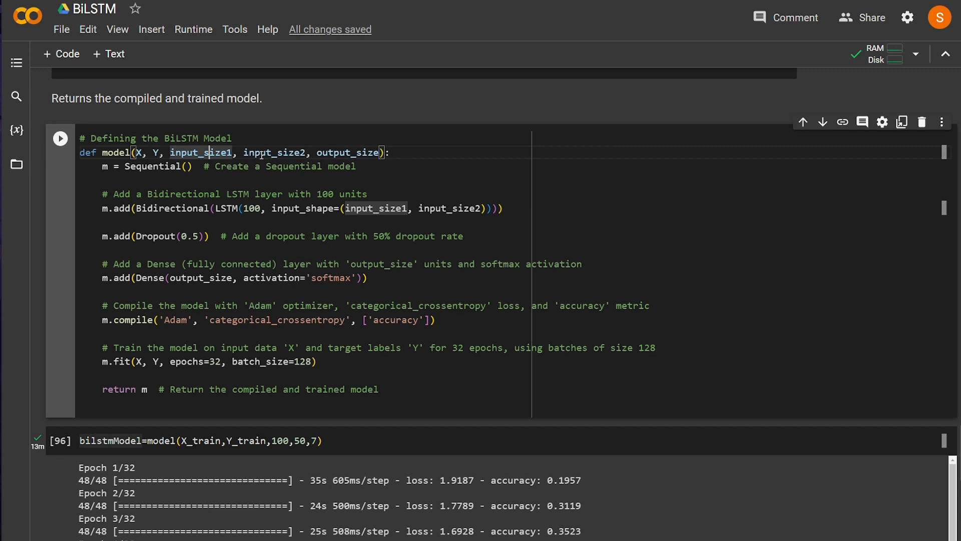
double_click(273, 153)
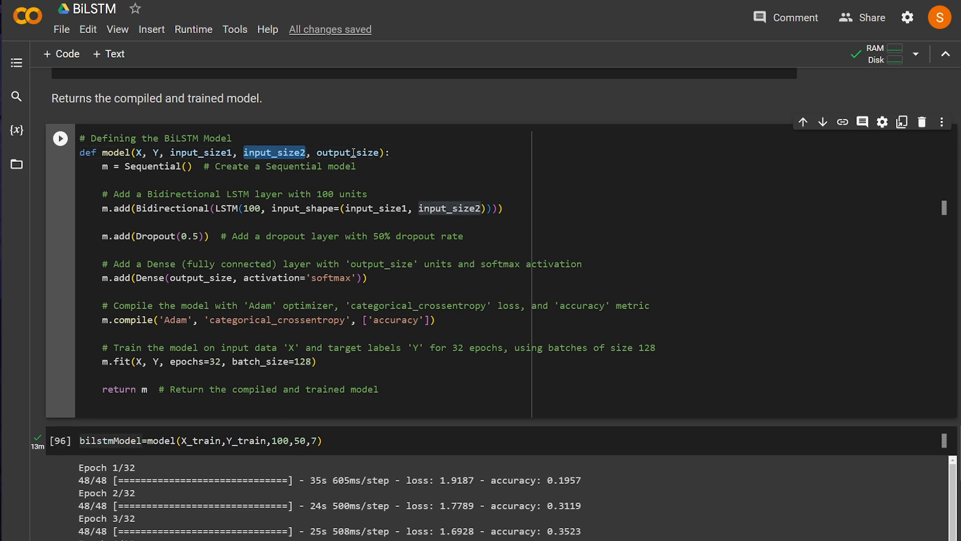
click(352, 152)
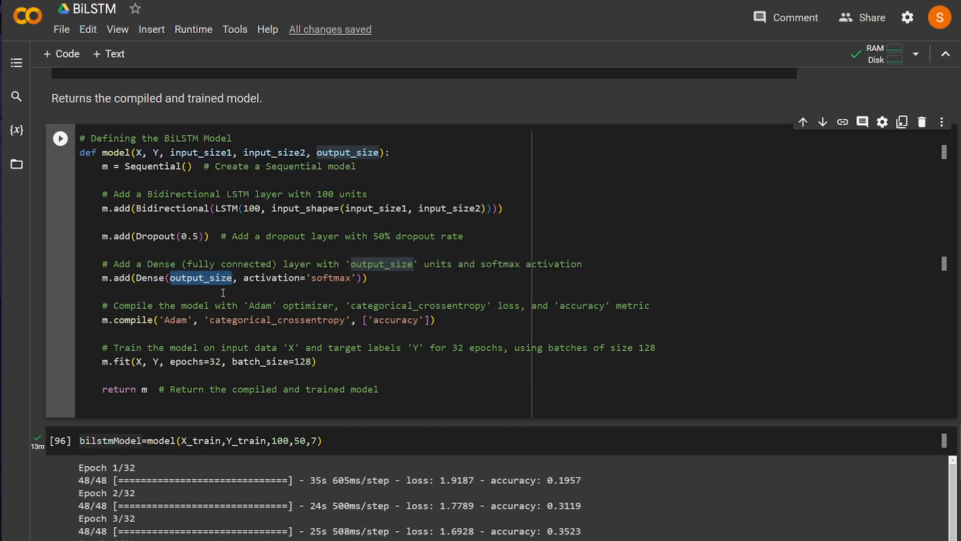
mouse_move(202, 286)
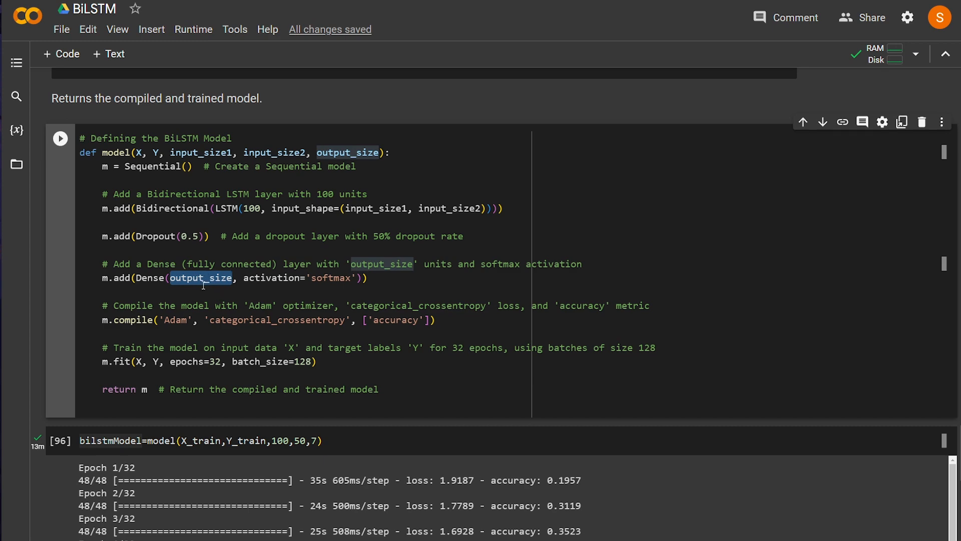
scroll(down, 3)
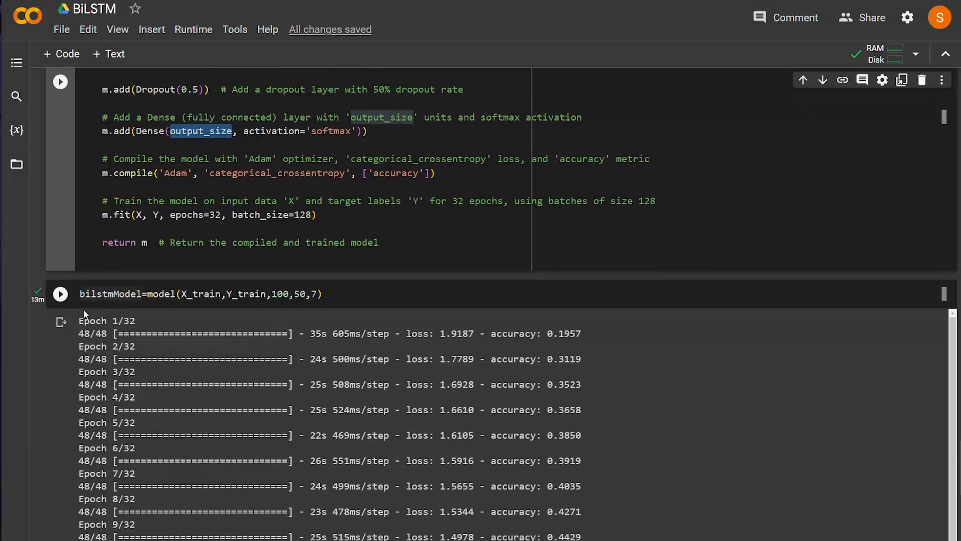
scroll(down, 3)
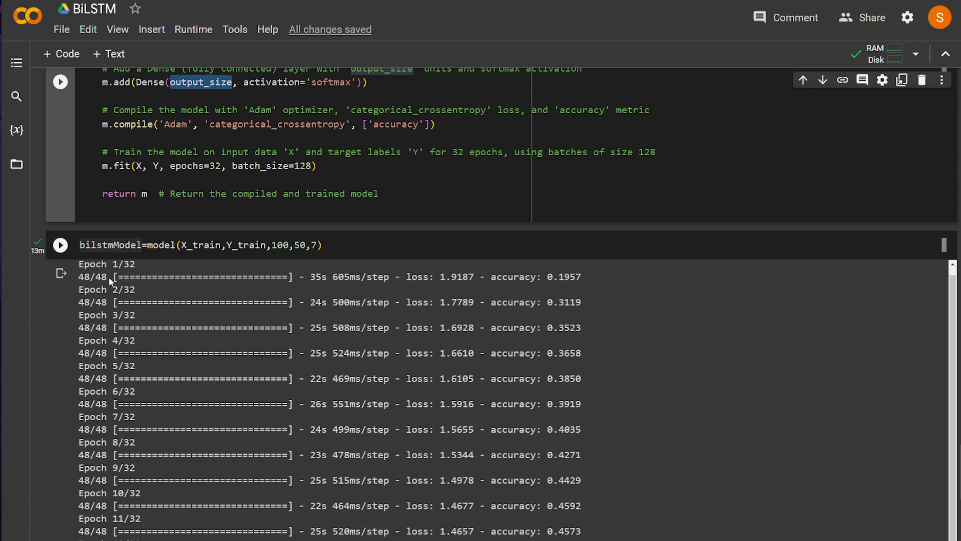
scroll(down, 3)
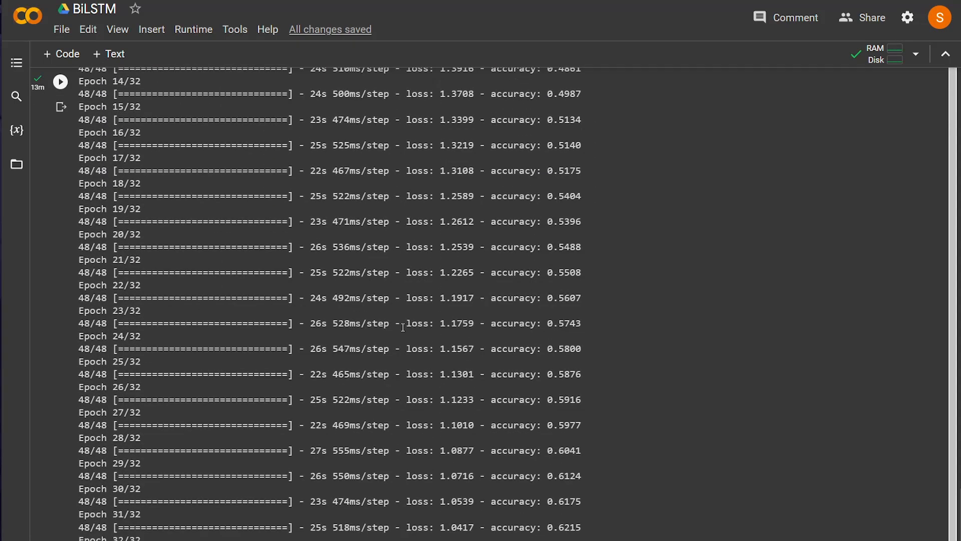
scroll(up, 3)
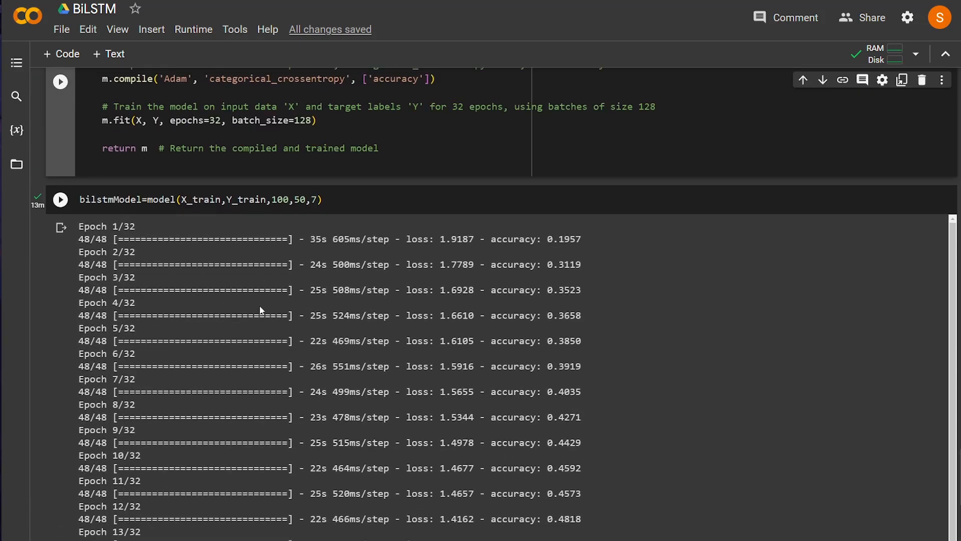
scroll(down, 3)
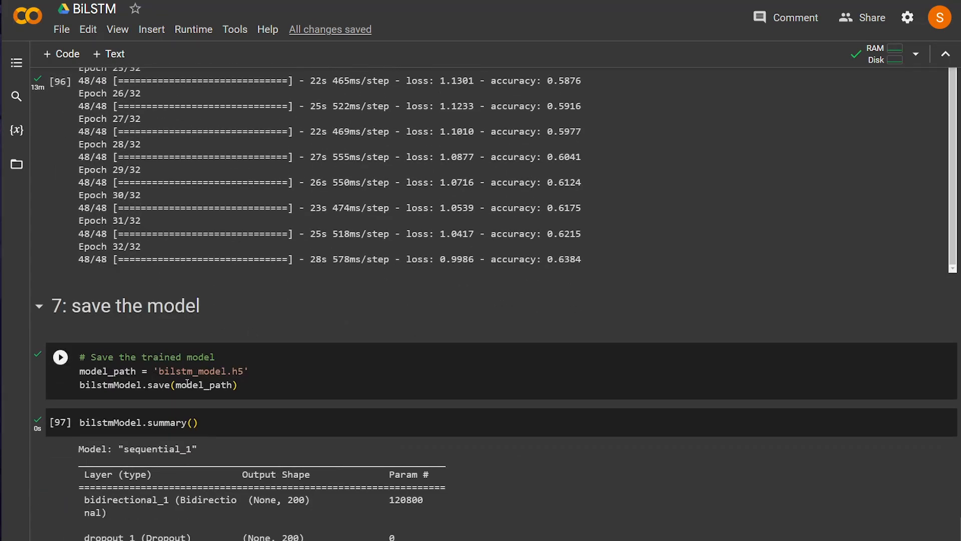
double_click(190, 371)
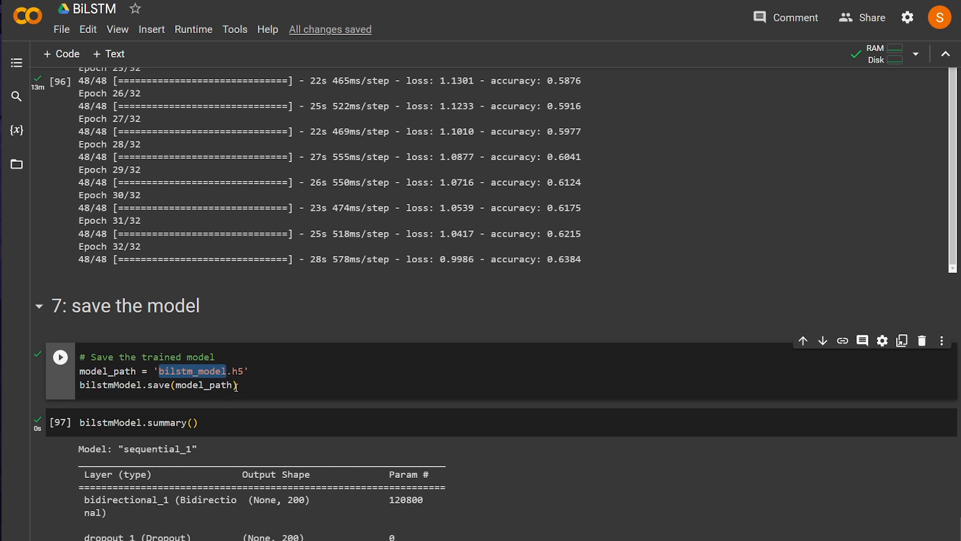
double_click(108, 371)
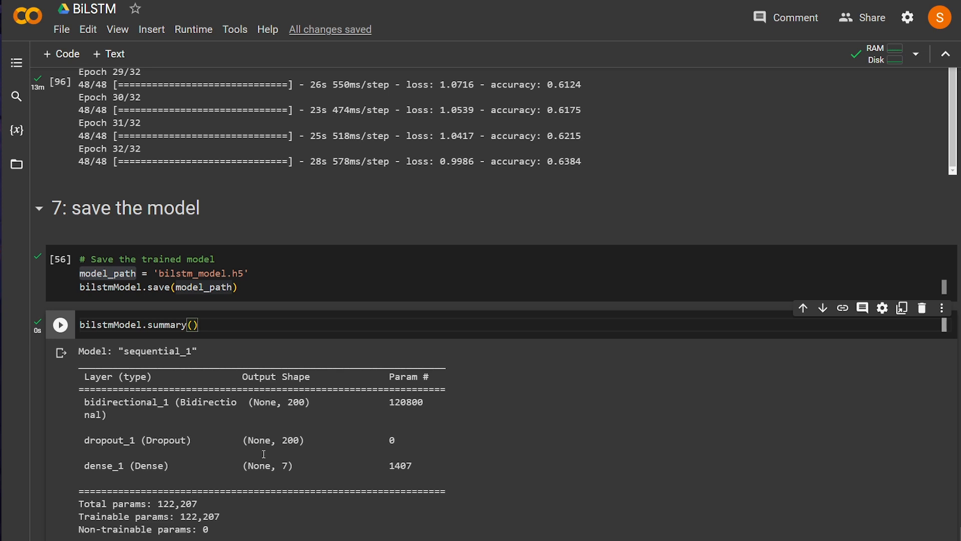
mouse_move(417, 505)
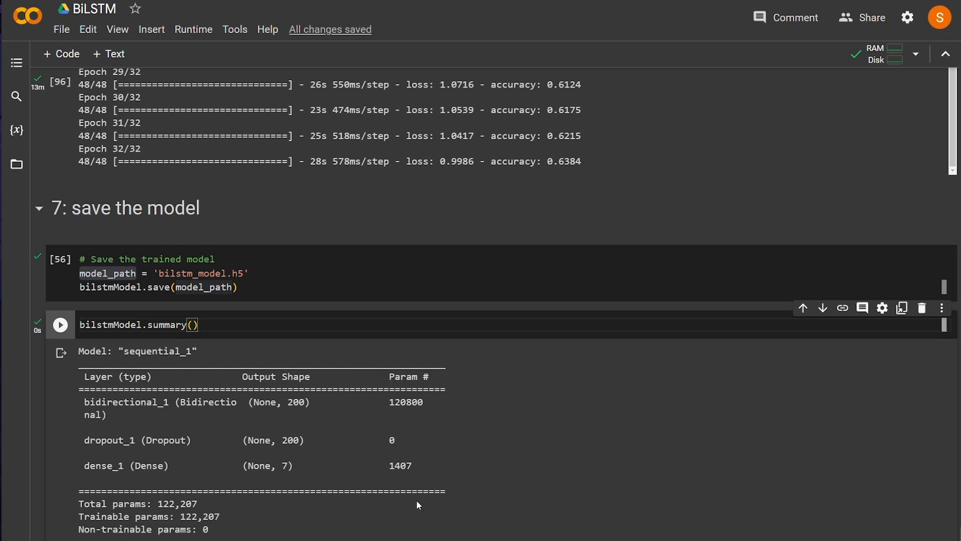
mouse_move(359, 496)
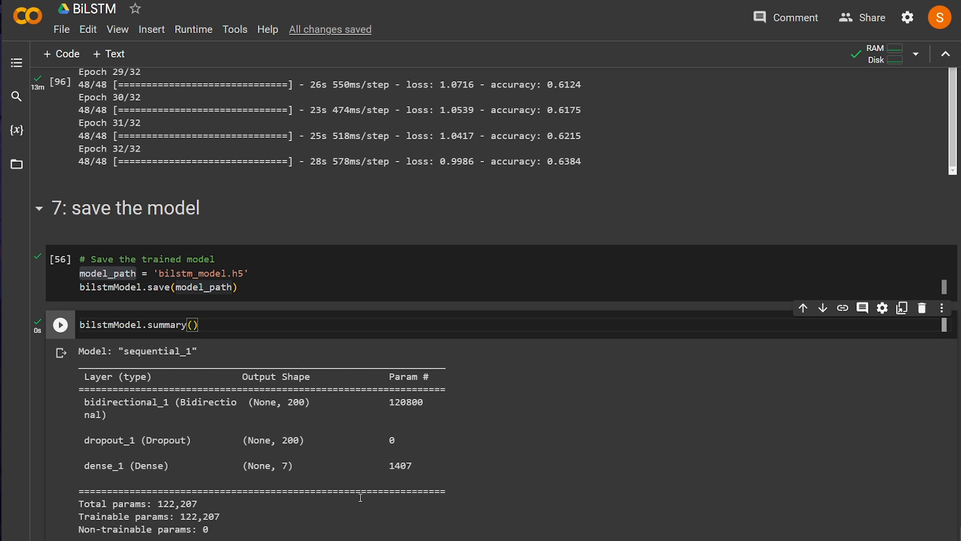
scroll(down, 3)
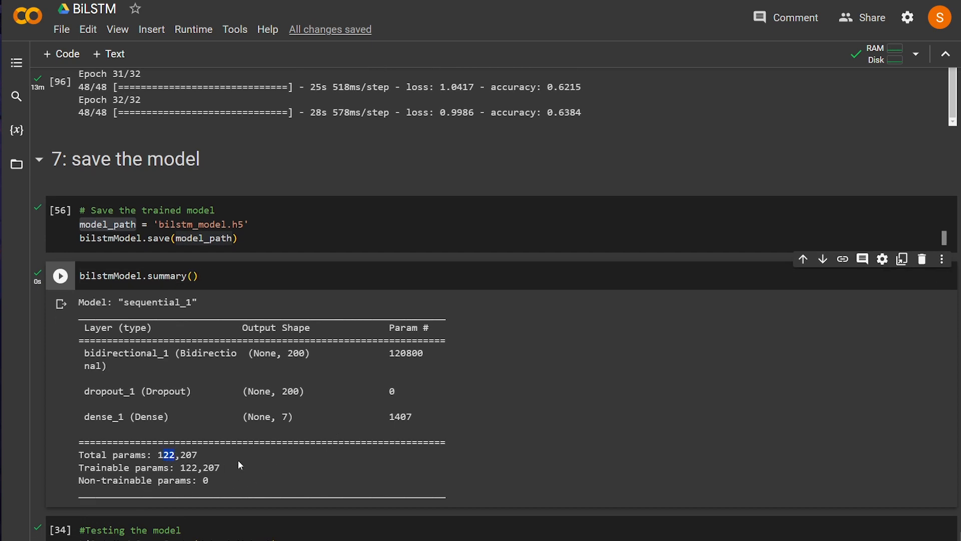
scroll(down, 3)
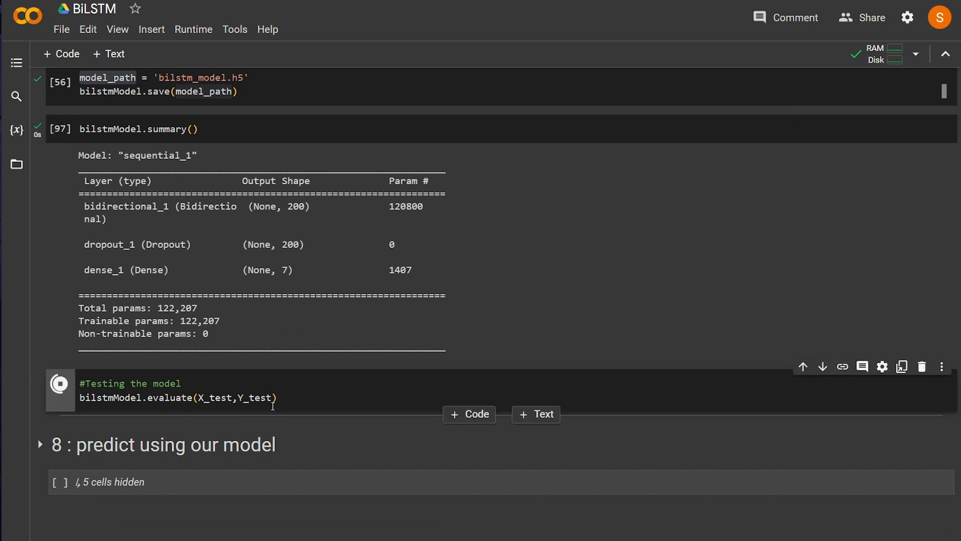
Run bilstmModel.evaluate(X_test,Y_test), reporting loss 1.5878 and accuracy 0.4528.
click(60, 384)
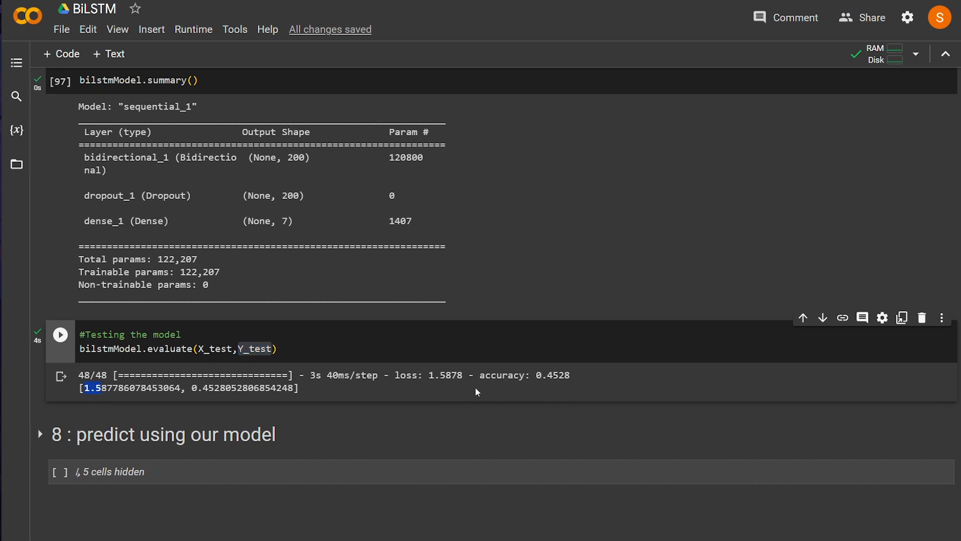
double_click(551, 376)
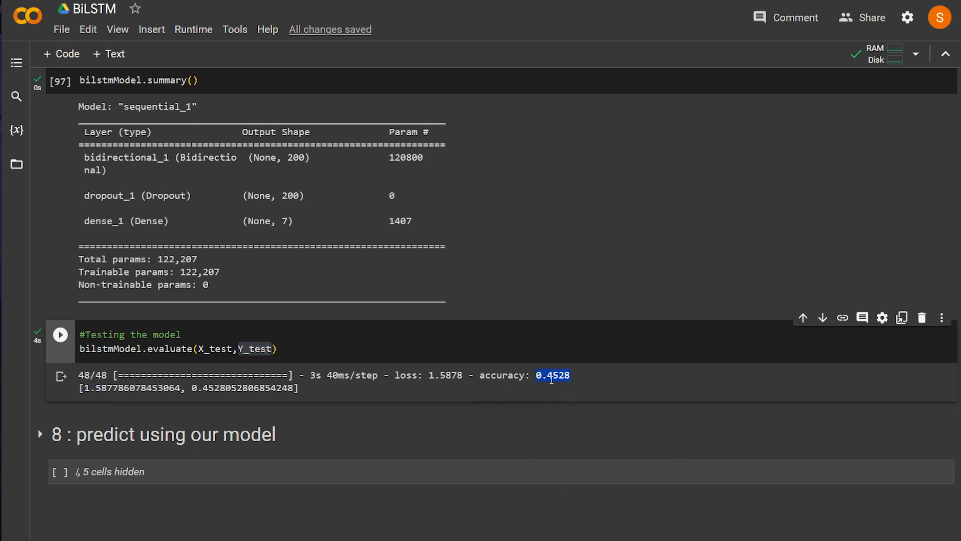
click(487, 384)
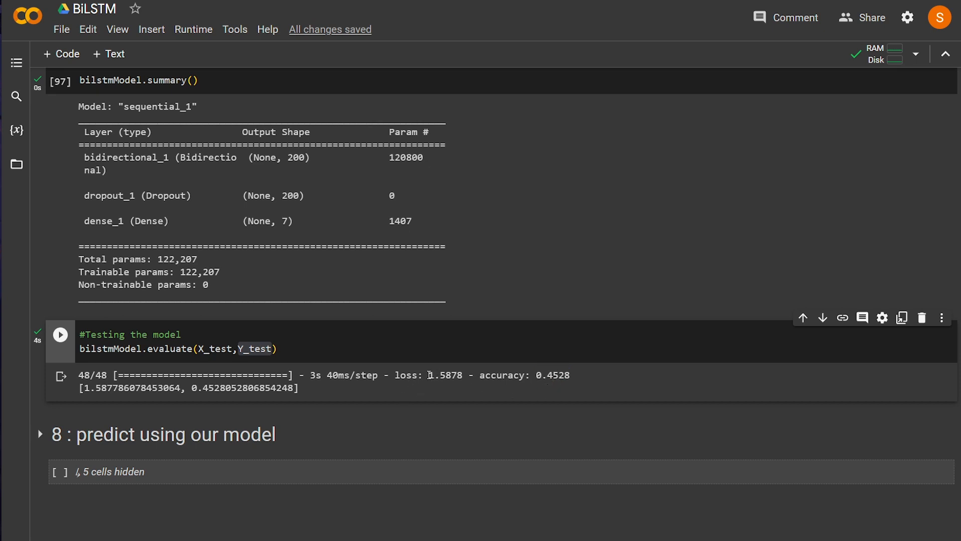
mouse_move(387, 399)
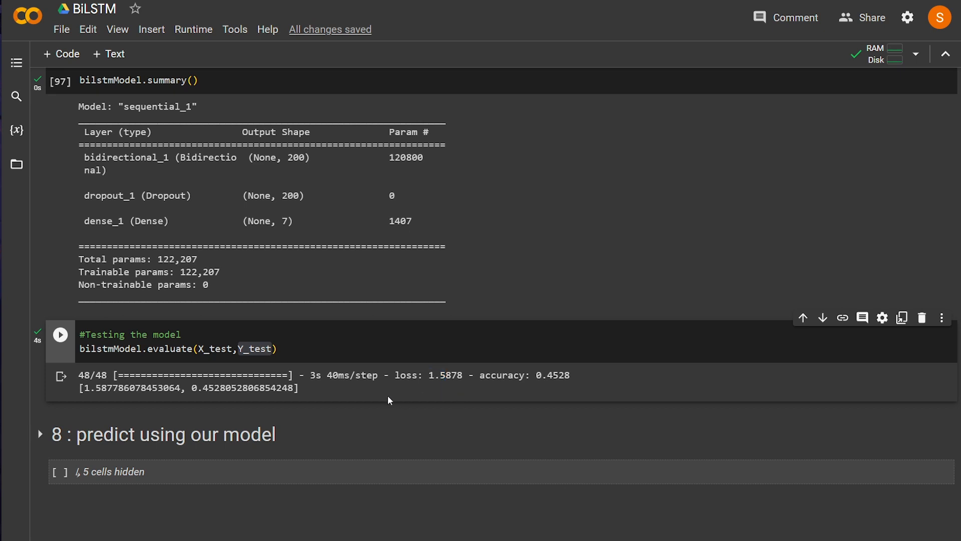
scroll(down, 3)
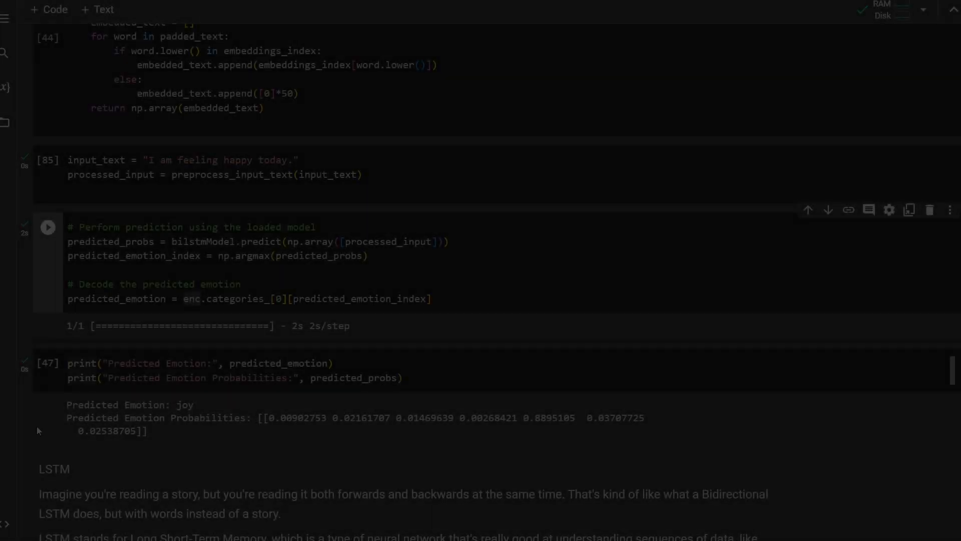
scroll(up, 3)
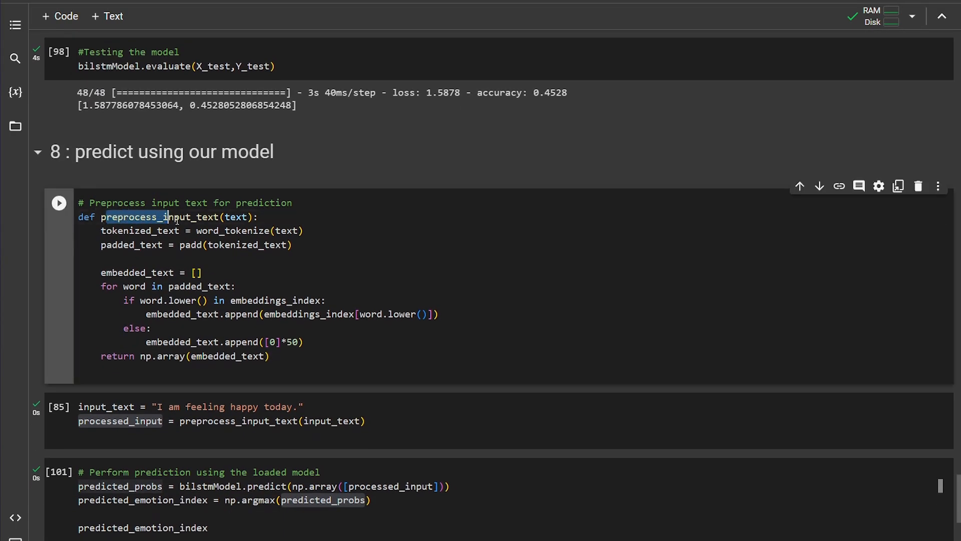
double_click(122, 230)
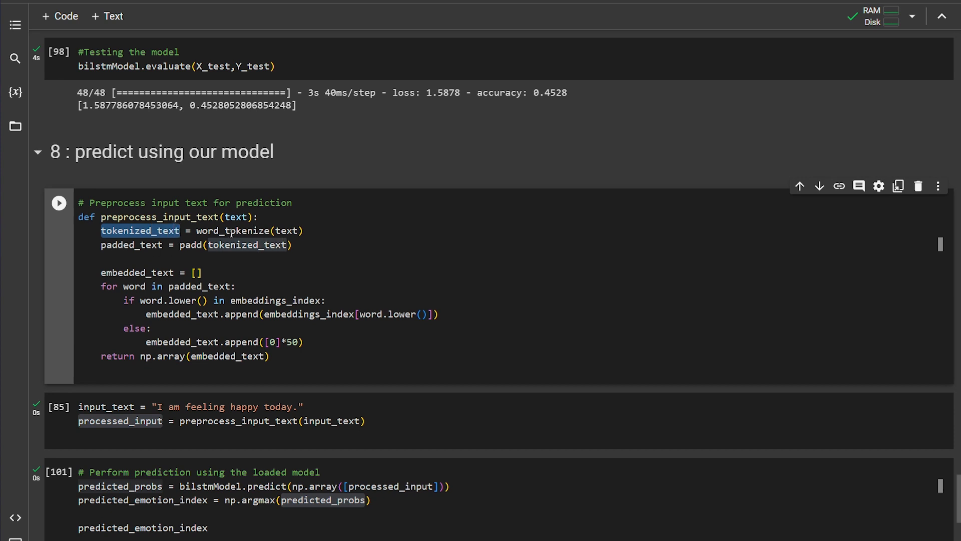
scroll(up, 3)
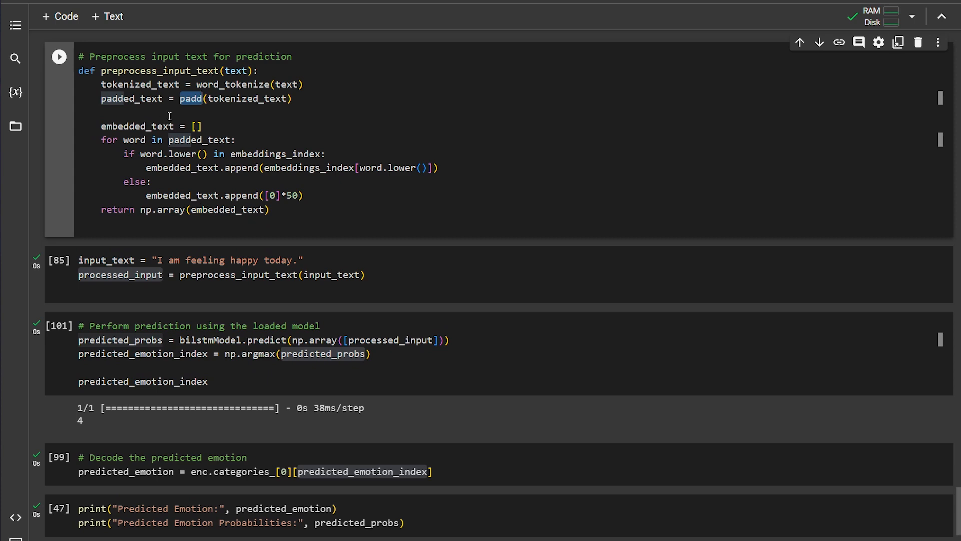
scroll(down, 3)
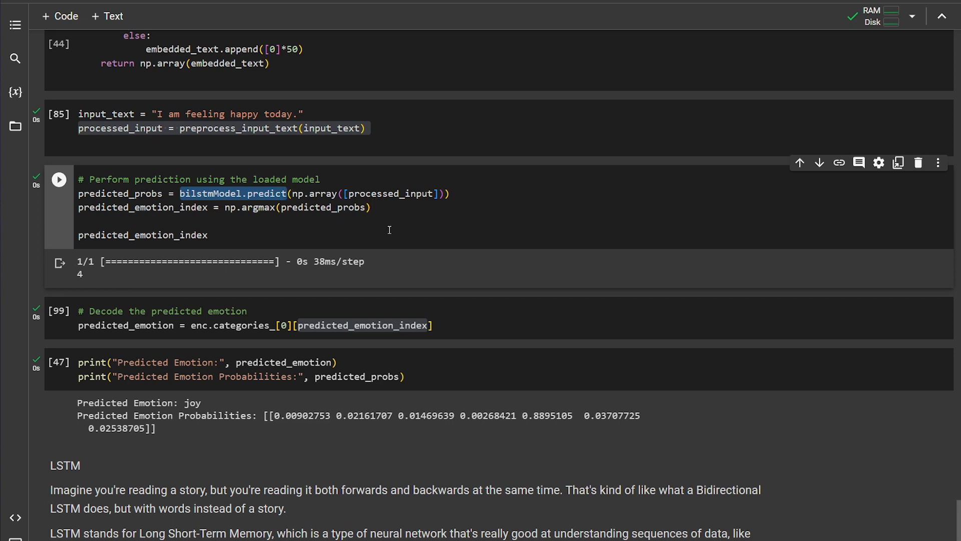
mouse_move(395, 220)
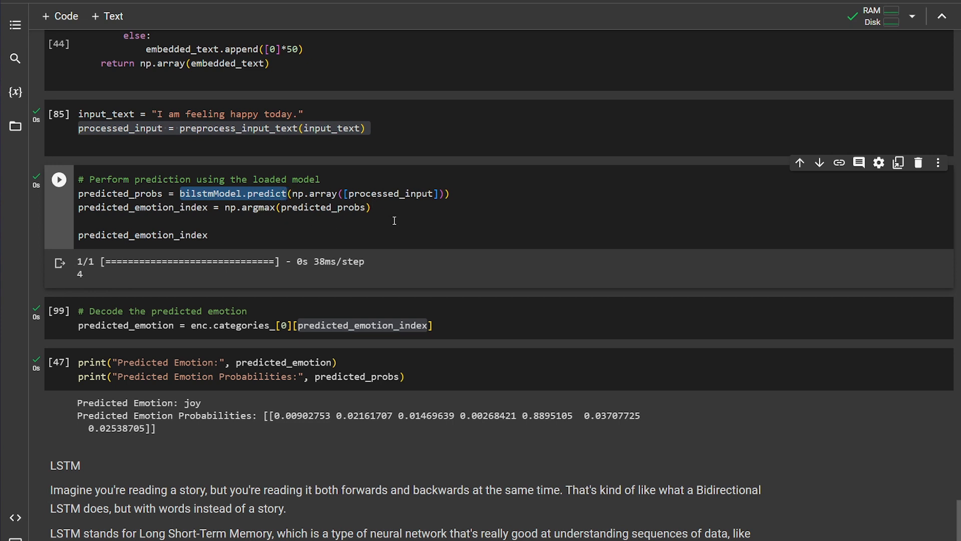
Trace processed_input through predict and argmax to the predicted index 4 in the output.
double_click(389, 194)
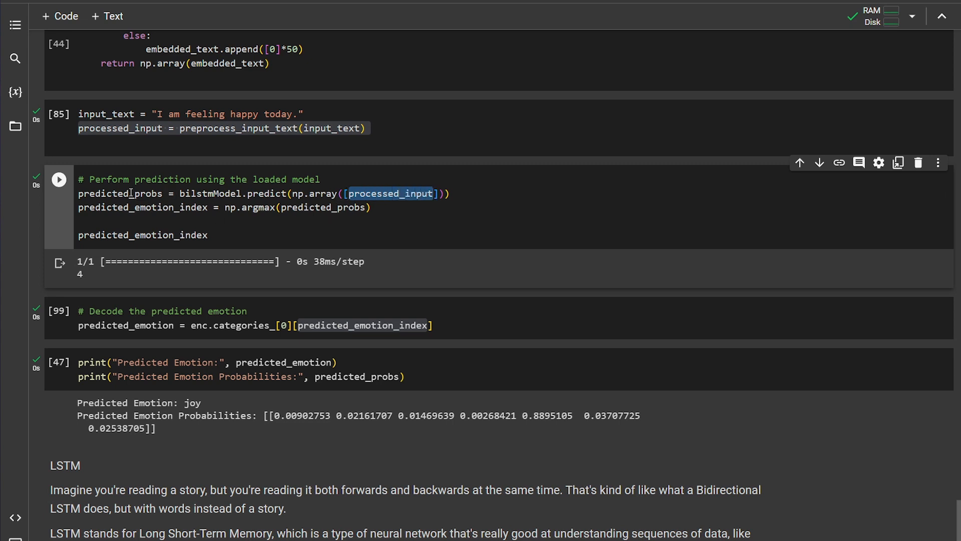
double_click(119, 193)
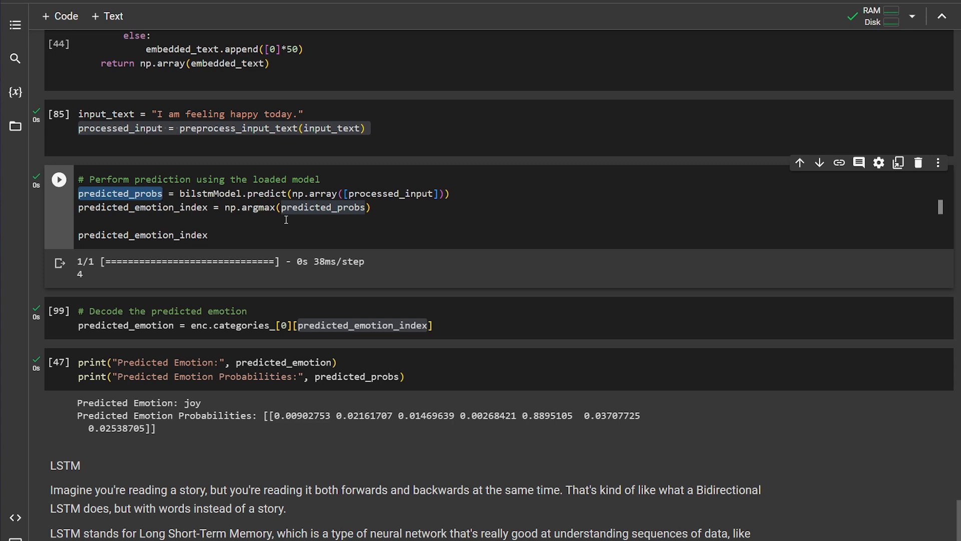
mouse_move(289, 219)
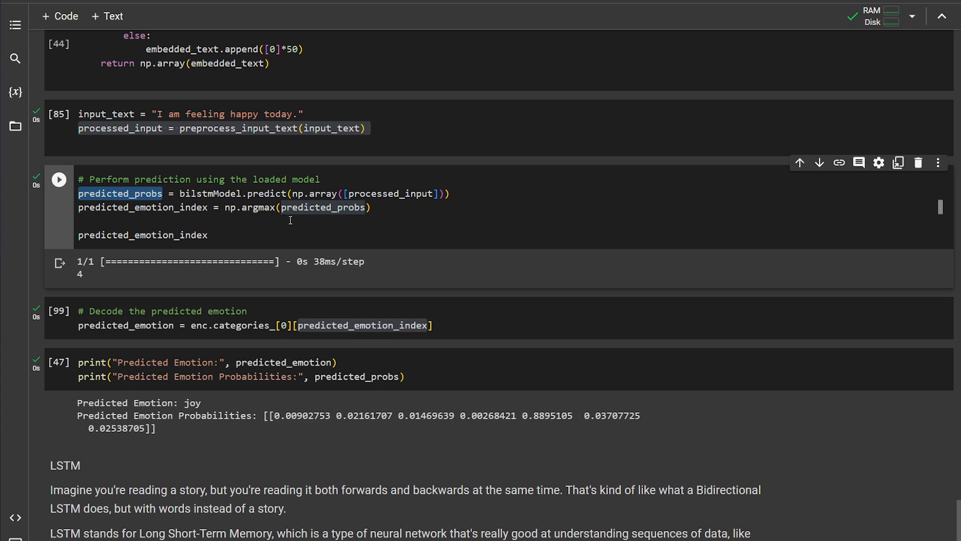
mouse_move(113, 192)
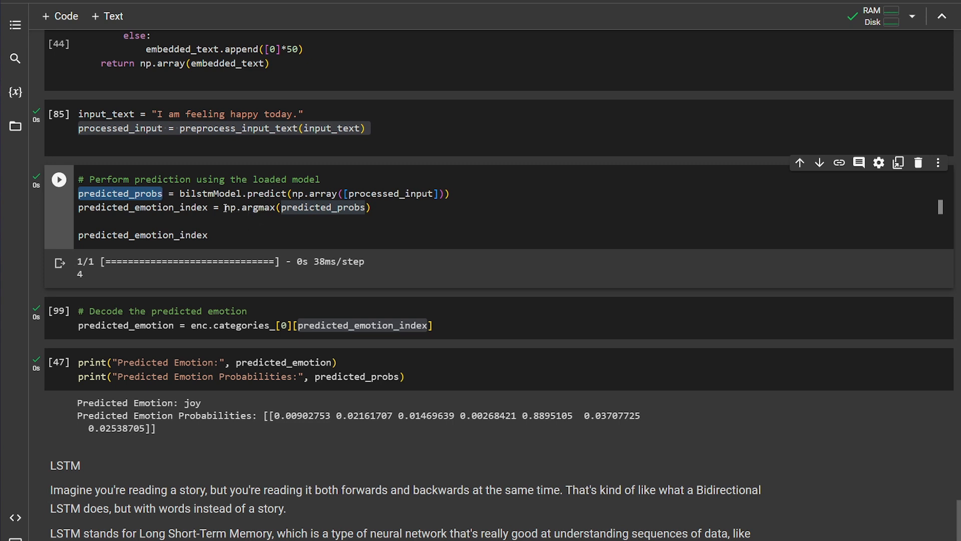
click(335, 207)
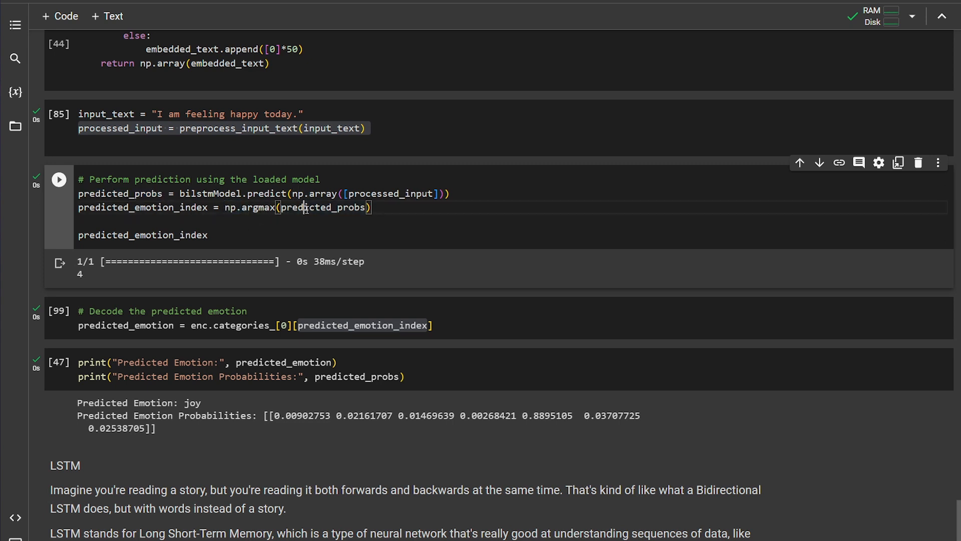
double_click(323, 207)
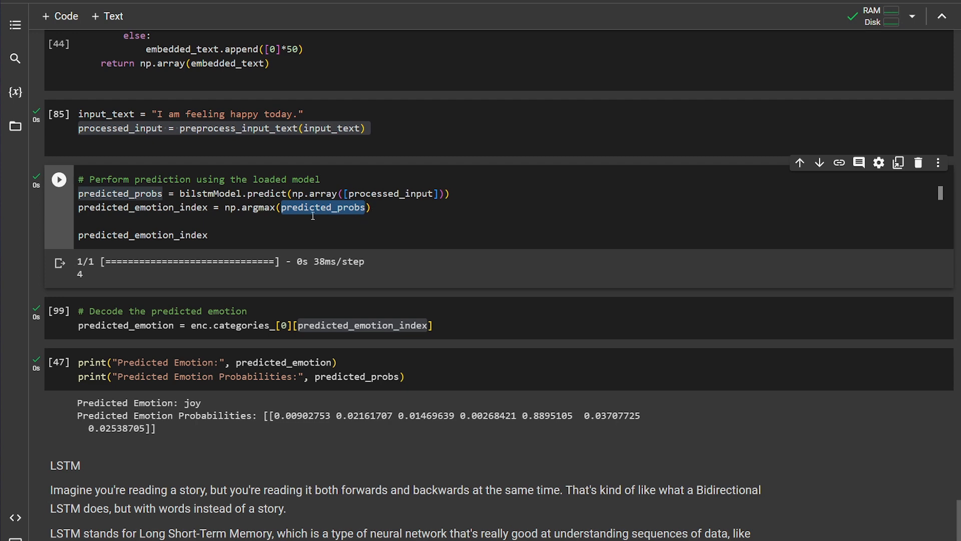
scroll(down, 3)
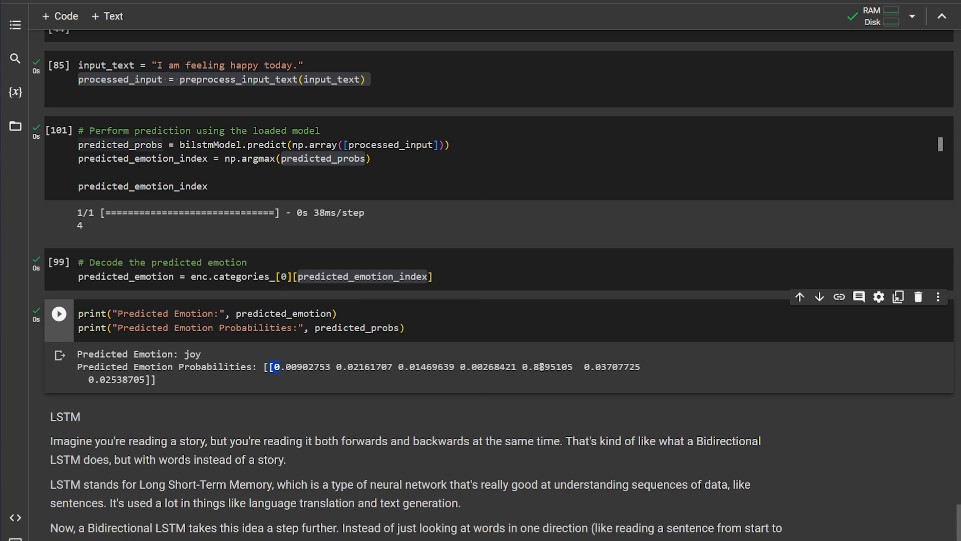
double_click(550, 366)
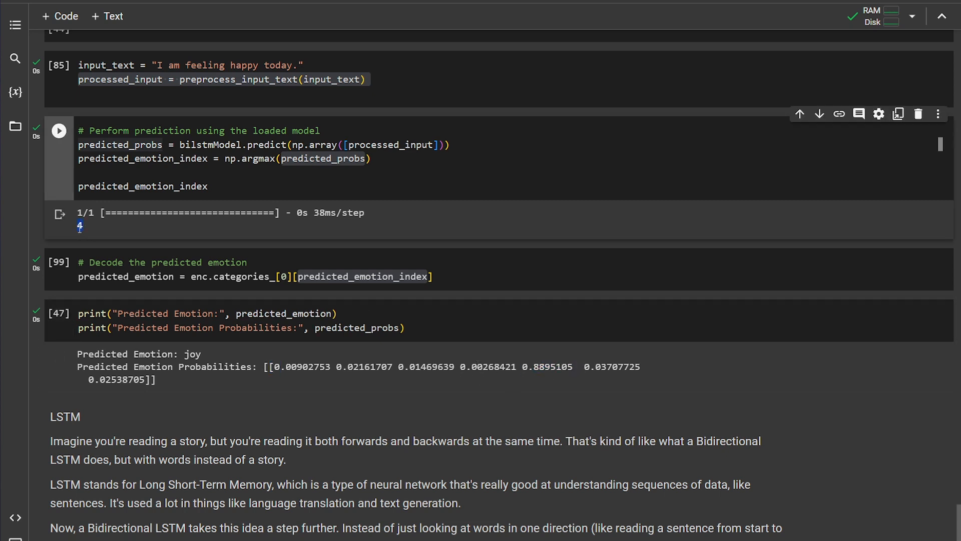
mouse_move(59, 265)
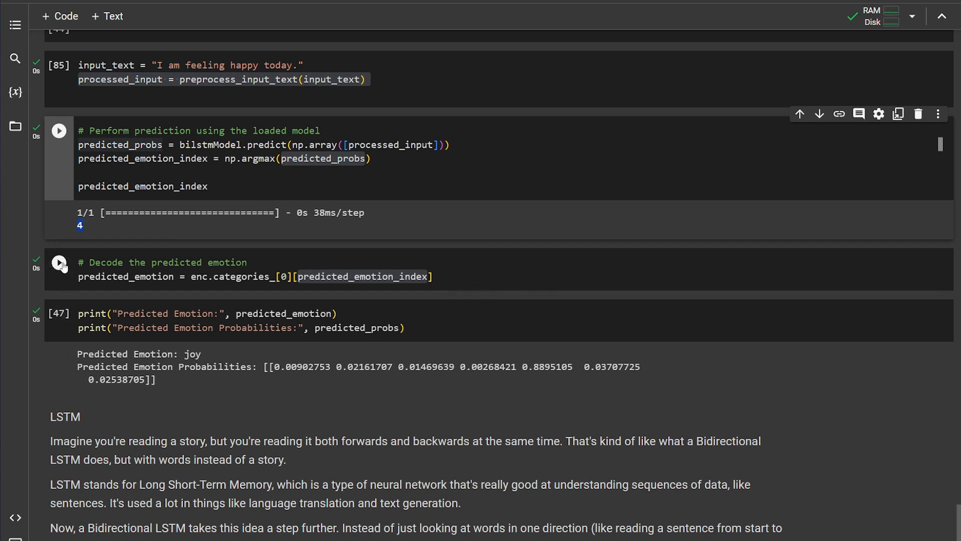
mouse_move(198, 280)
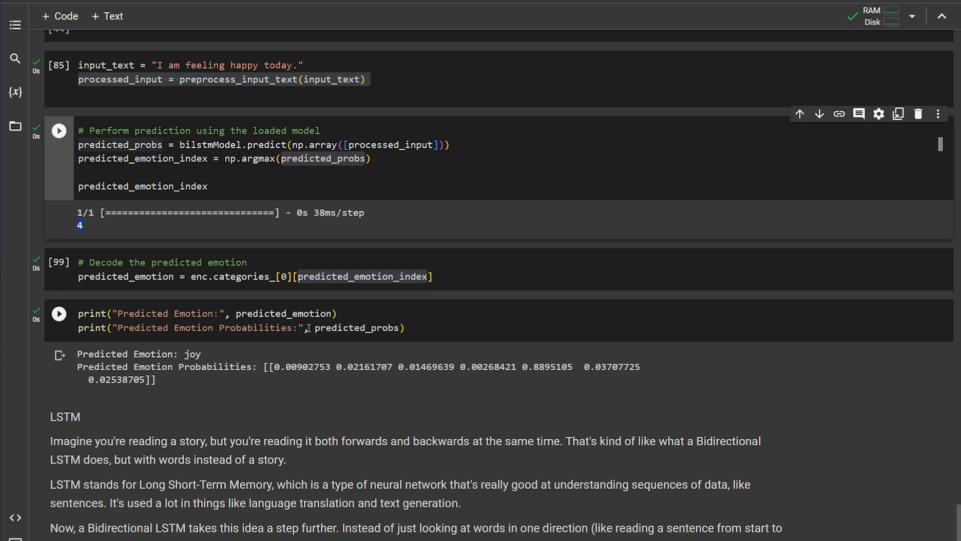
Rerun the print cell so it labels the sentence 'joy' with probability 0.7698855.
click(59, 313)
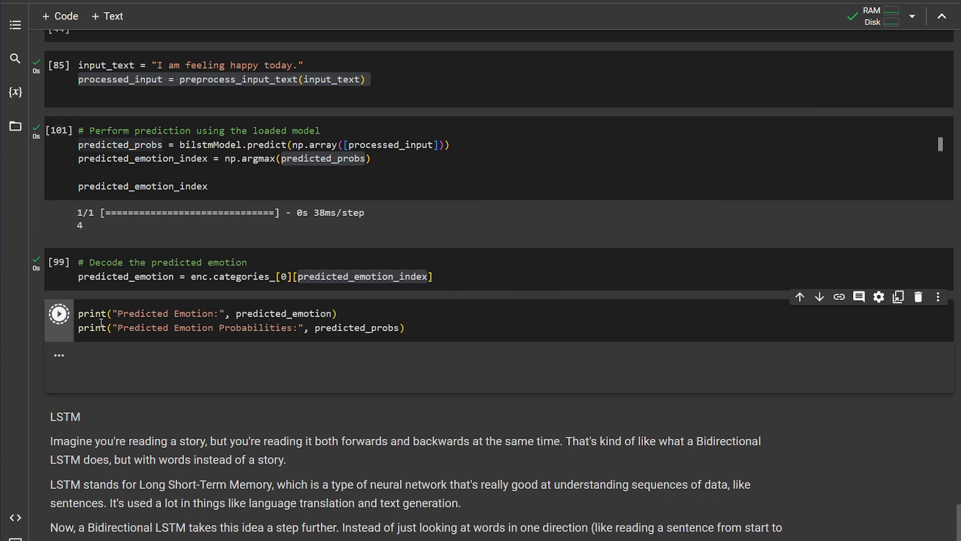
click(59, 313)
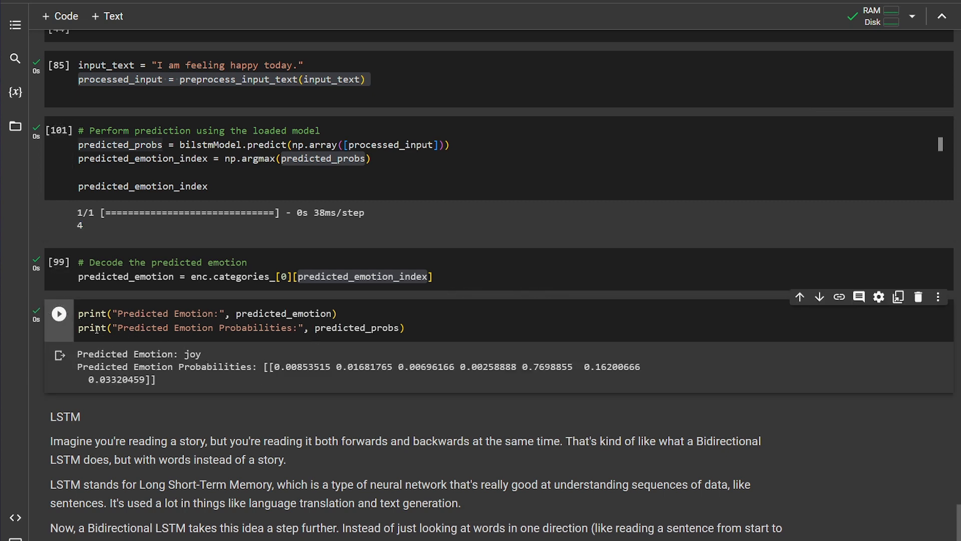
double_click(283, 314)
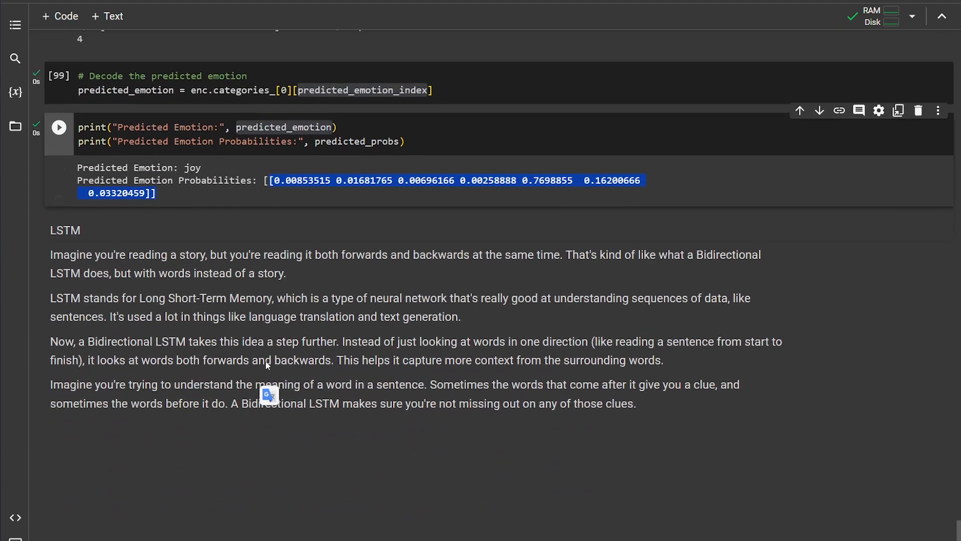
scroll(up, 3)
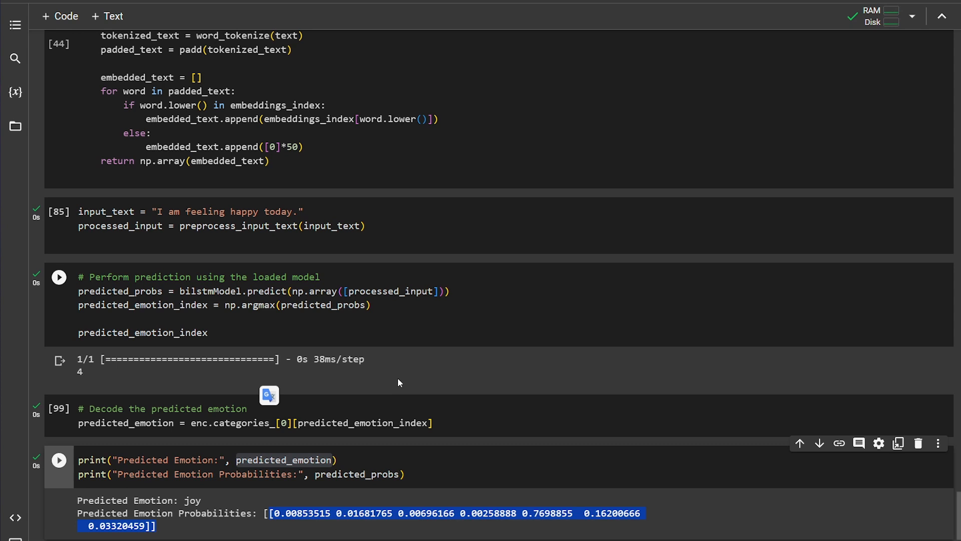
scroll(up, 3)
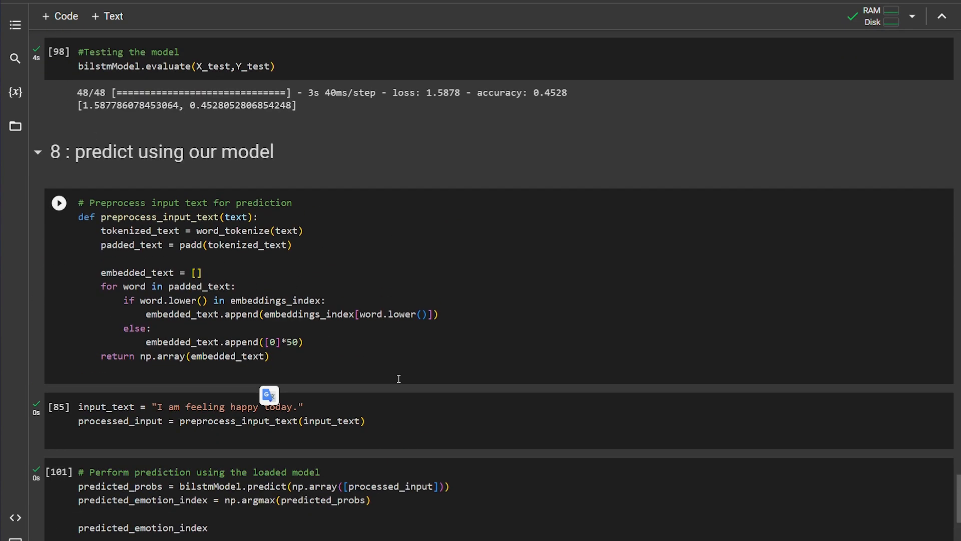
scroll(up, 3)
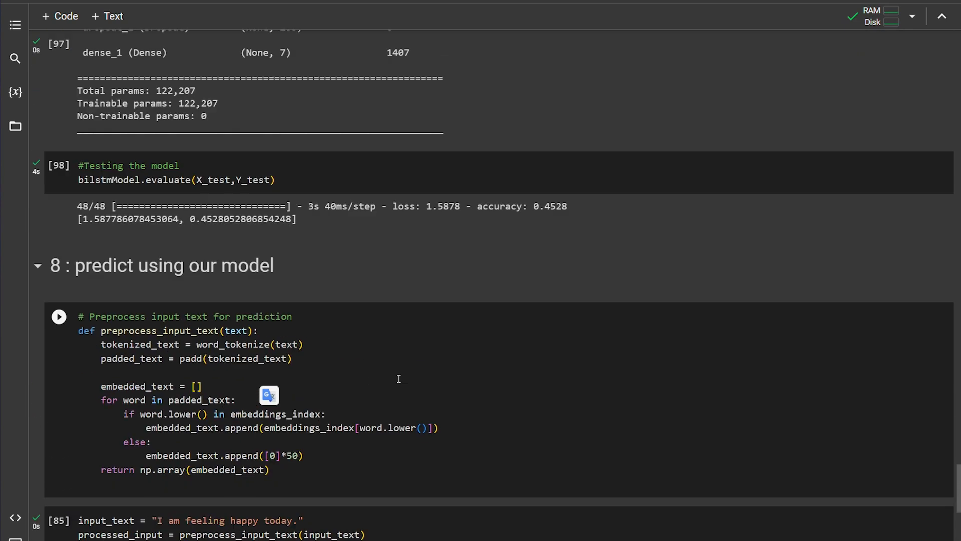
scroll(up, 3)
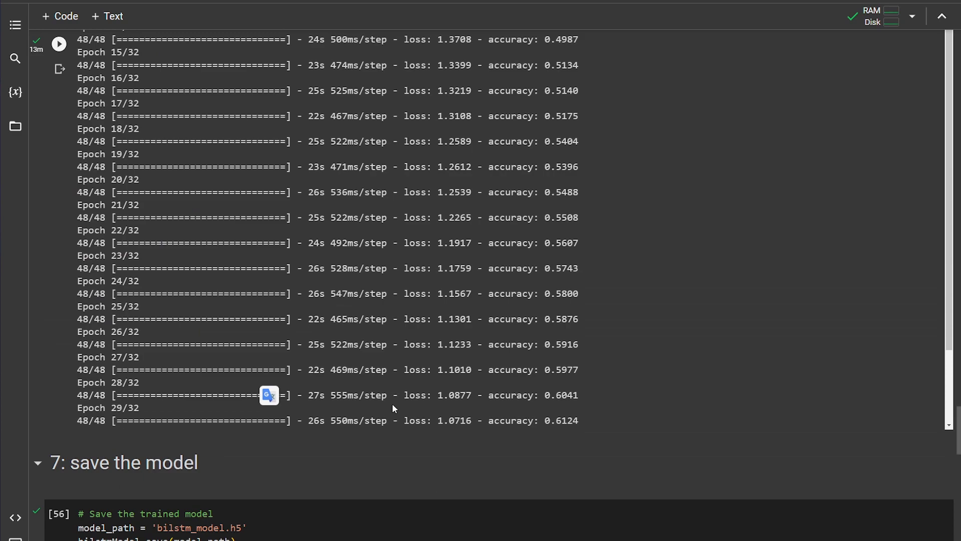
scroll(up, 3)
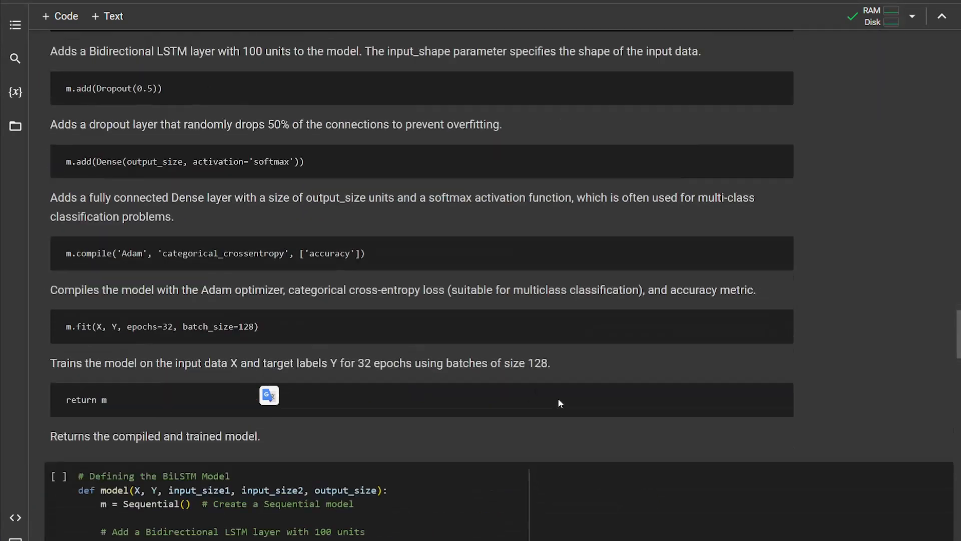
scroll(down, 3)
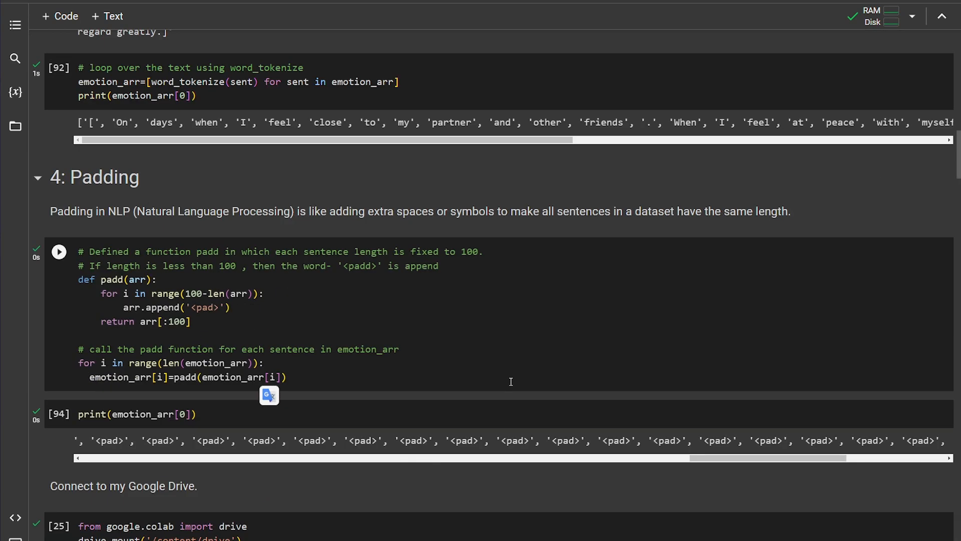
scroll(up, 3)
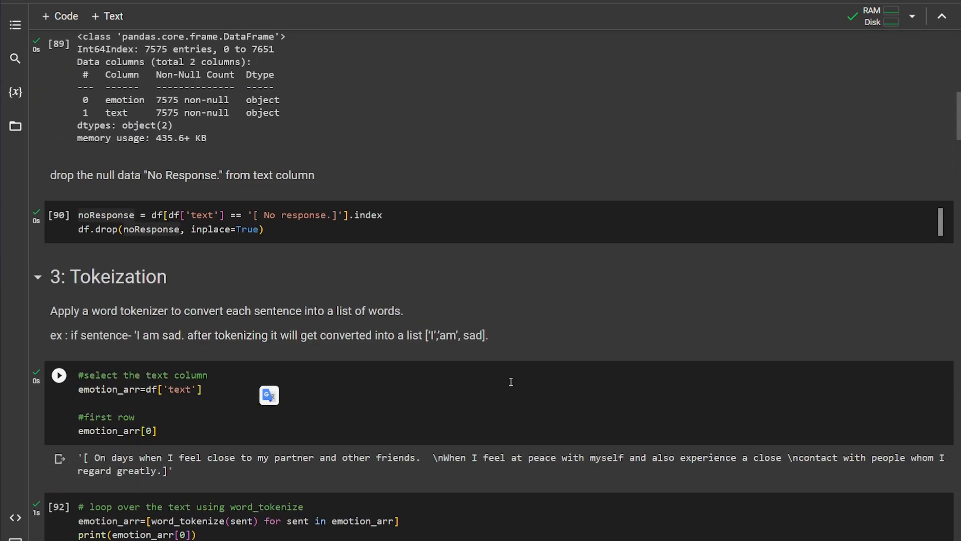